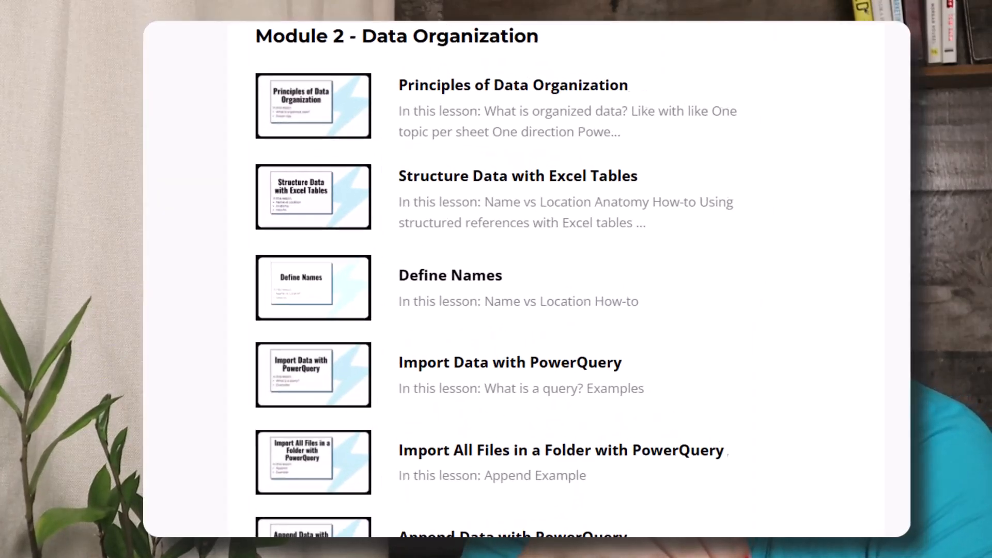
Step: Browse the monthly data blocks and select a cell inside the January data
scroll(down, 3)
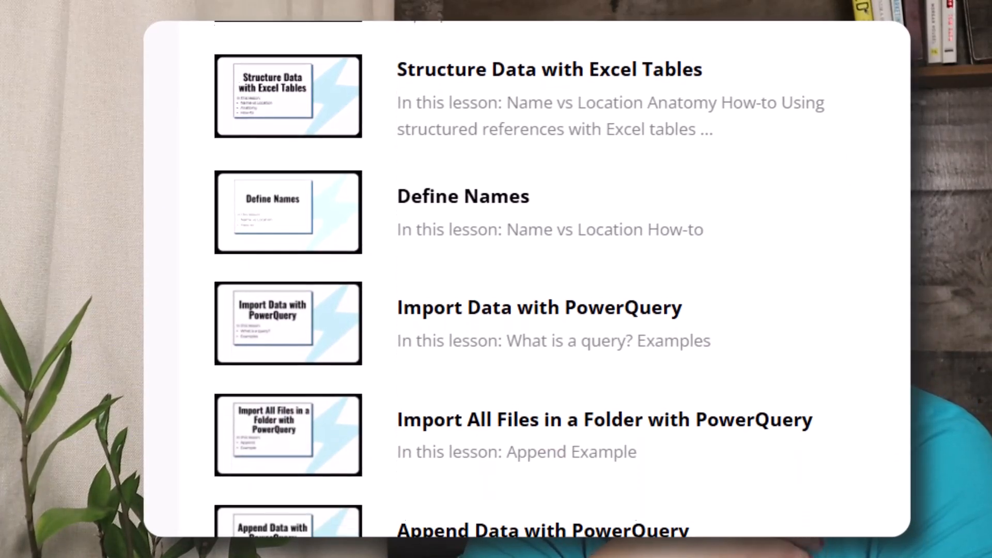
scroll(down, 3)
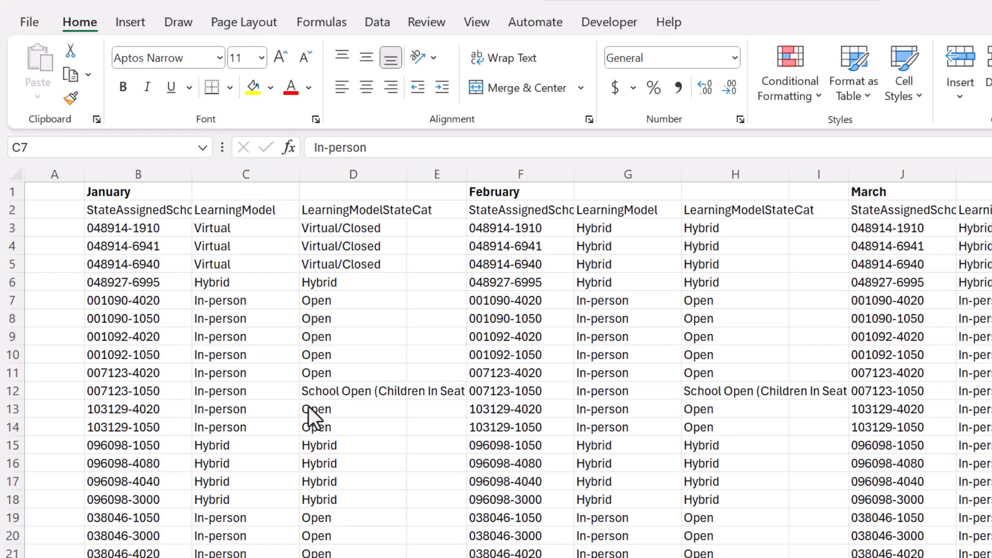
click(246, 335)
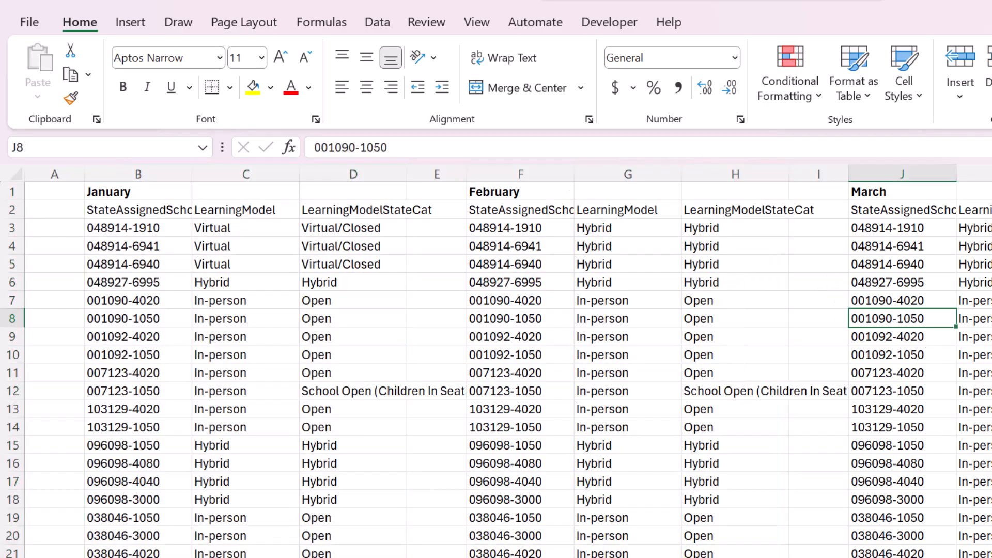
scroll(right, 3)
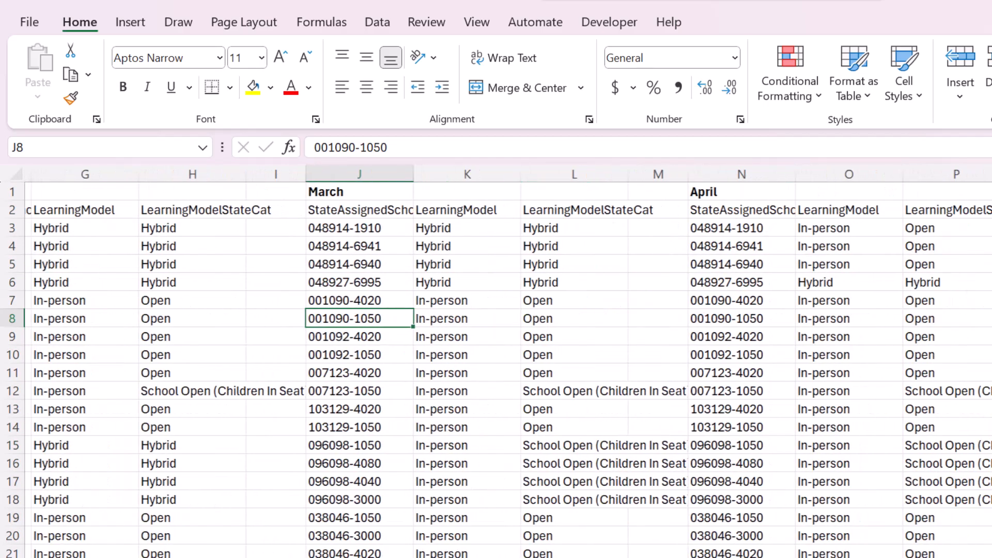
scroll(left, 3)
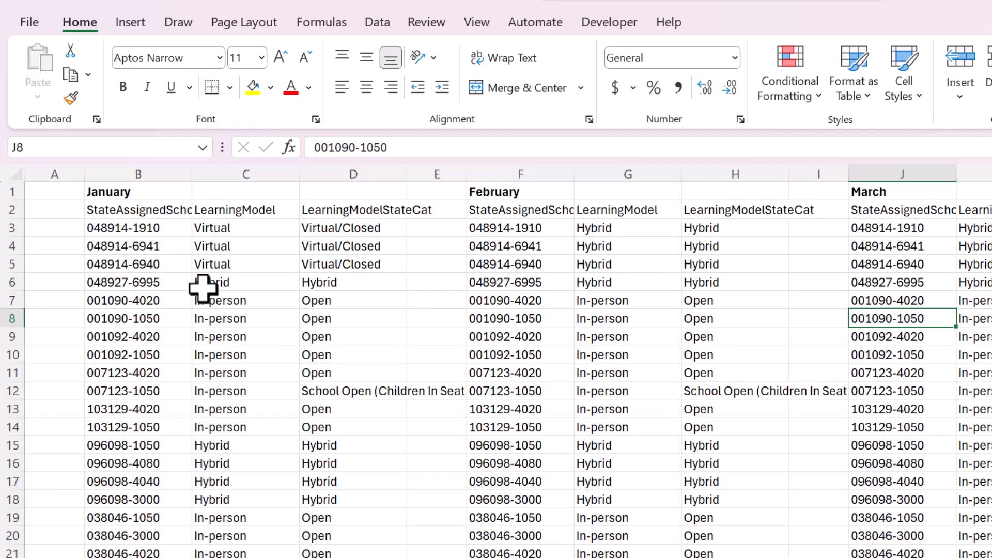
mouse_move(196, 288)
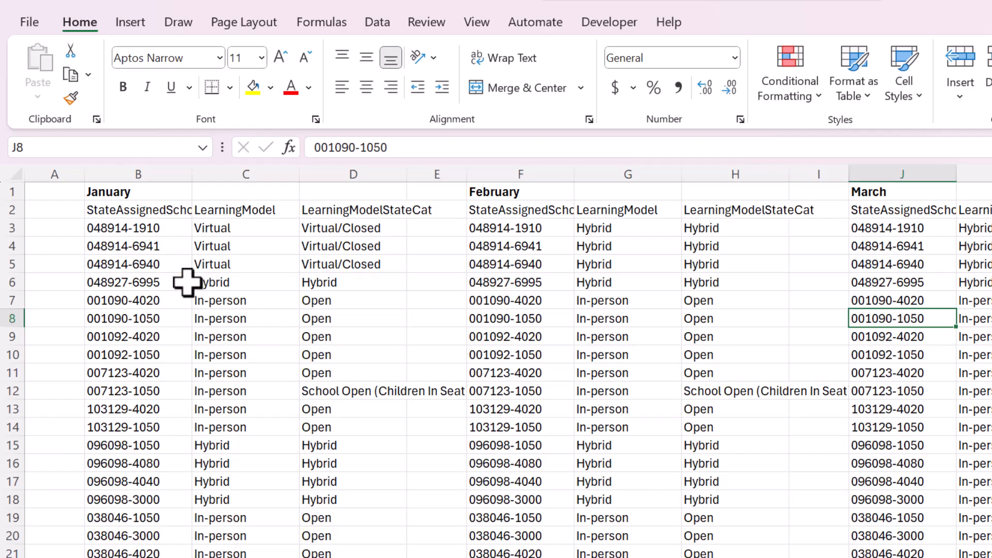
mouse_move(181, 265)
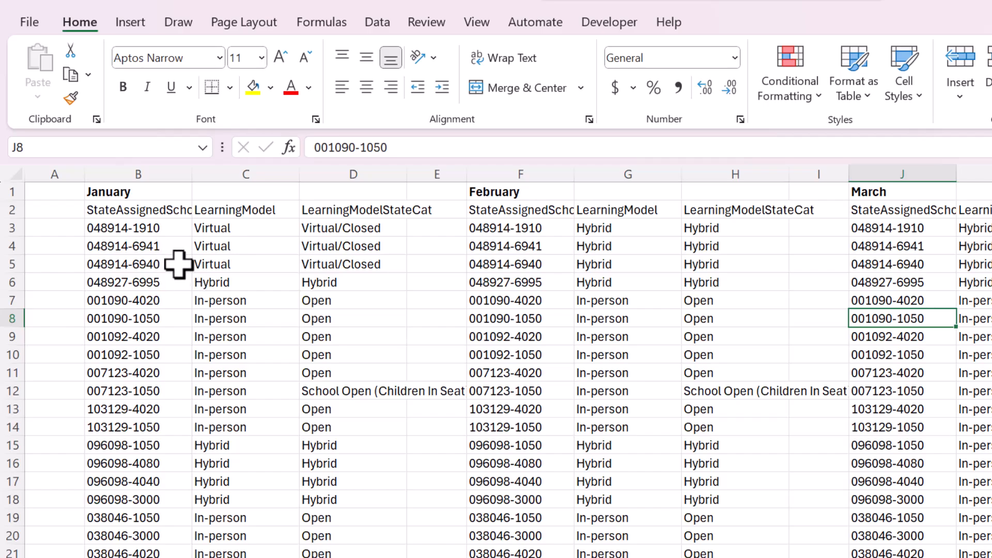
drag(138, 174, 353, 174)
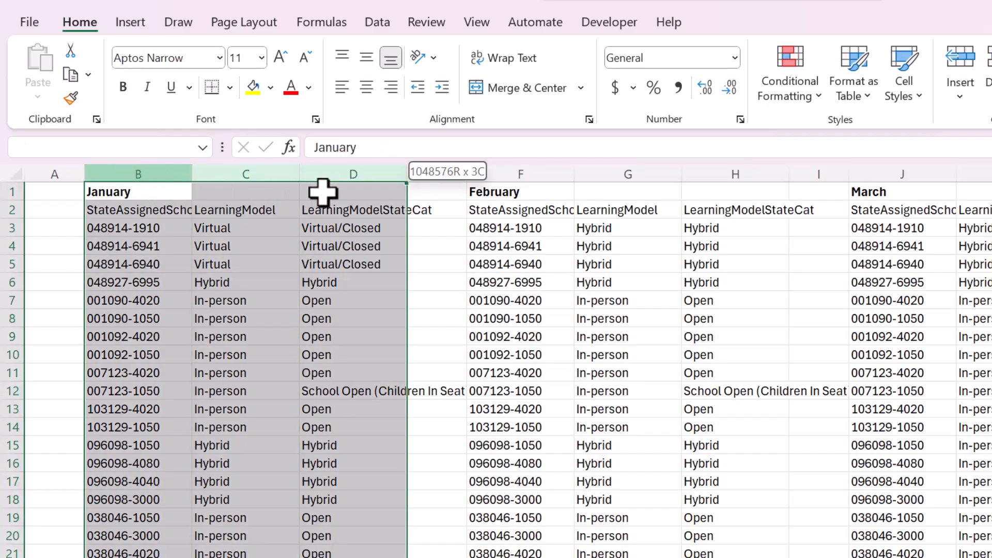
click(521, 245)
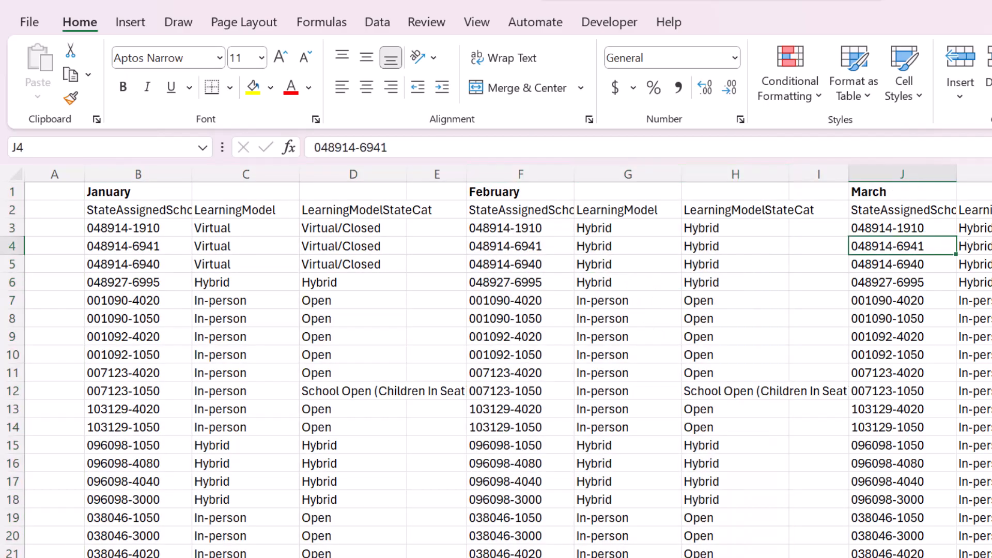
scroll(right, 3)
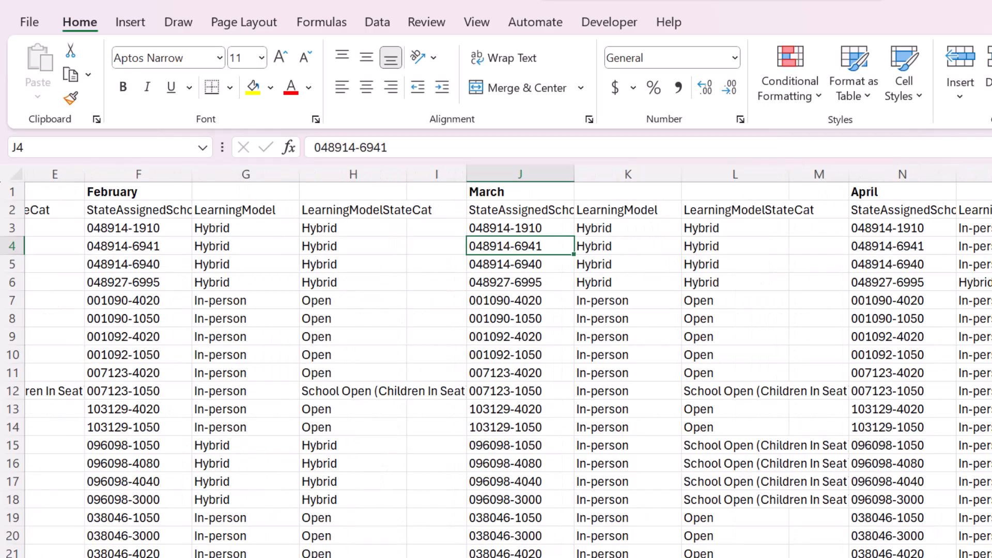
scroll(left, 3)
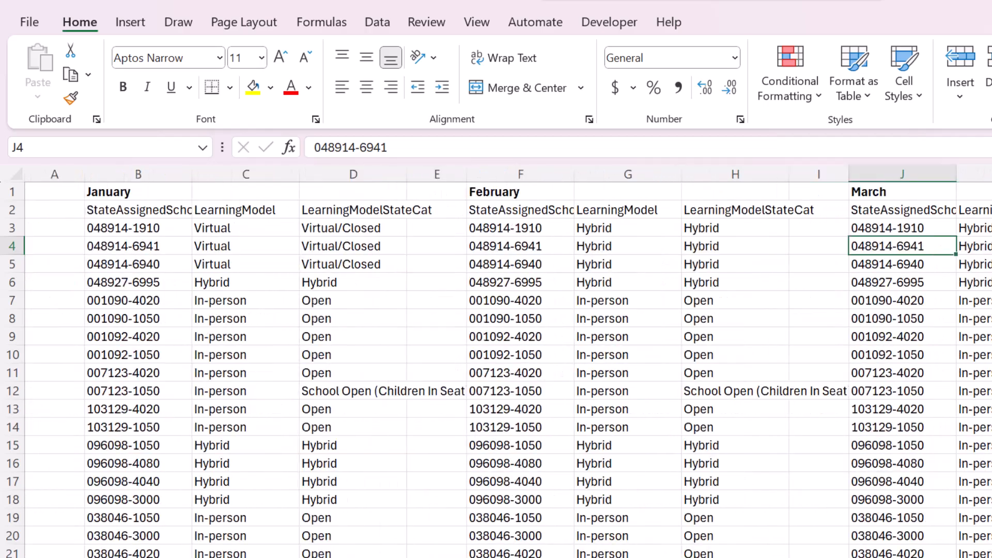
click(138, 246)
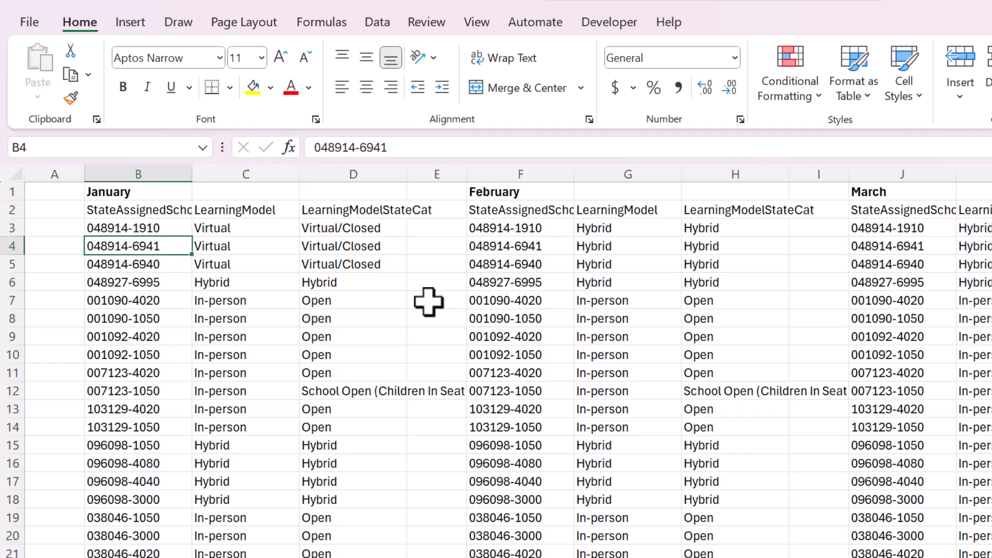
Step: Convert the January data into a table with headers and name it Jan
key(ctrl+t)
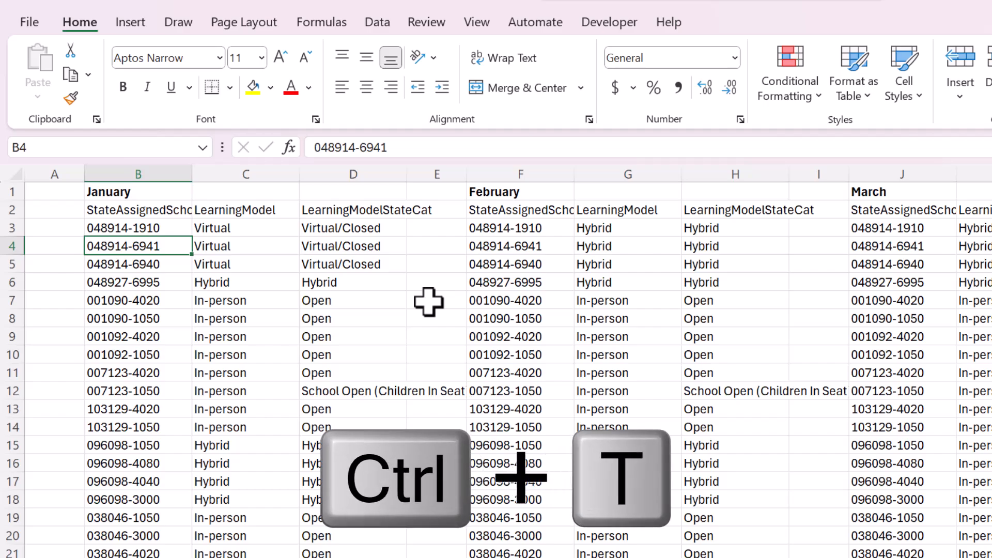
key(ctrl+t)
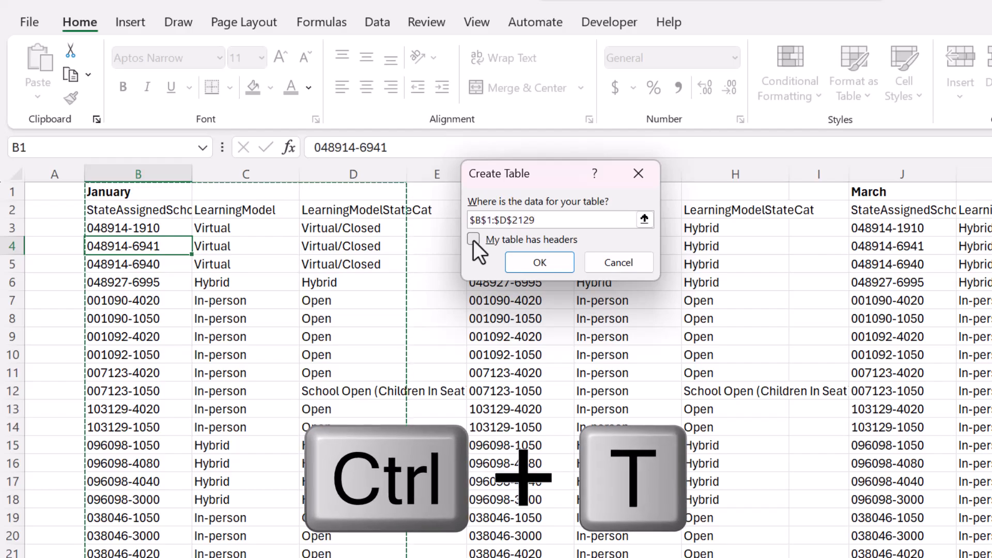
click(473, 240)
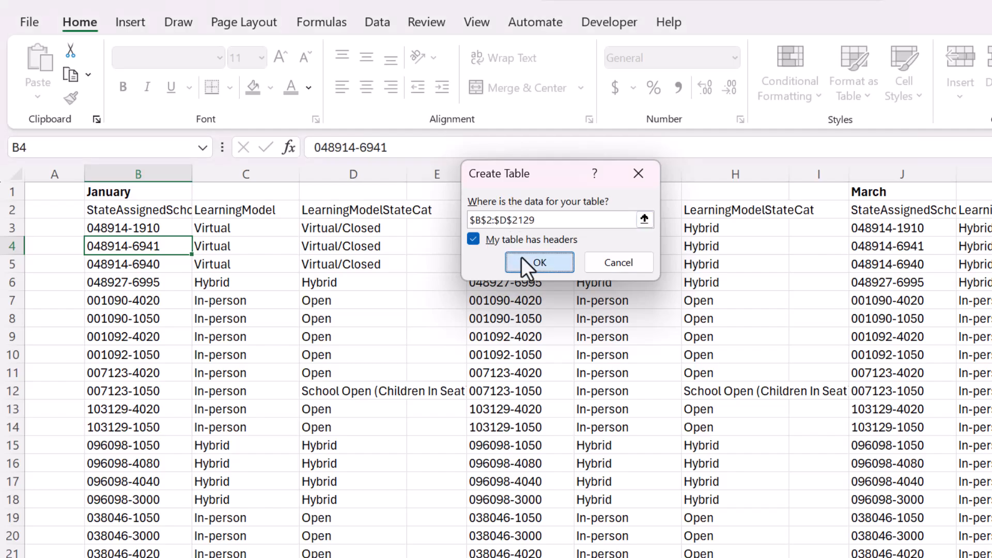
click(539, 262)
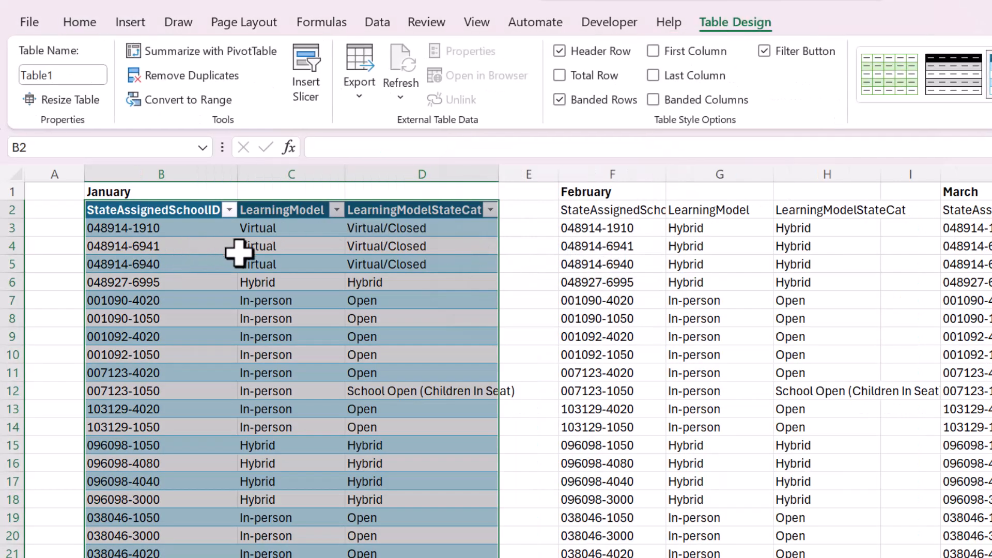
click(422, 282)
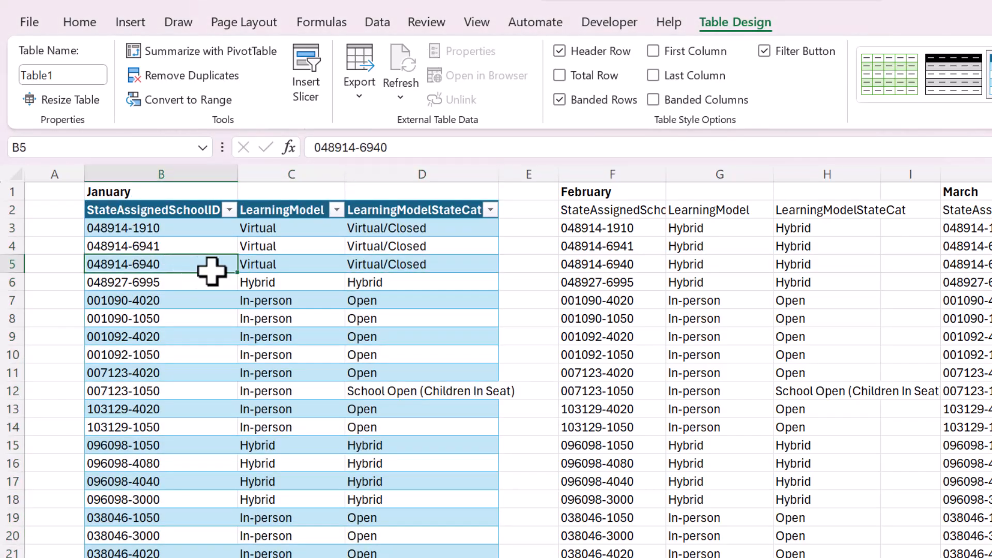
click(62, 74)
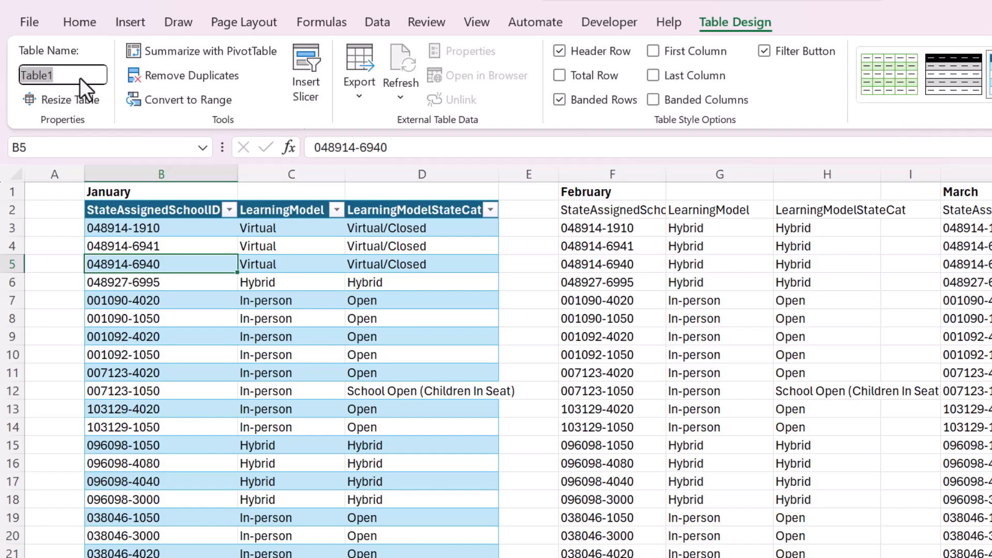
text(Jan)
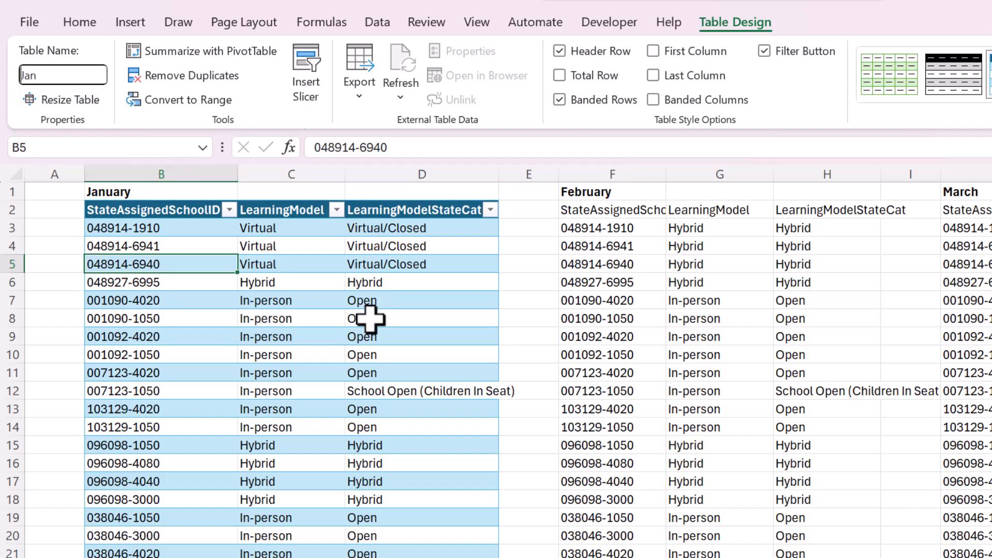
Step: Commit the Jan table name and scroll across the February, March and April blocks
click(291, 299)
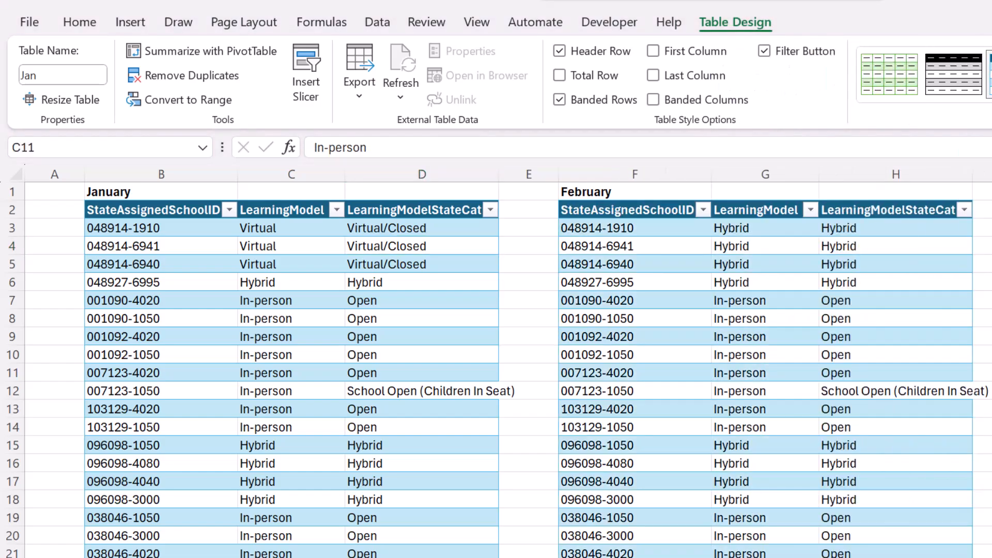
scroll(right, 3)
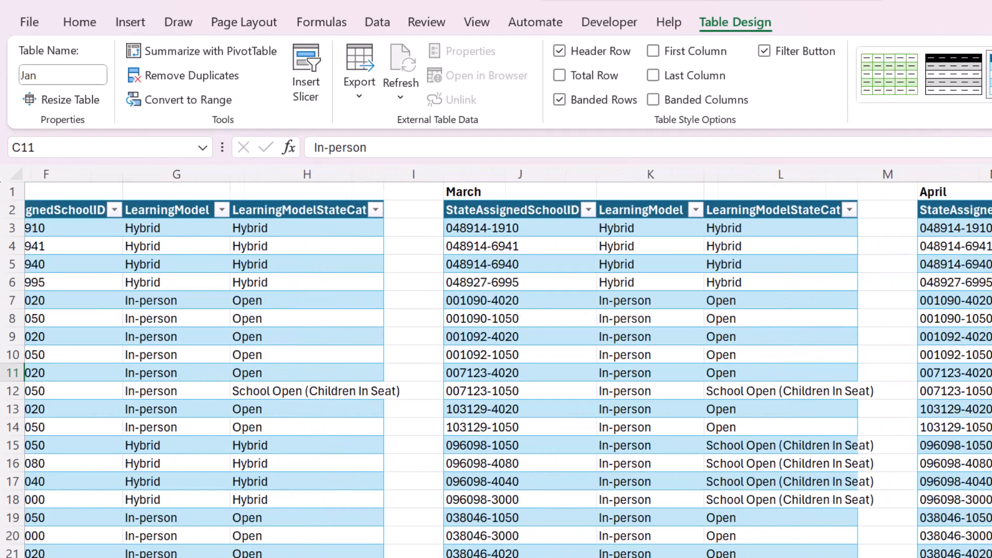
scroll(right, 3)
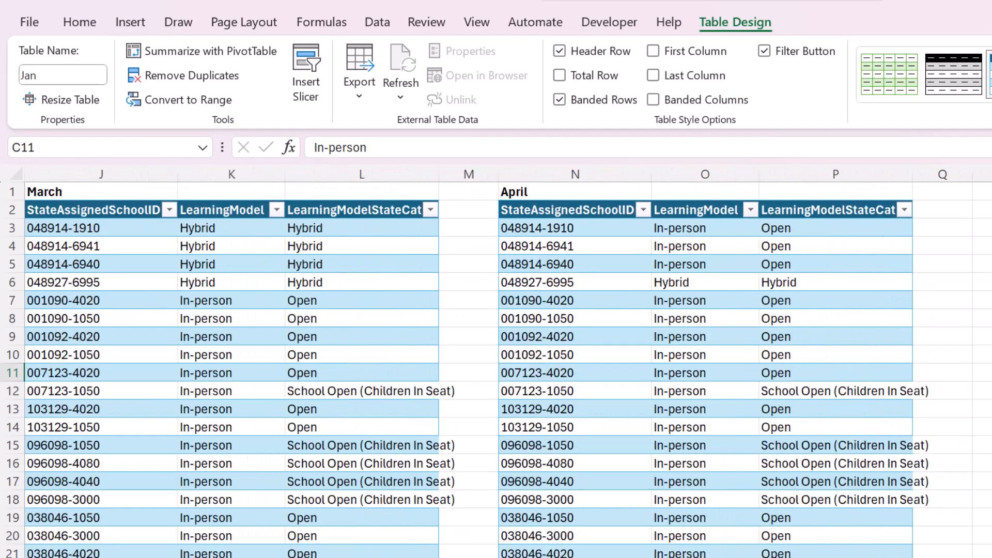
scroll(left, 3)
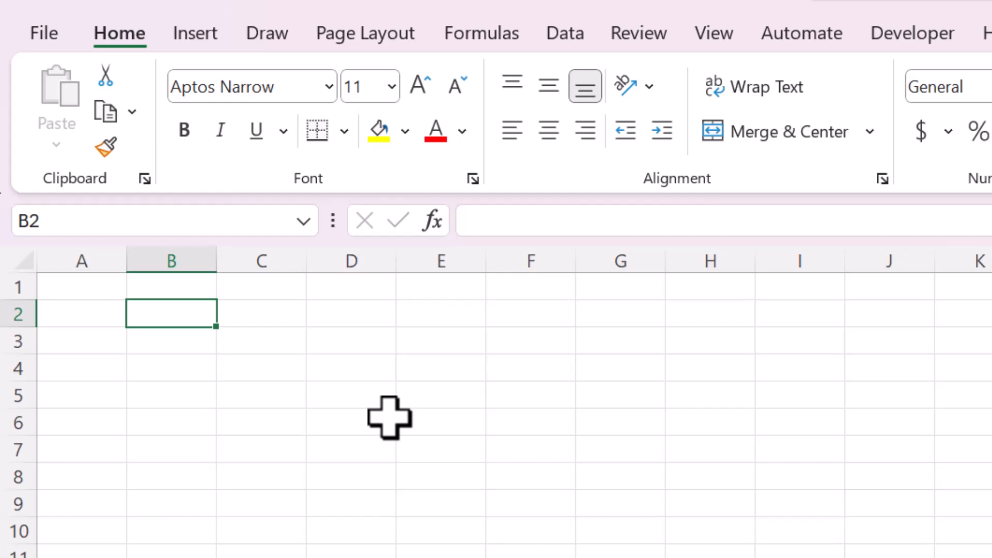
Step: Enter =VSTACK(Jan,Feb,Mar,Apr) in B2 to stack the four monthly tables
text(=VSTACK)
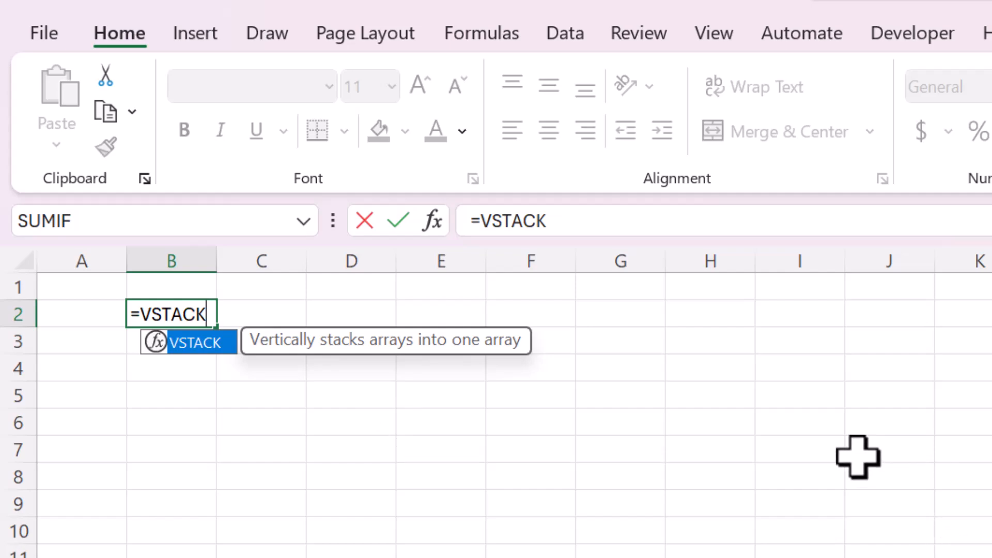
text(()
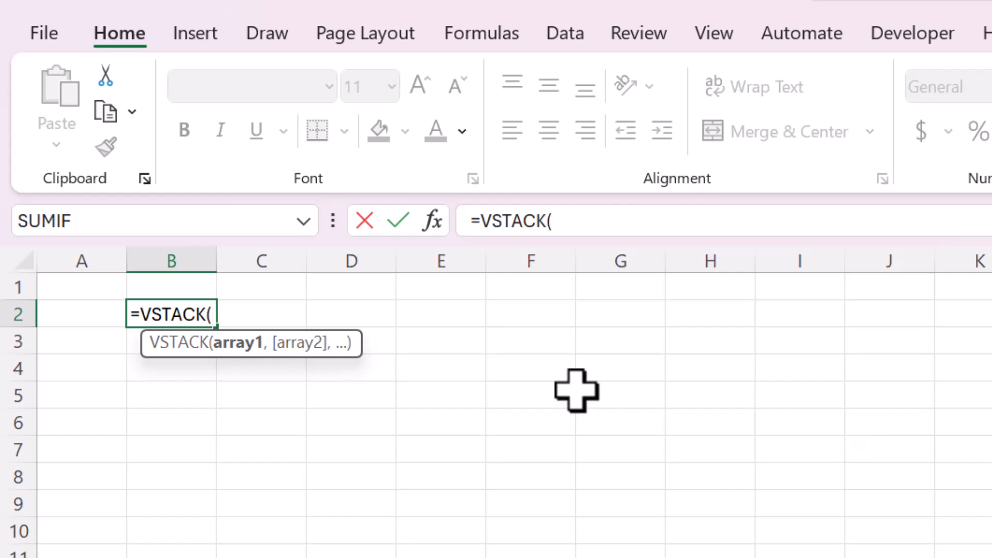
mouse_move(302, 347)
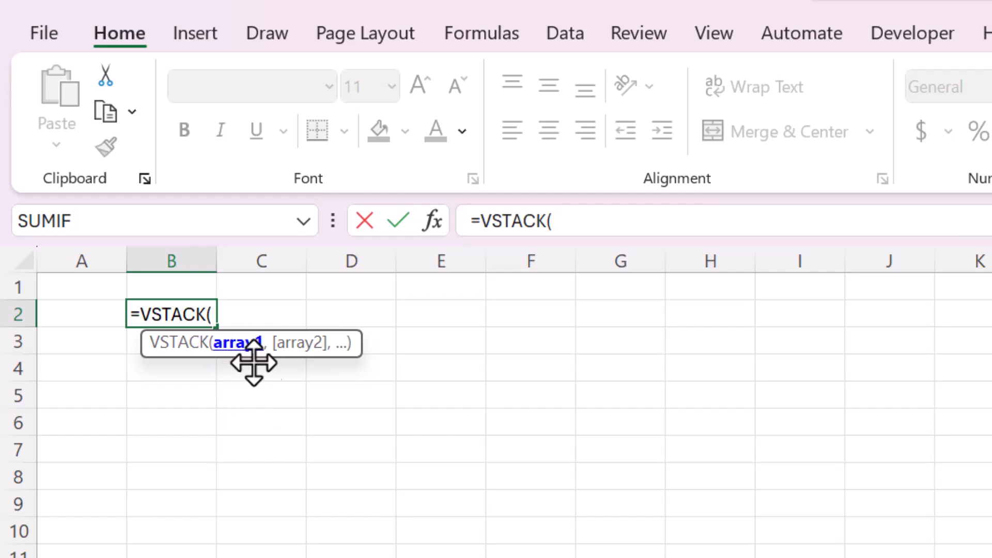
mouse_move(530, 497)
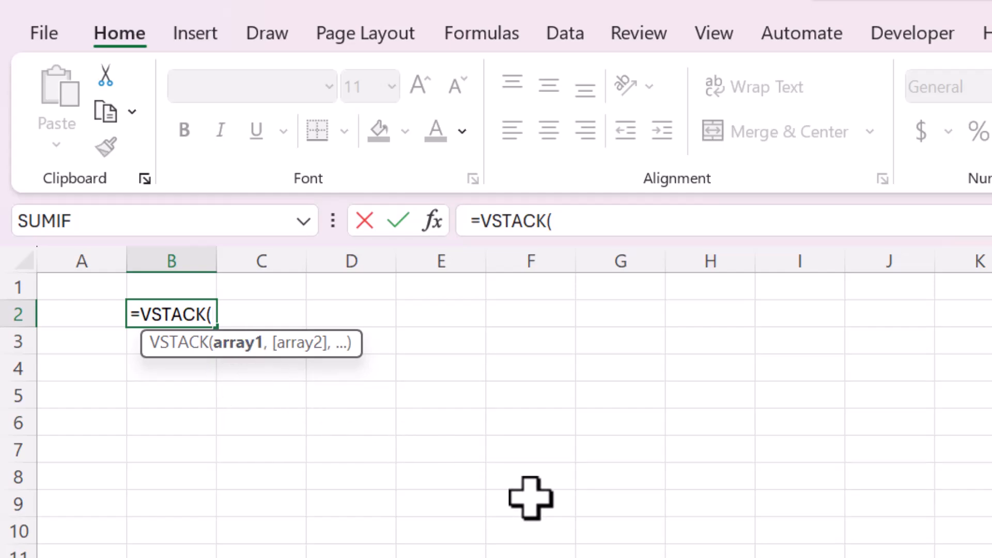
text(Jan)
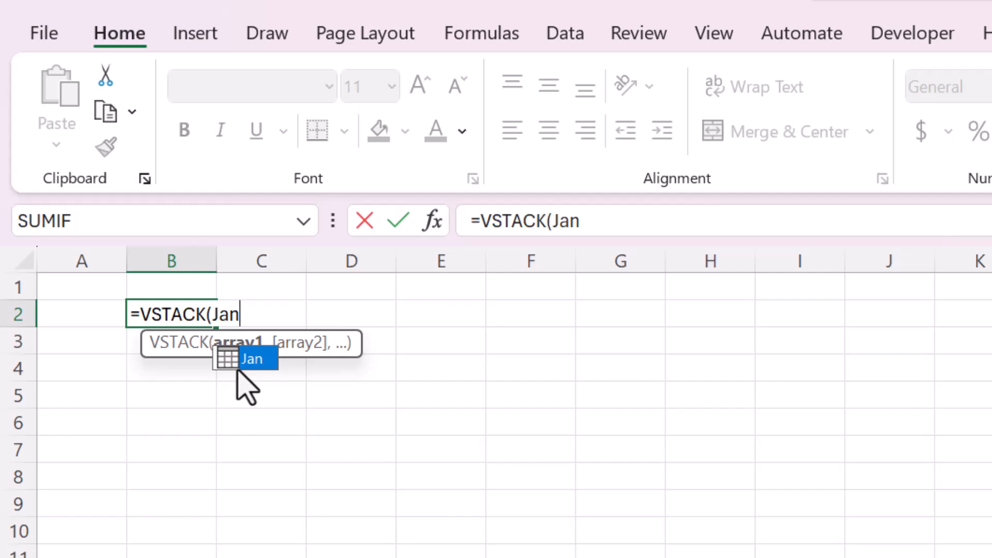
mouse_move(305, 387)
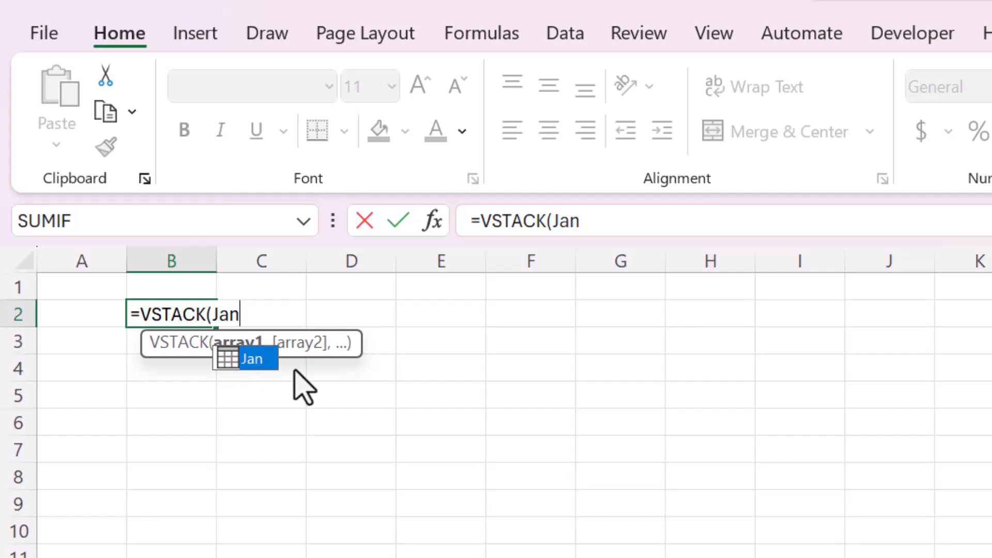
text(,)
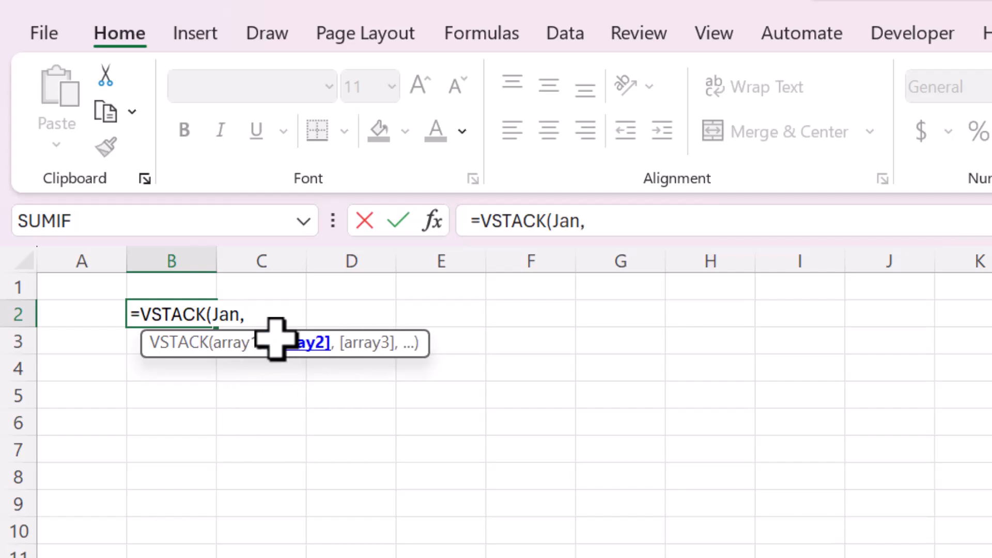
text(Feb)
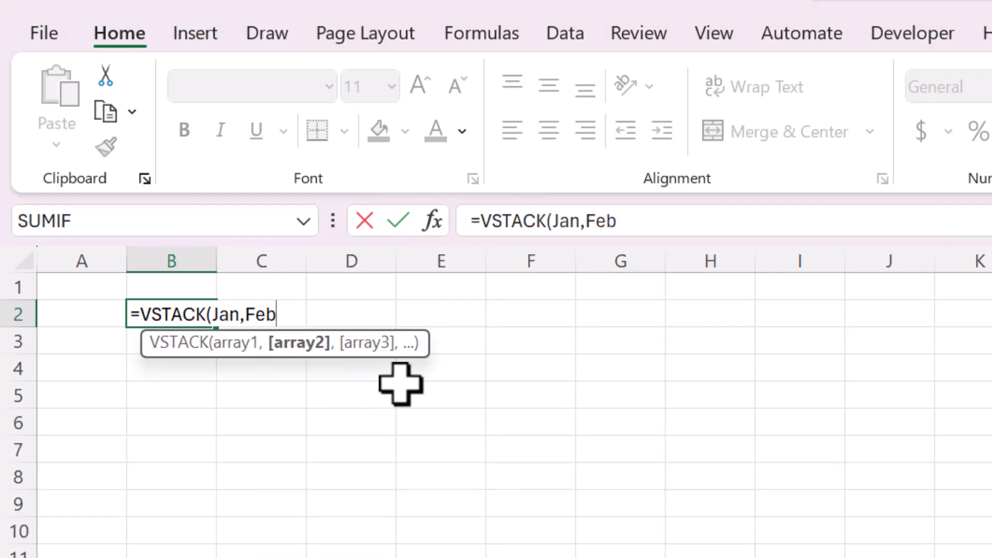
text(,Mar)
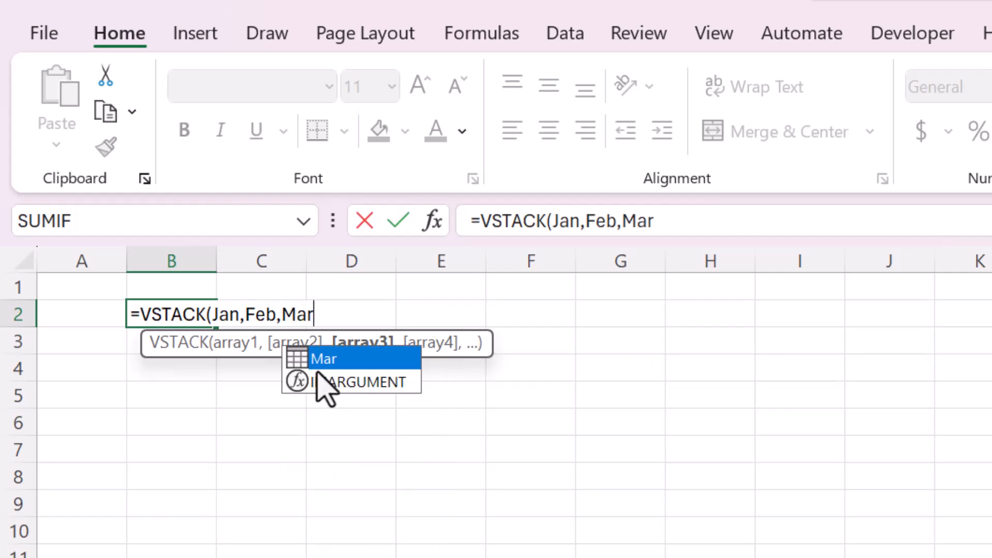
text(,)
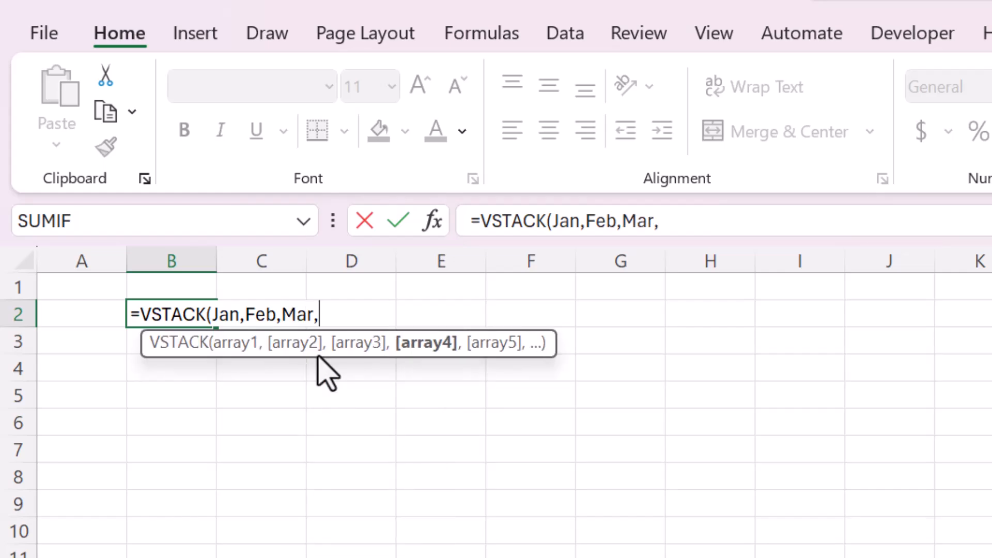
text(Apr))
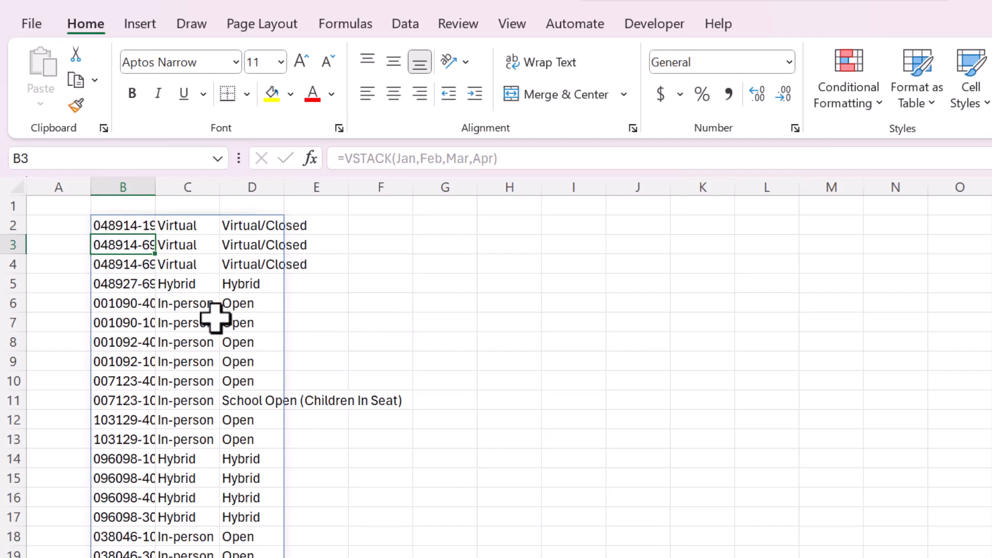
Step: Review the stacked rows, widen columns to show full school IDs, and return to the monthly tables
scroll(down, 3)
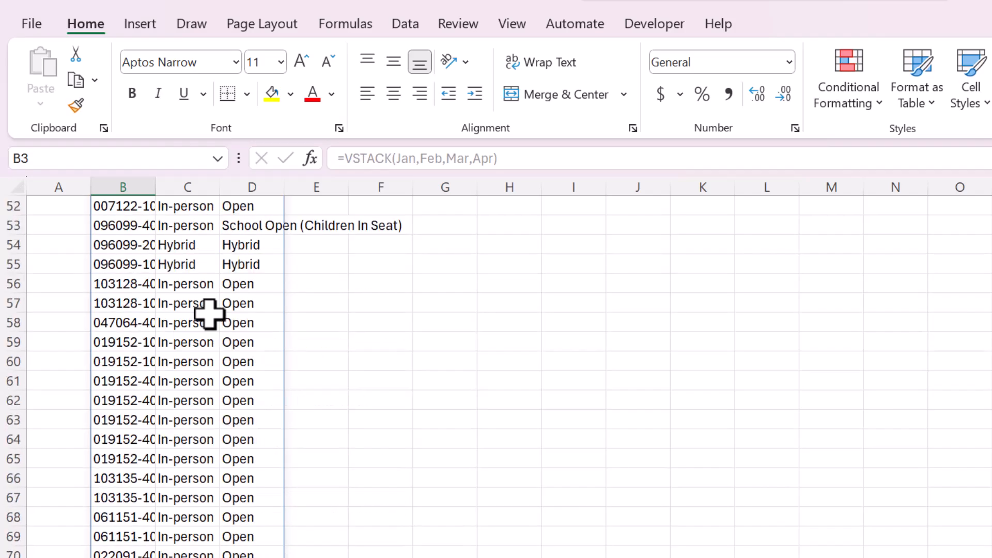
scroll(down, 3)
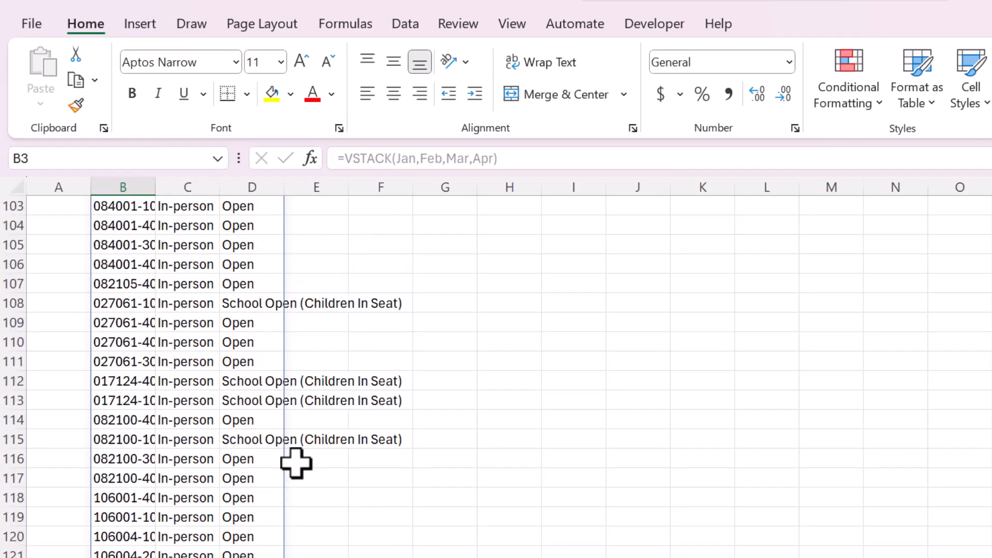
scroll(down, 3)
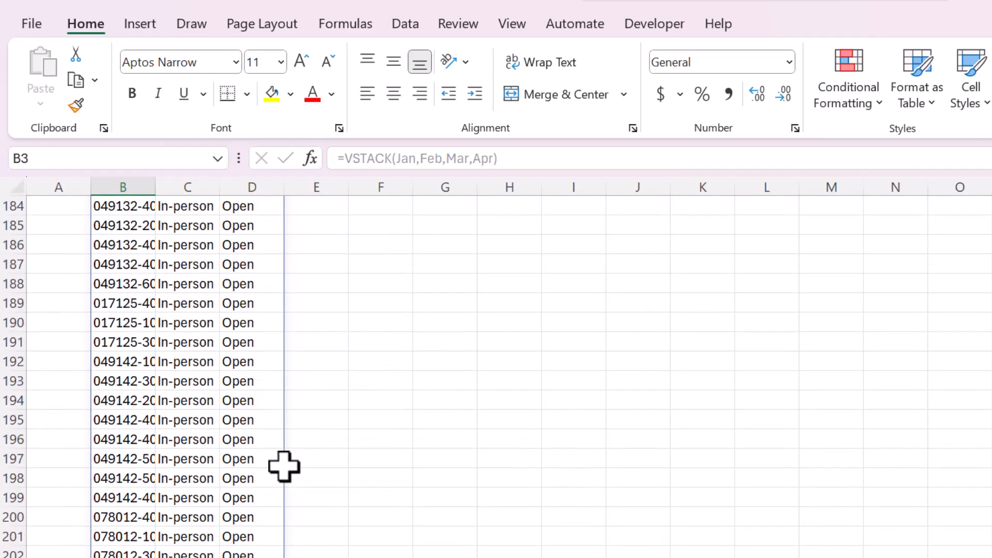
scroll(down, 3)
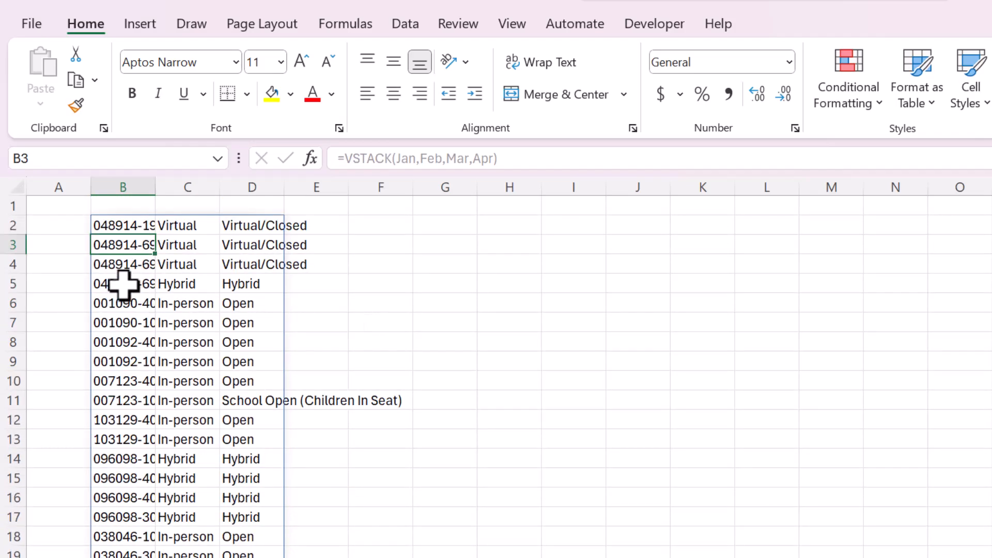
click(124, 284)
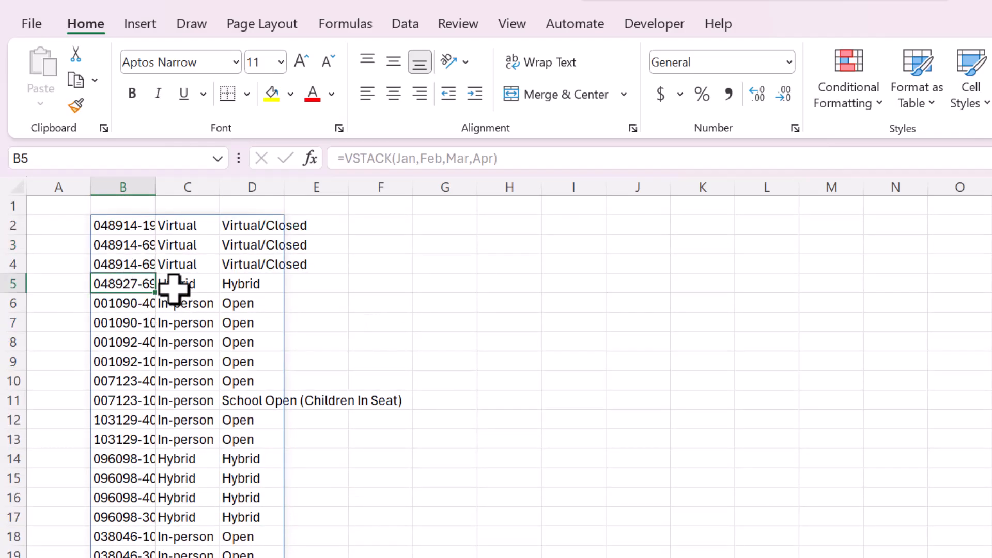
drag(154, 186, 215, 186)
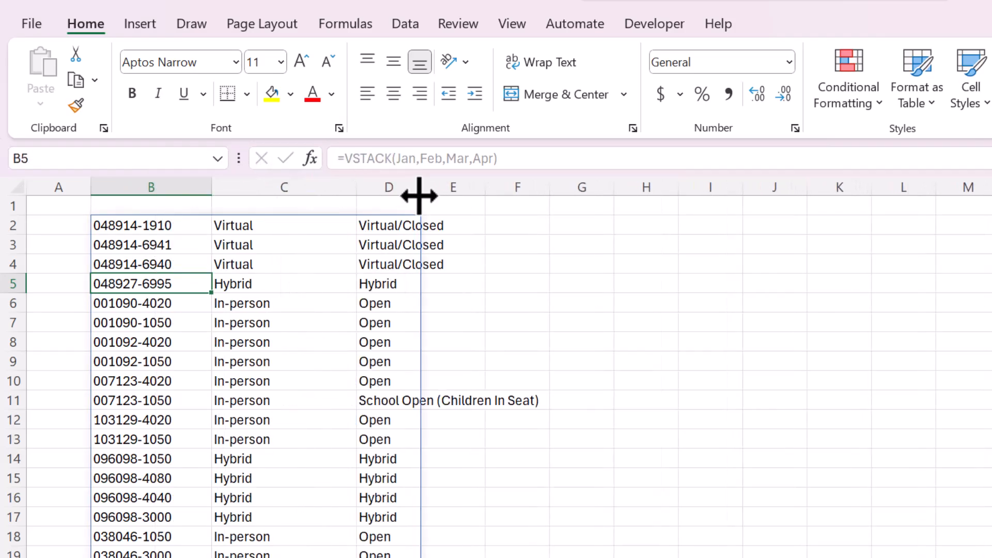
click(650, 303)
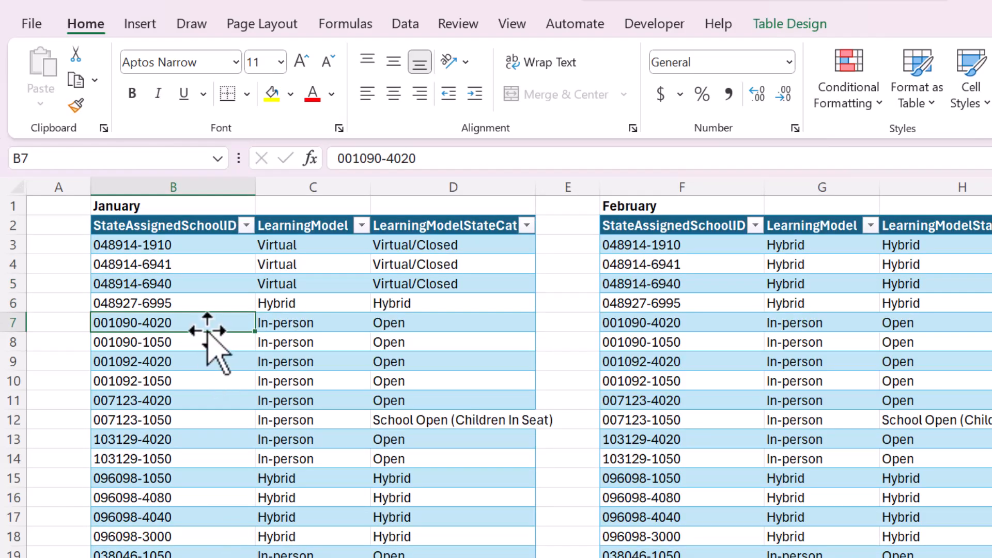
Step: Add a Month header in A2, extend the Jan table to column A, and fill January down
click(172, 264)
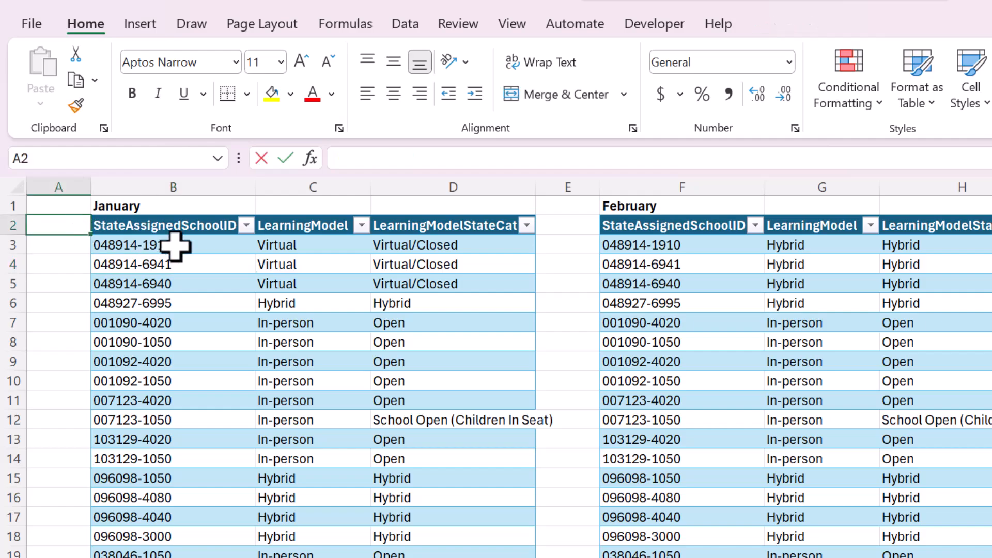
text(Month)
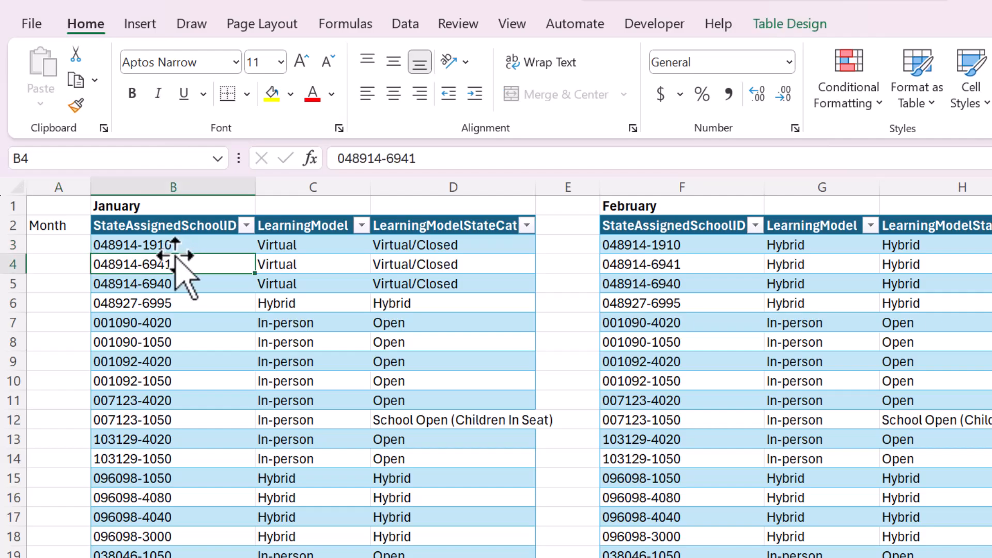
mouse_move(755, 49)
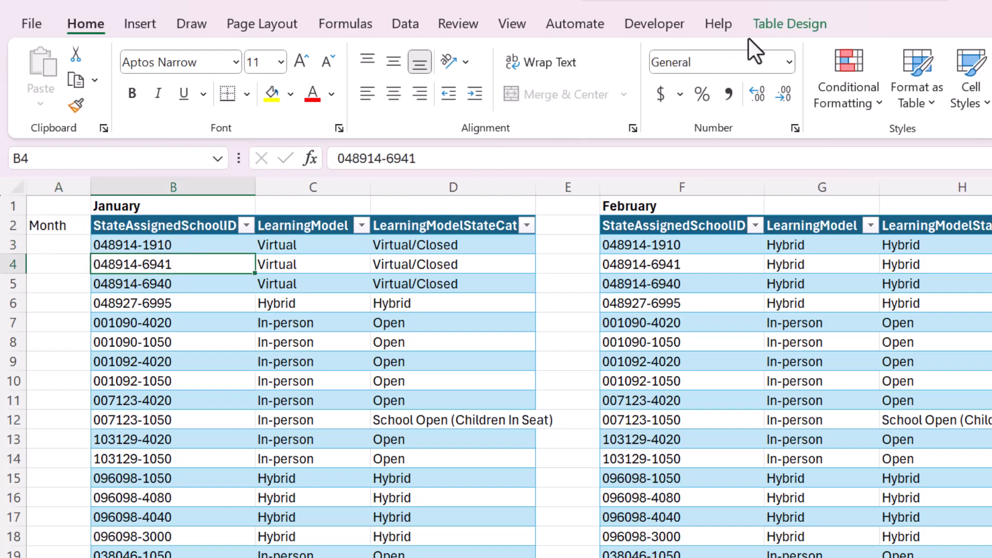
click(790, 23)
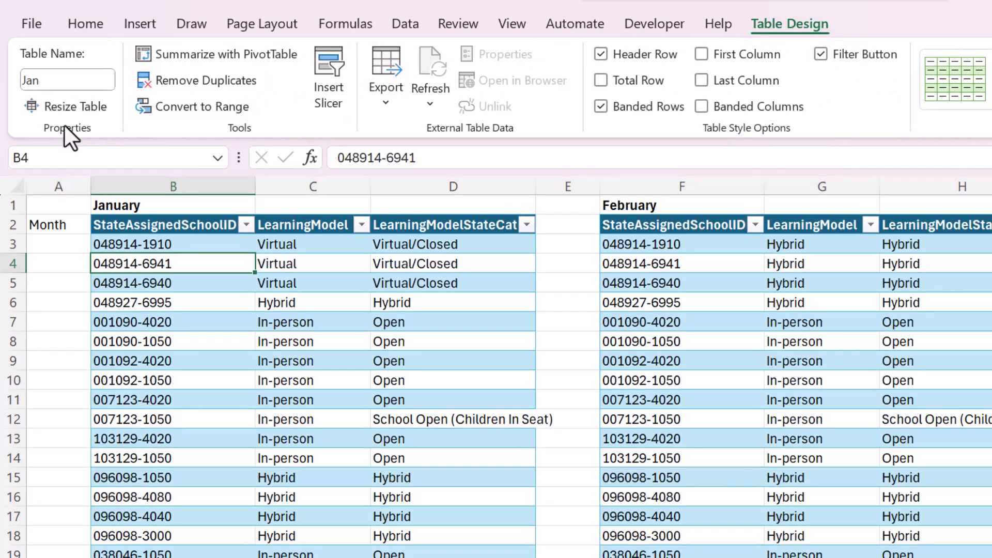
click(67, 106)
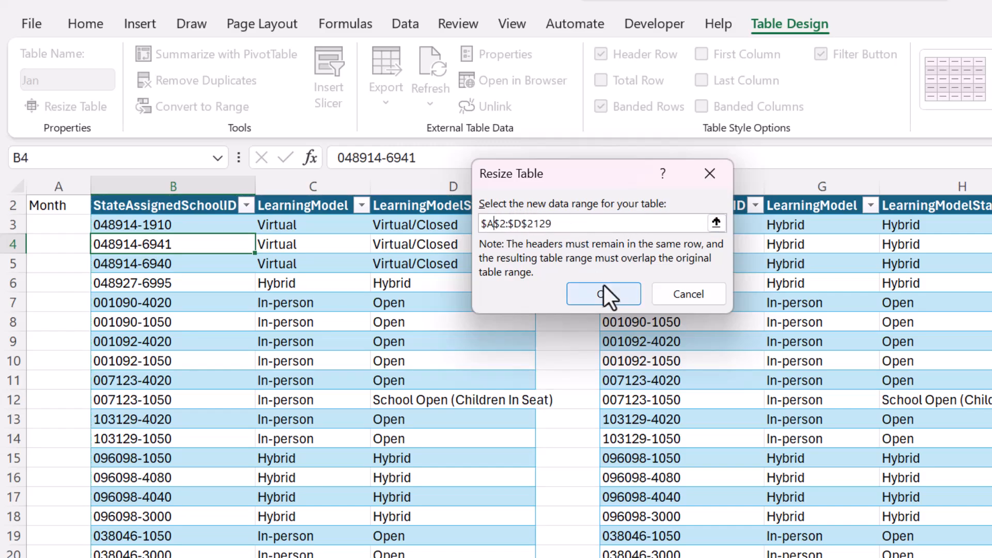
click(601, 293)
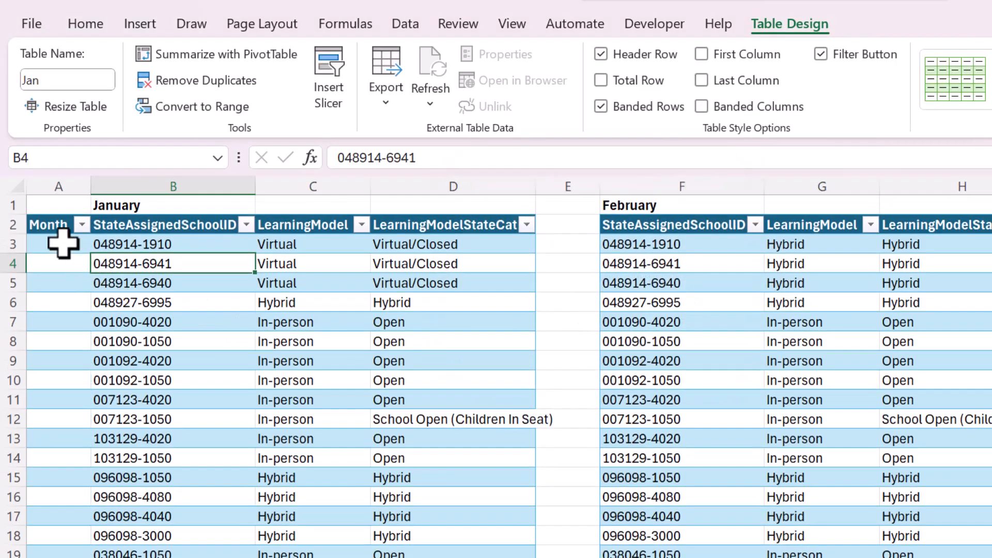
text(January)
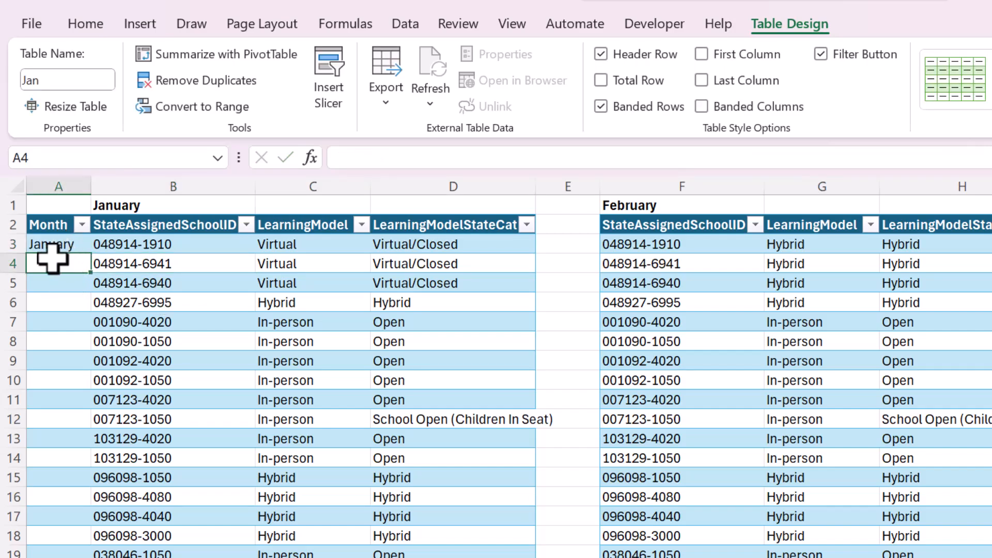
click(59, 243)
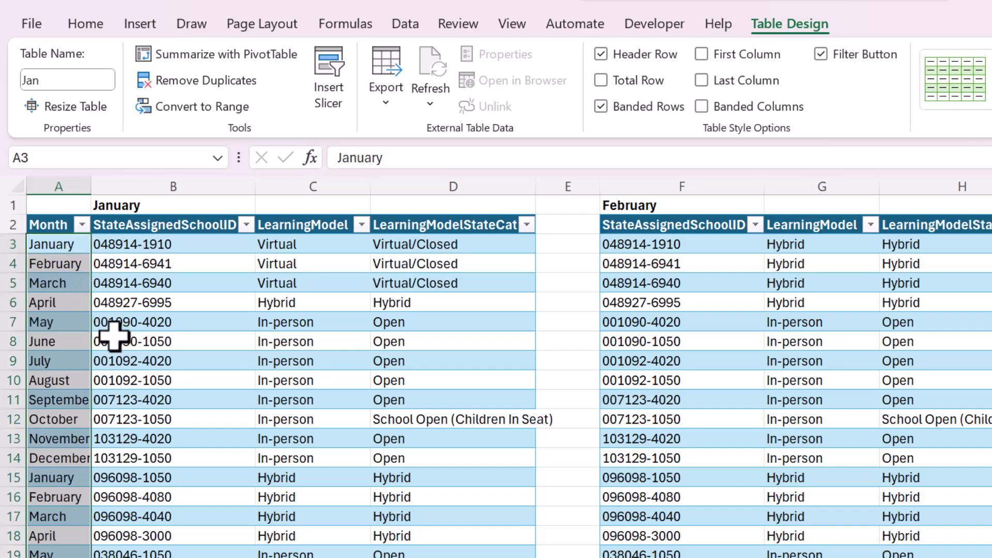
scroll(down, 3)
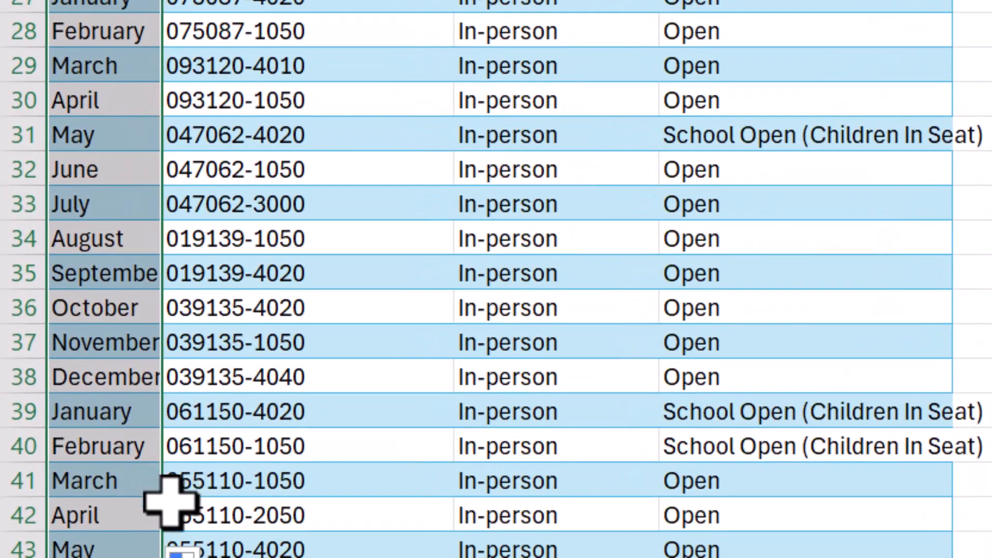
mouse_move(192, 323)
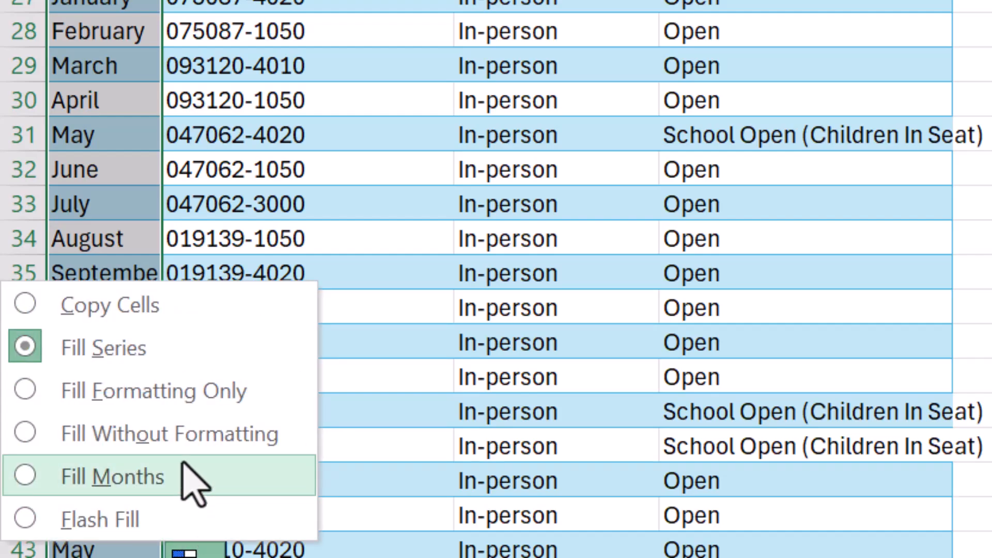
mouse_move(200, 391)
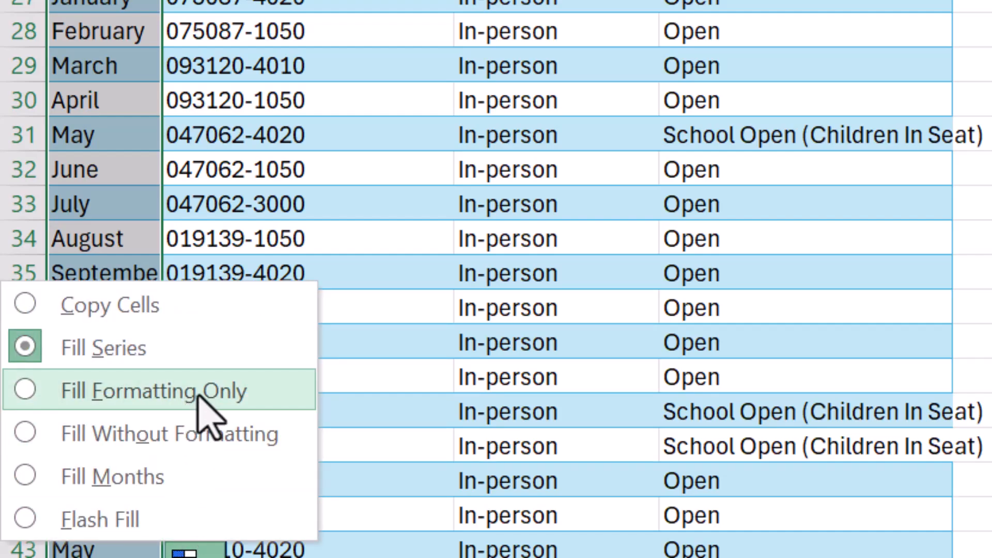
mouse_move(159, 305)
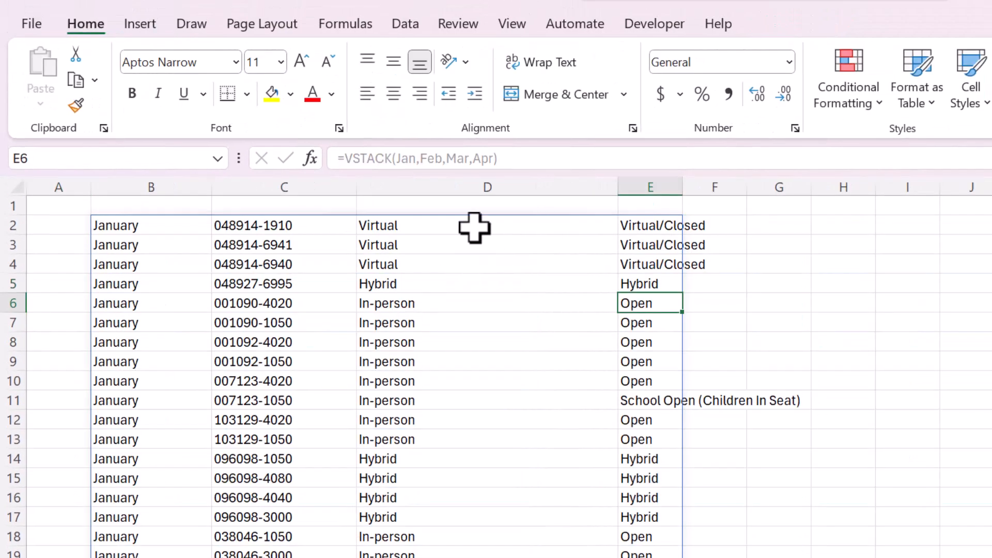
click(151, 226)
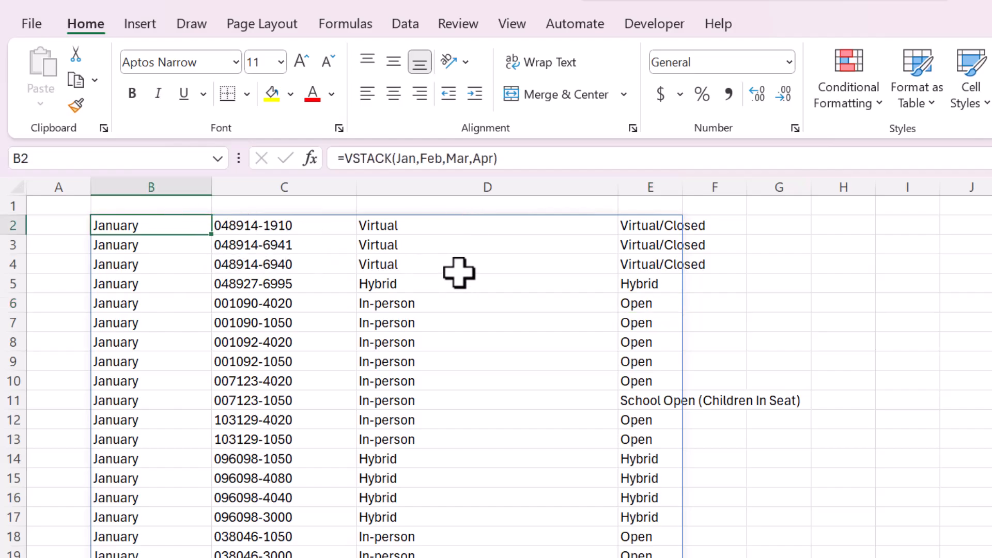
mouse_move(154, 441)
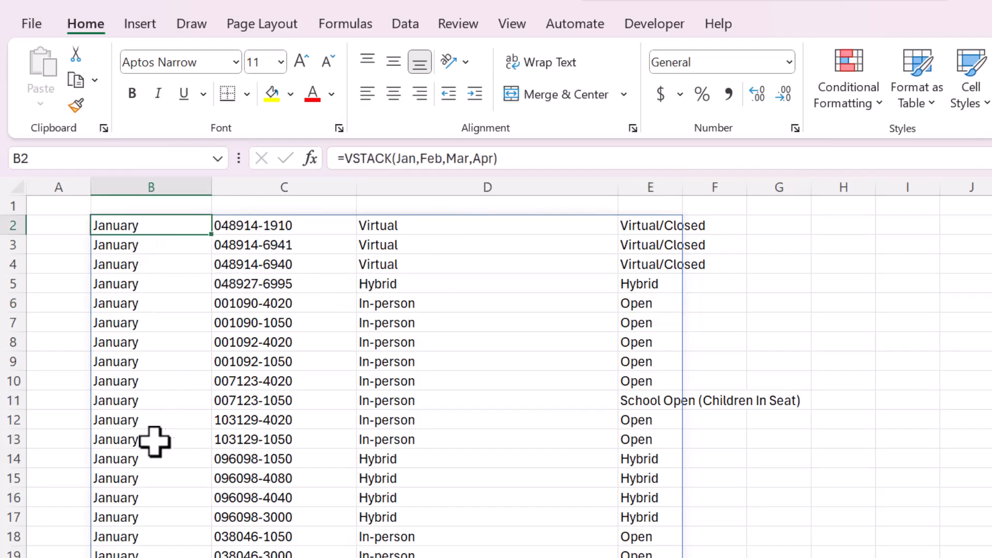
scroll(down, 3)
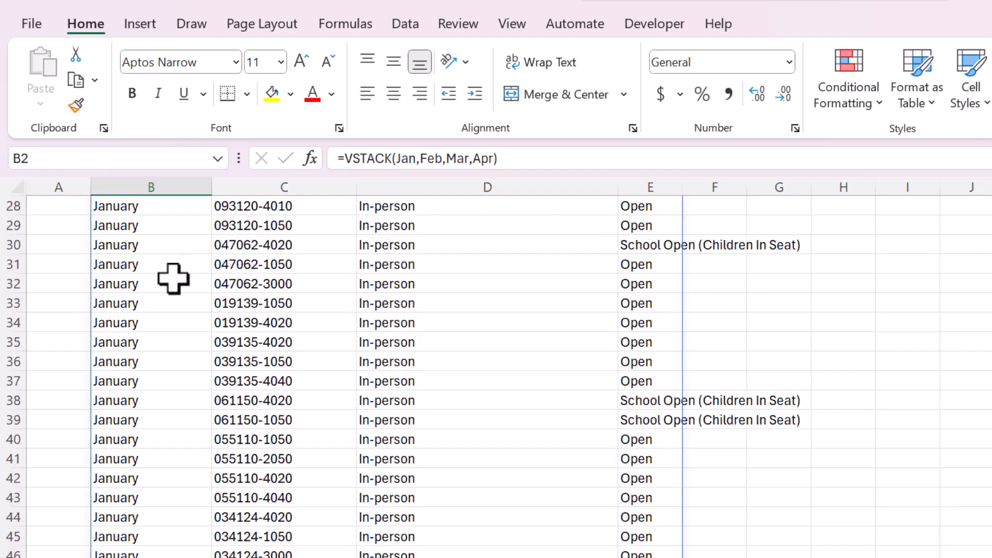
scroll(down, 3)
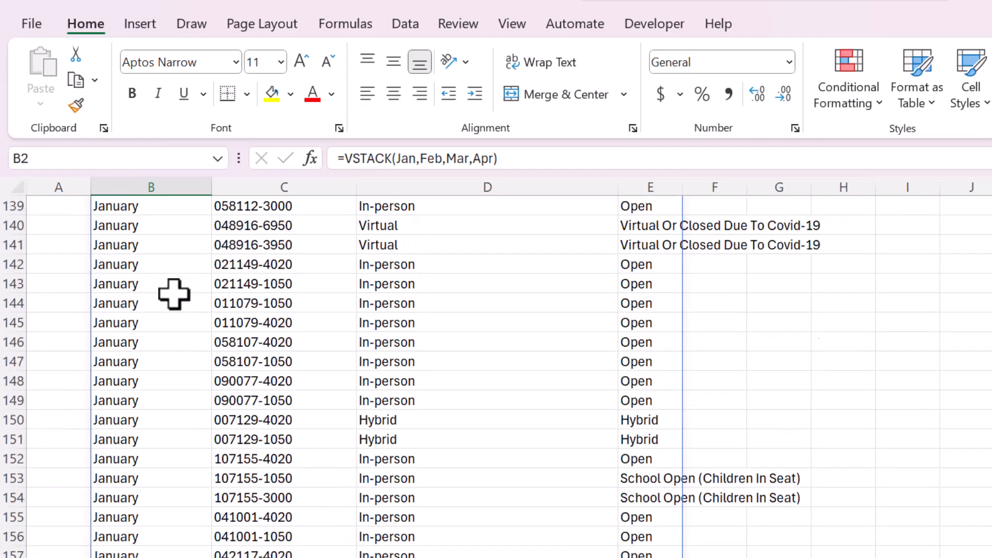
scroll(down, 3)
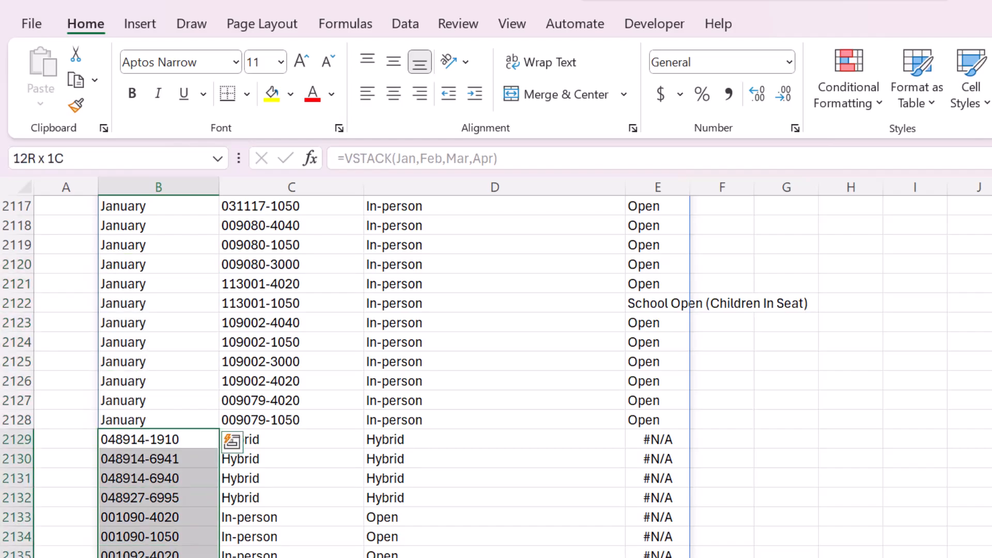
drag(159, 440, 159, 420)
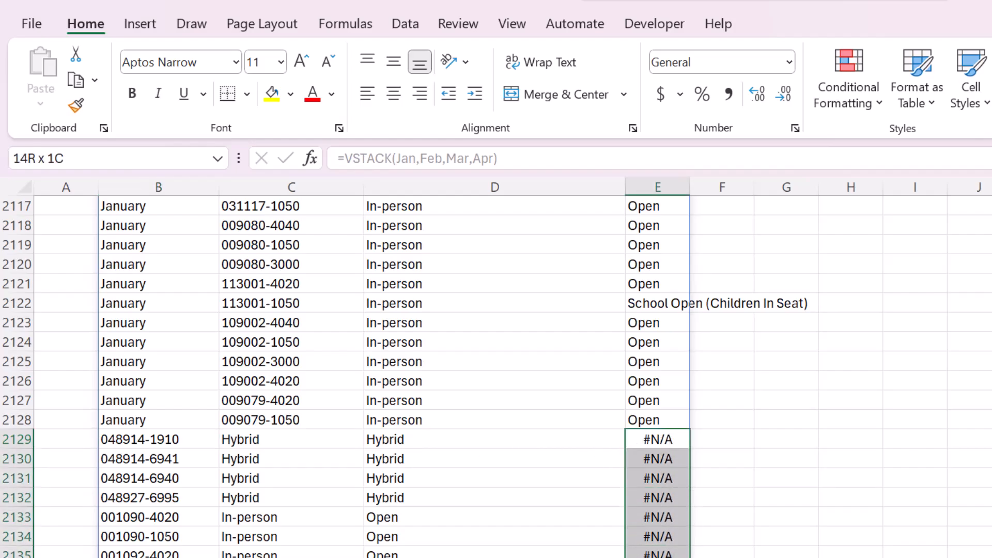
click(657, 439)
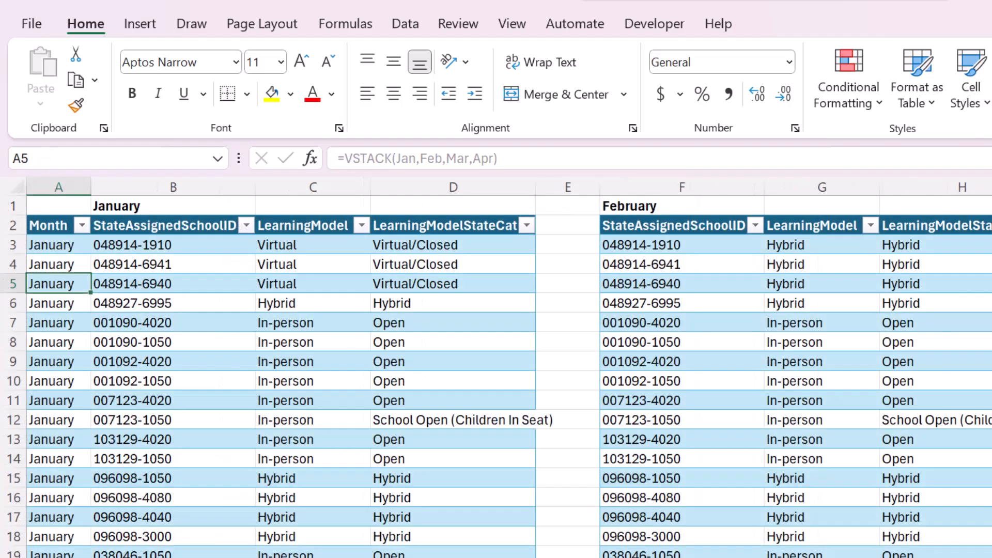
Step: Inspect the February table and the Month values in the March table
click(681, 264)
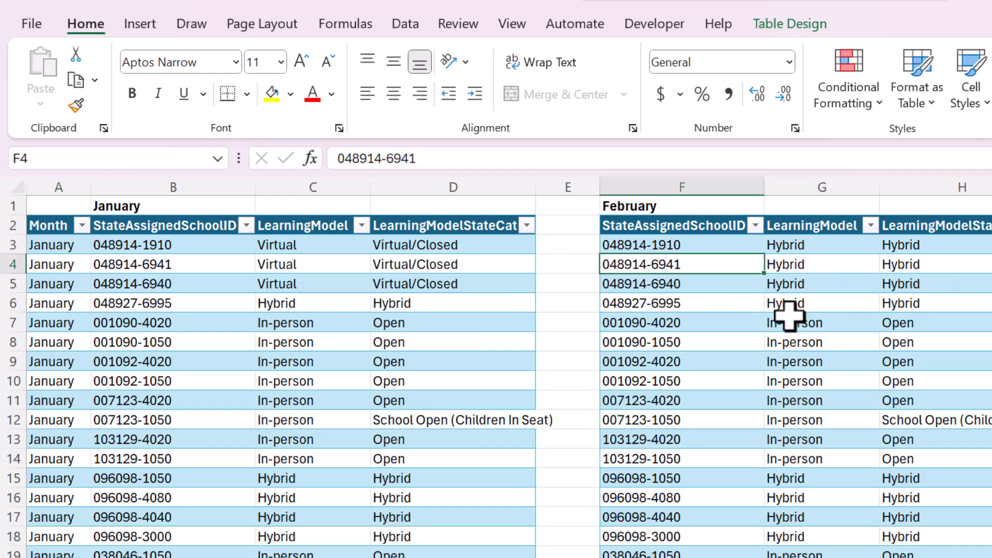
scroll(right, 3)
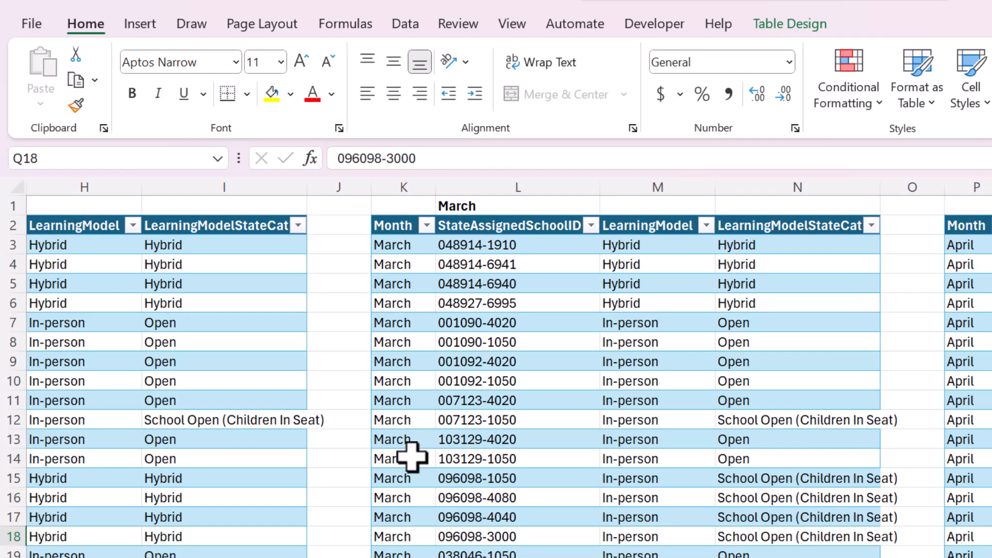
click(403, 264)
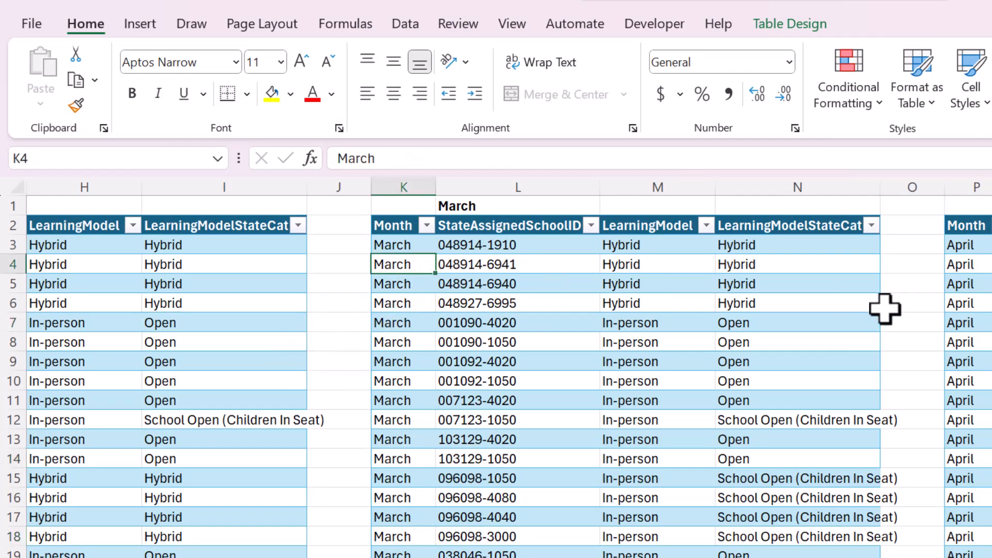
click(403, 322)
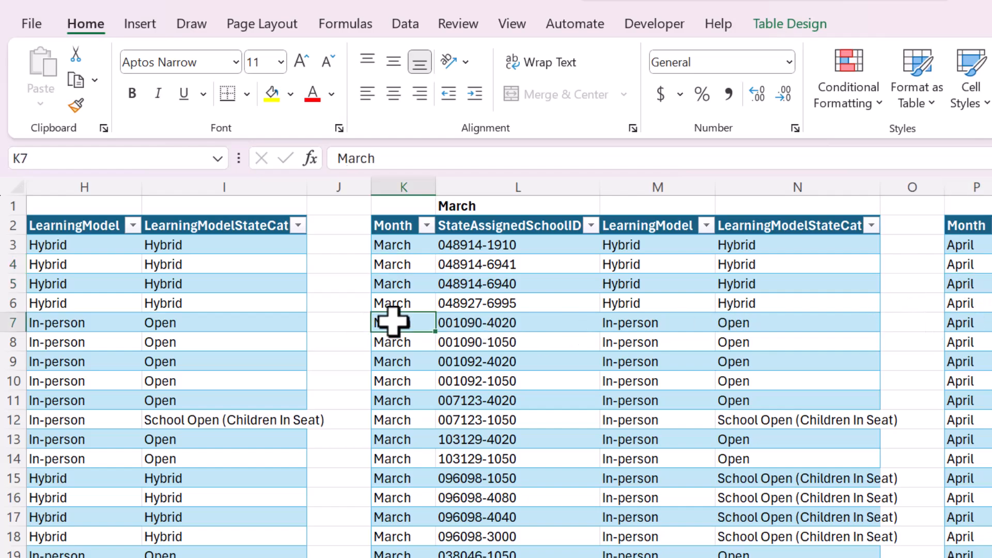
scroll(left, 3)
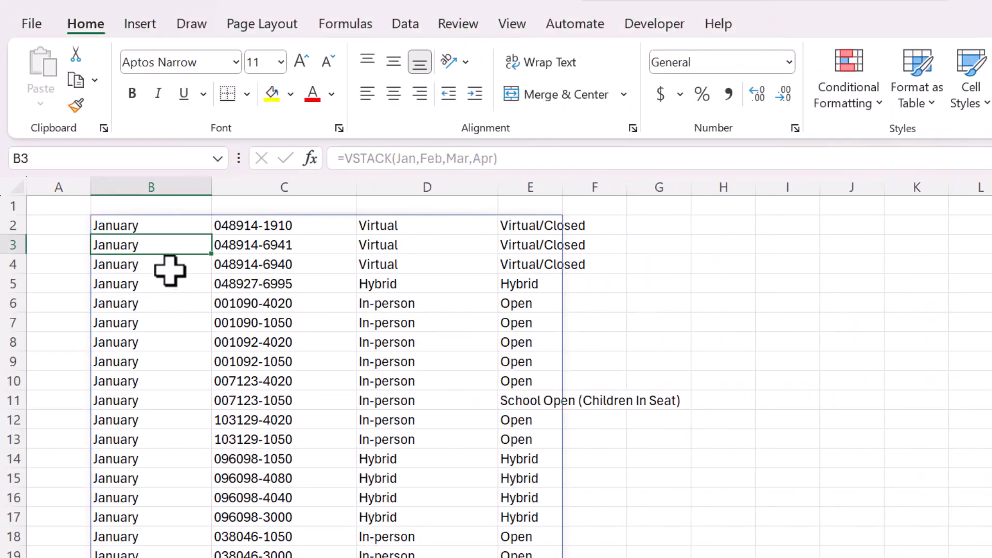
Step: Change the B2 formula to =VSTACK(Jan[#All],Feb,Mar,Apr) to include headers
click(151, 264)
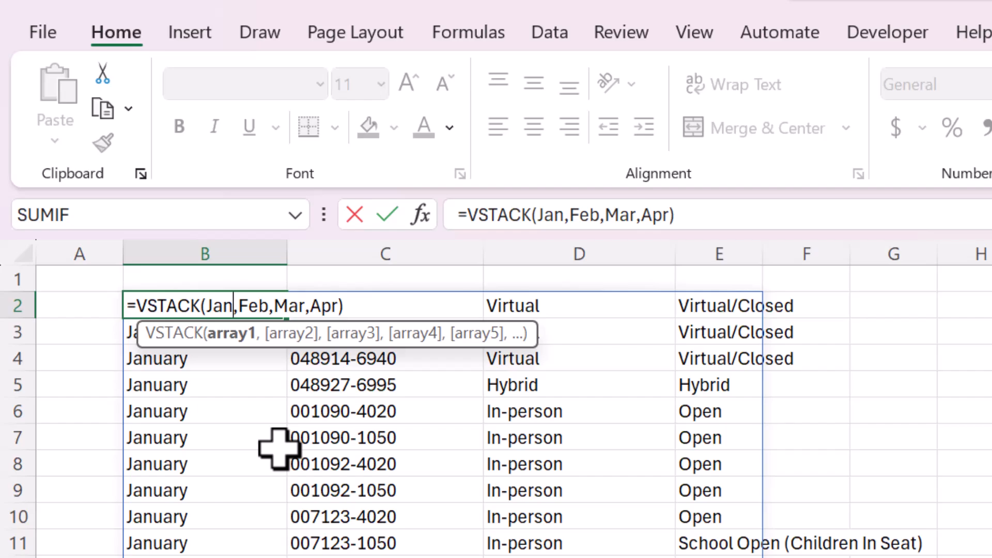
text([)
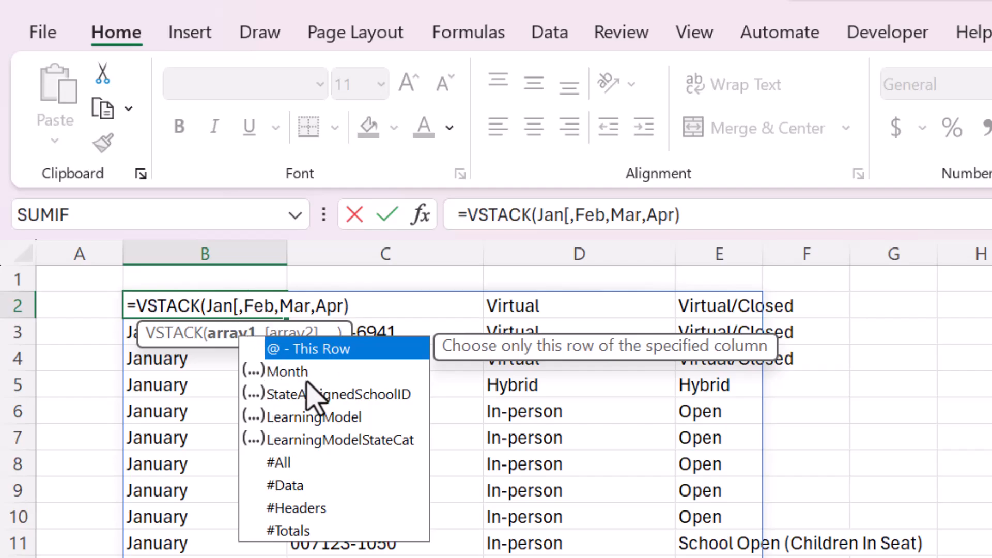
mouse_move(355, 468)
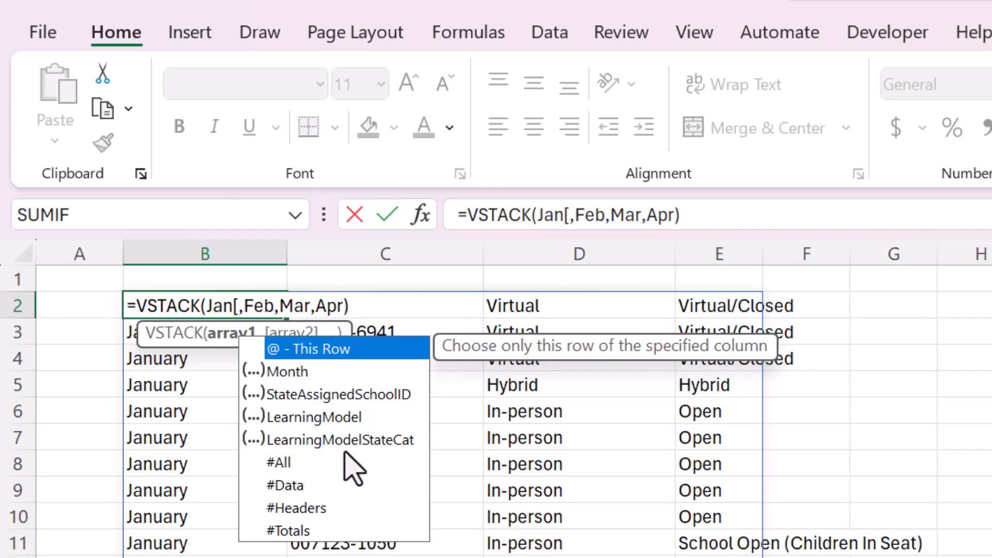
mouse_move(310, 510)
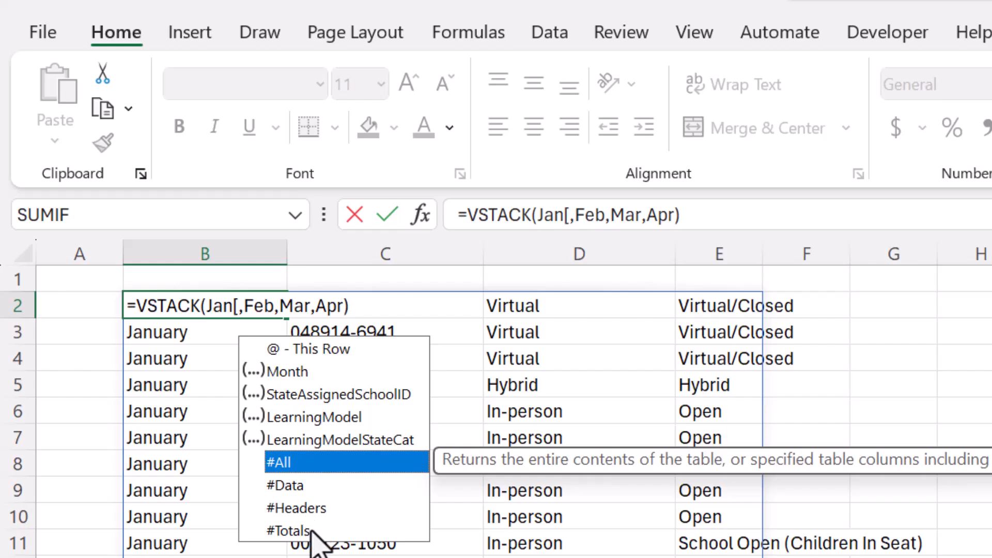
mouse_move(288, 485)
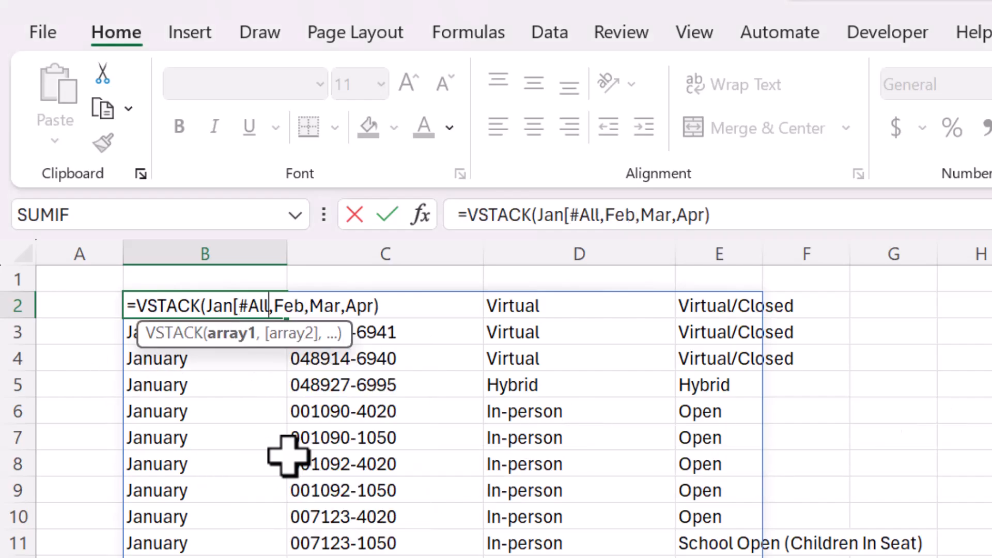
text(])
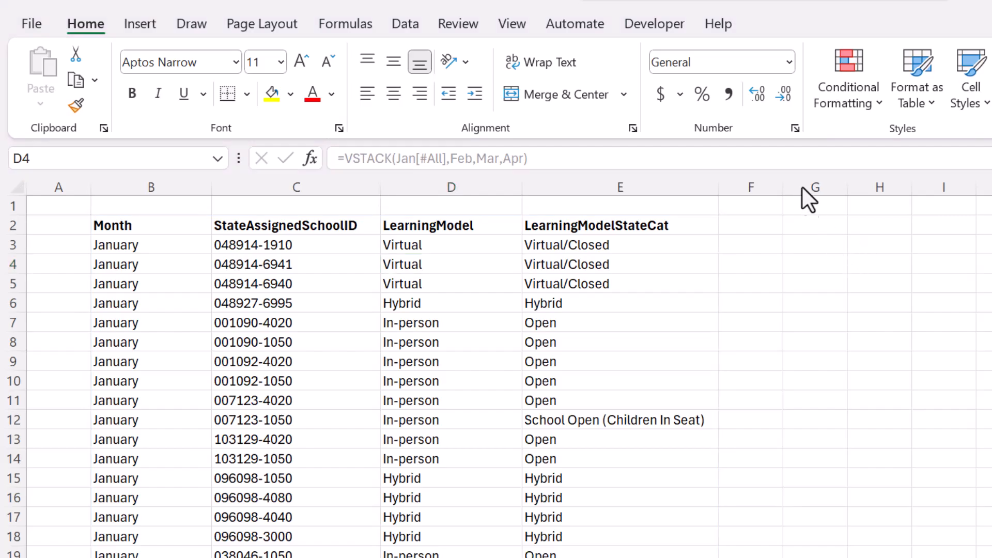
Step: Check the stacked list's Month header, then select a cell in the January table
click(451, 264)
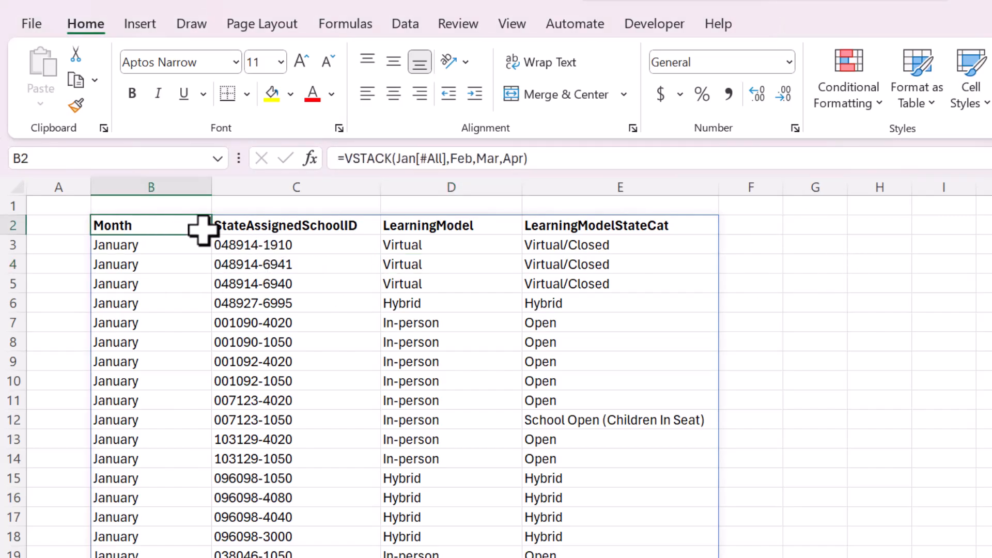
click(150, 380)
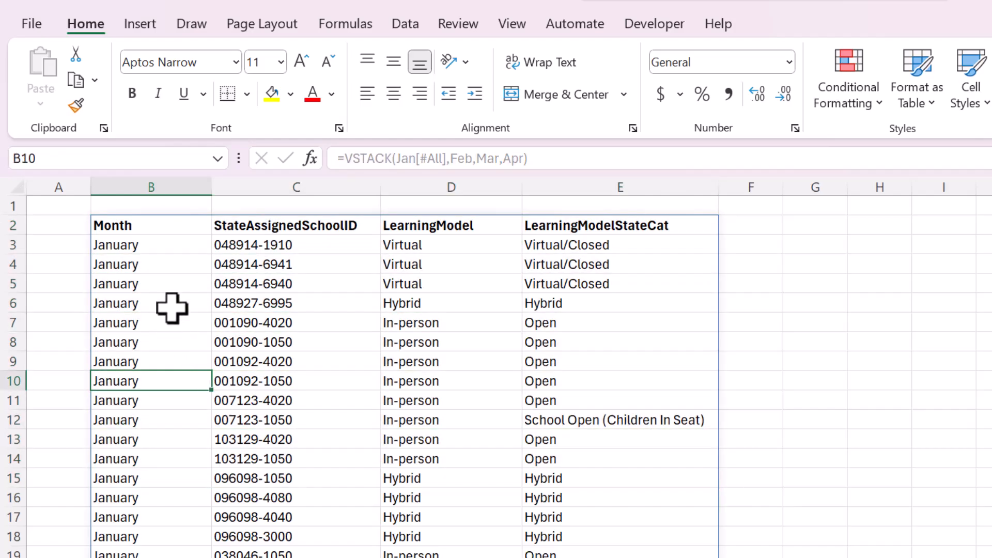
click(150, 302)
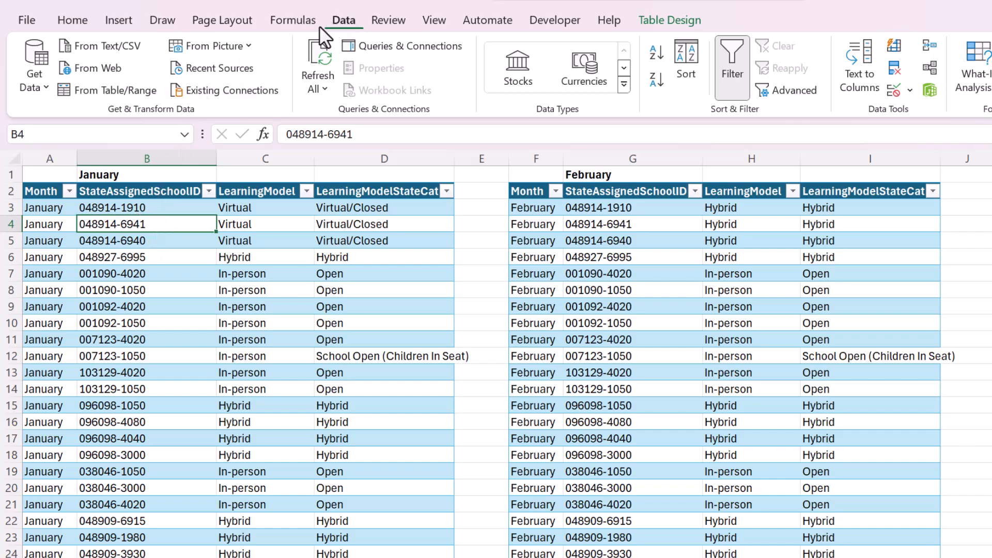
mouse_move(147, 124)
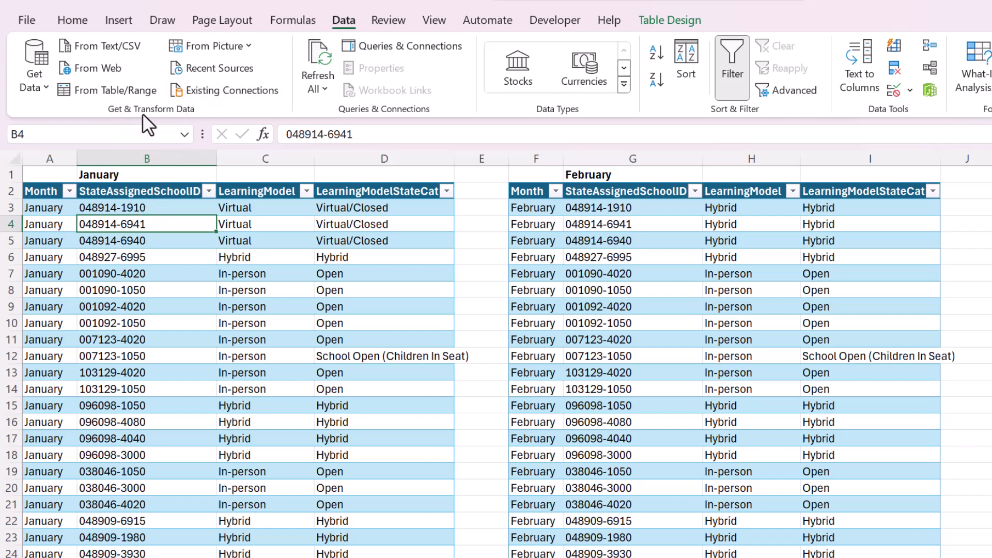
mouse_move(14, 106)
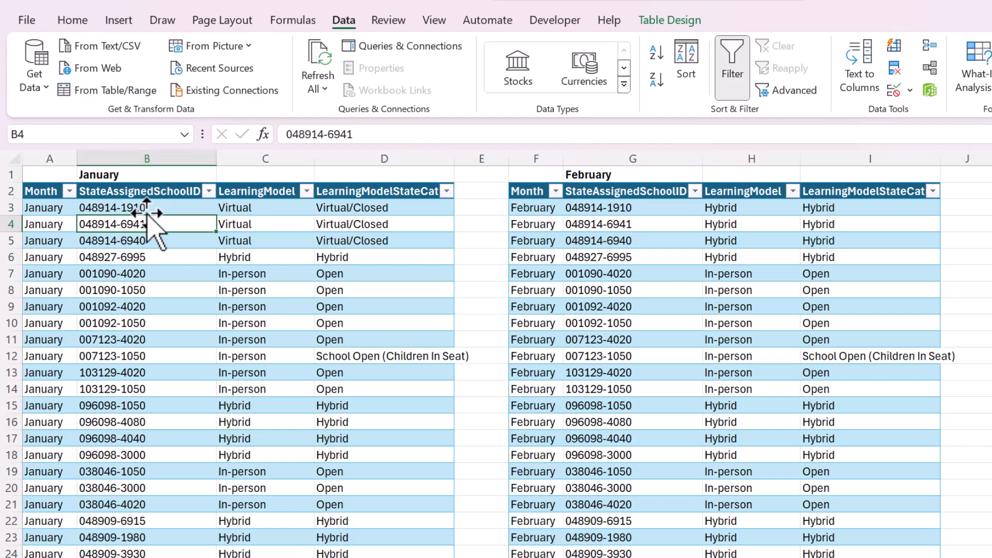
click(127, 207)
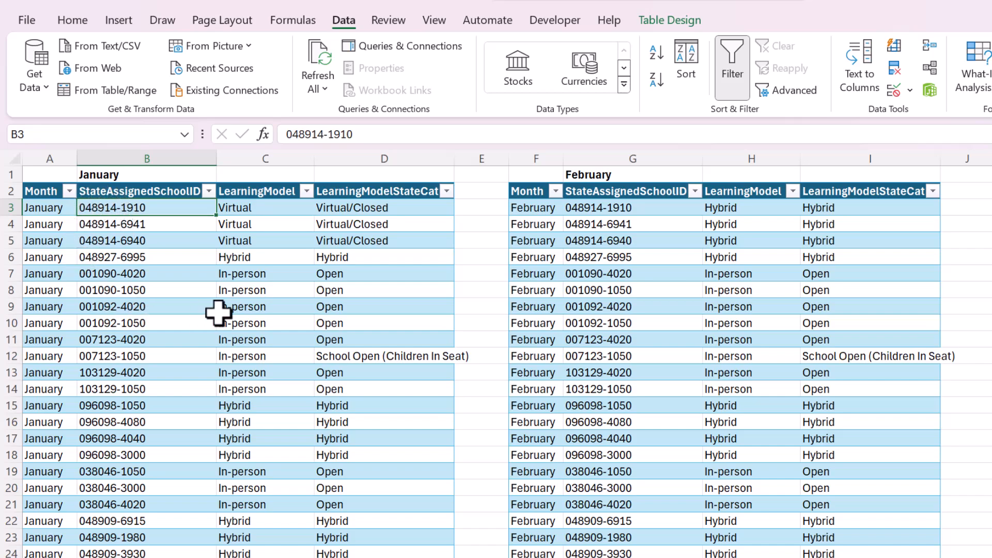
mouse_move(419, 247)
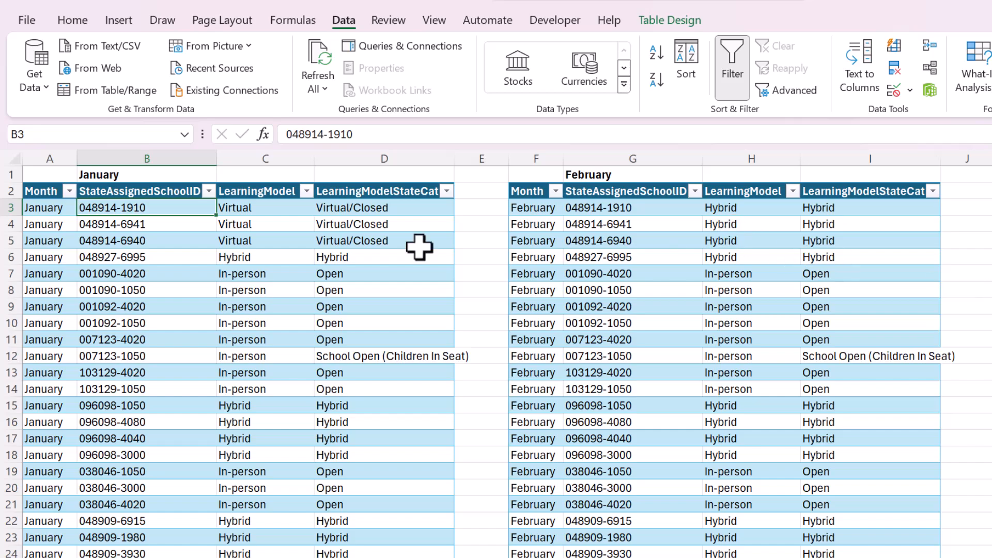
click(120, 256)
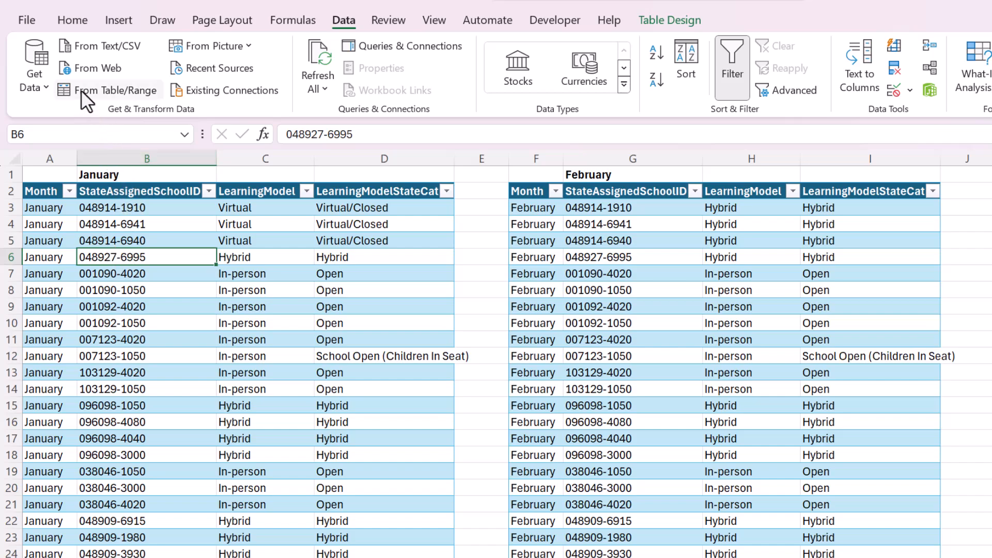
mouse_move(117, 89)
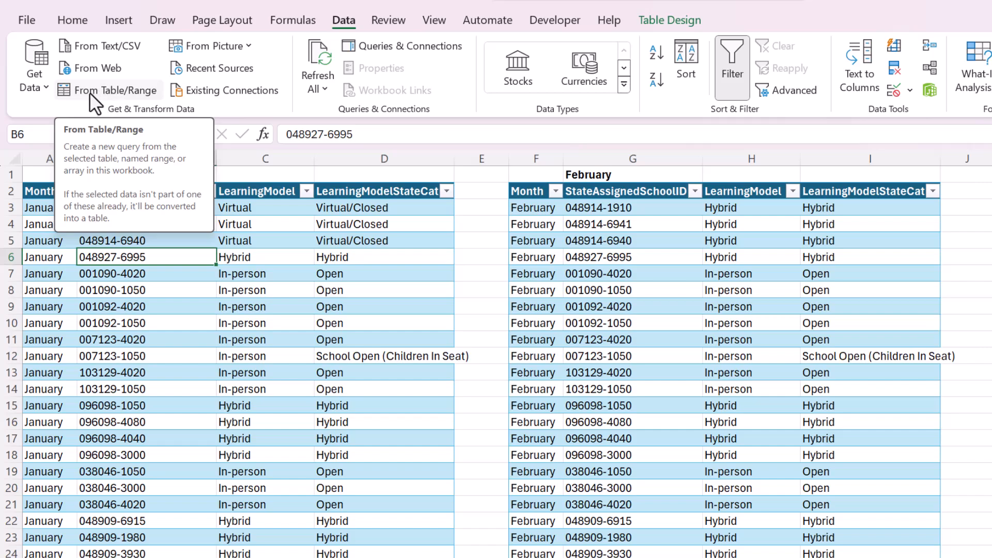
mouse_move(117, 92)
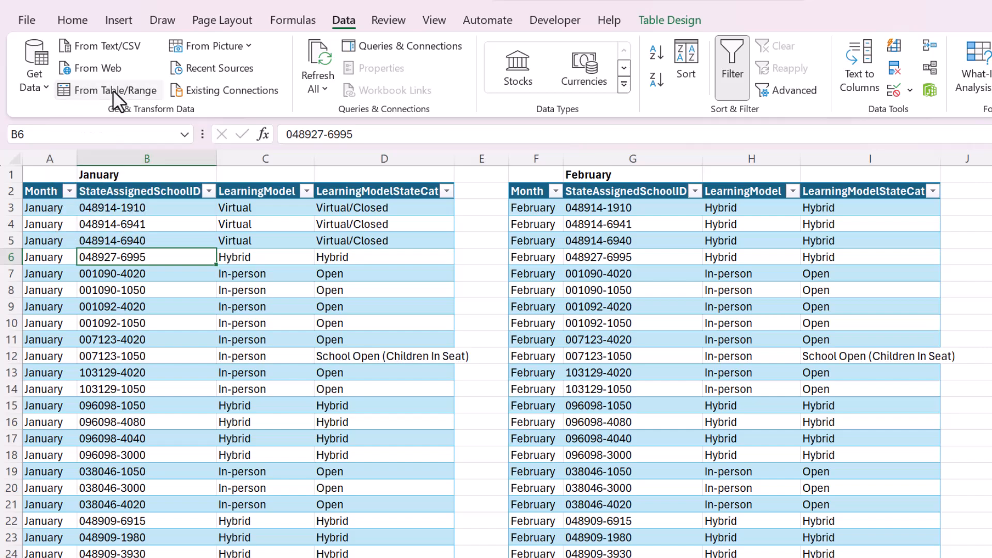
Step: Create a query from the January table using Data > From Table/Range
click(114, 90)
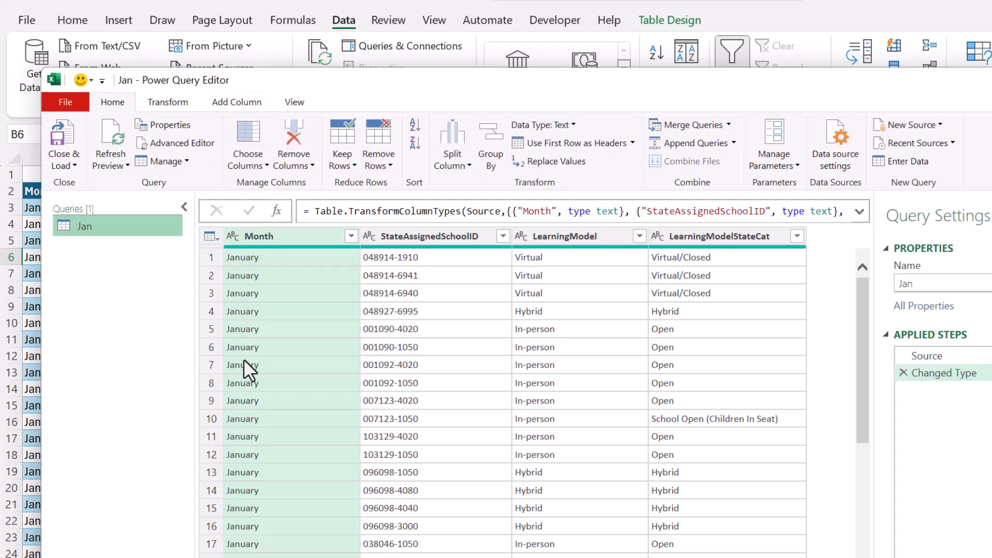
mouse_move(431, 455)
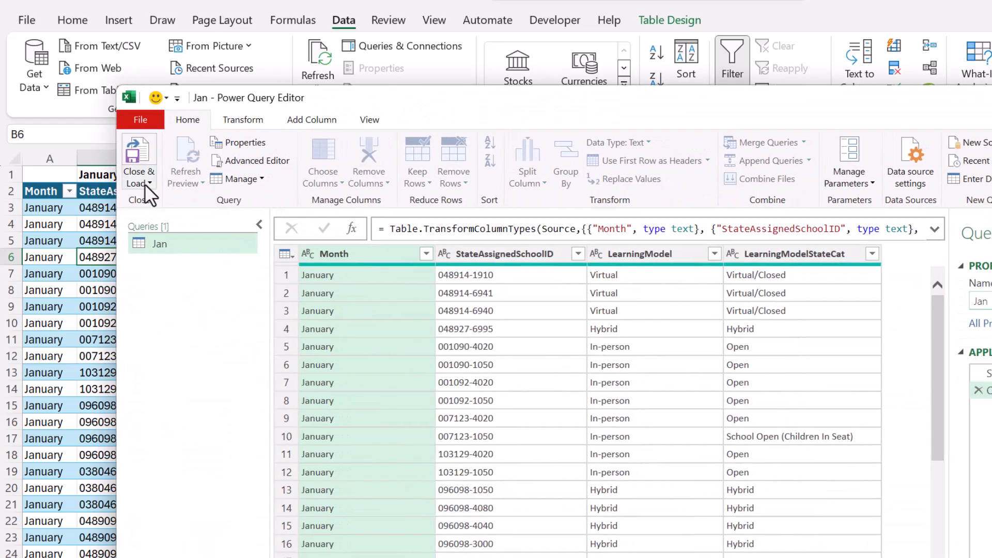
Step: Load the Jan query as connection only, then open a new blank worksheet
click(139, 184)
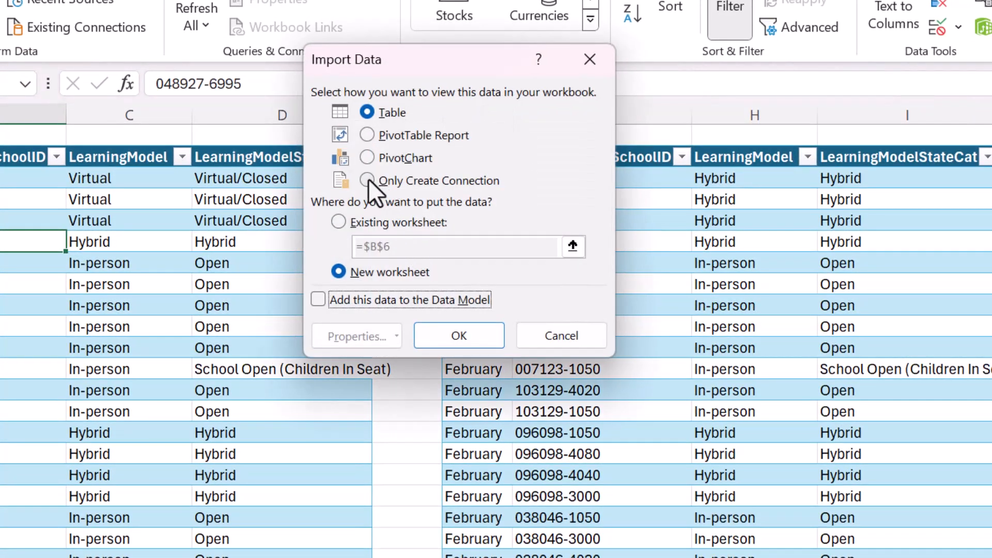
click(367, 181)
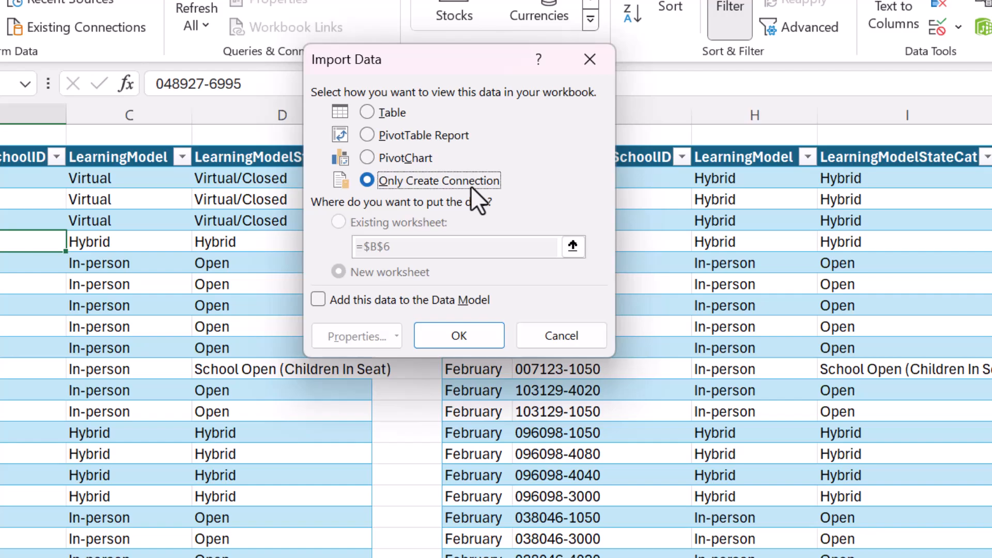
mouse_move(437, 199)
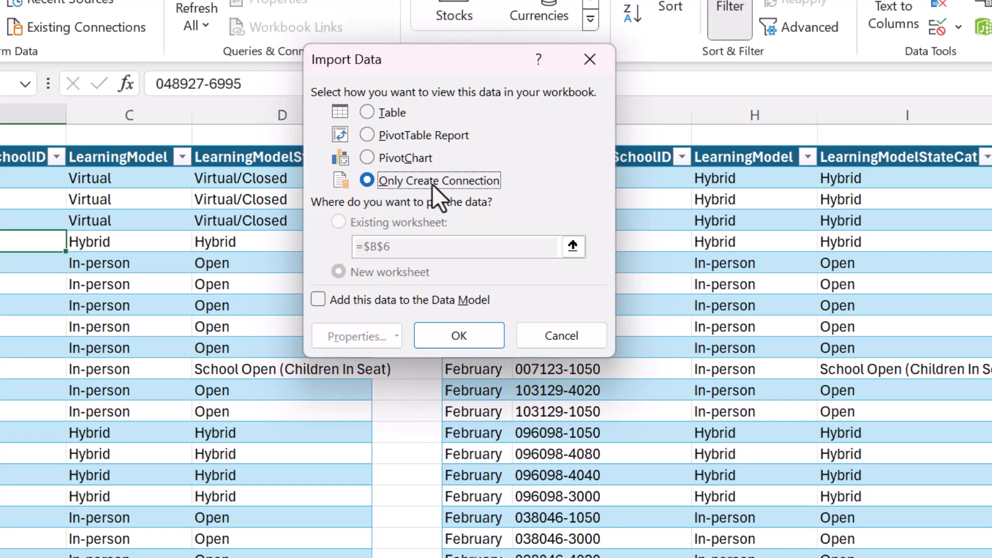
click(458, 336)
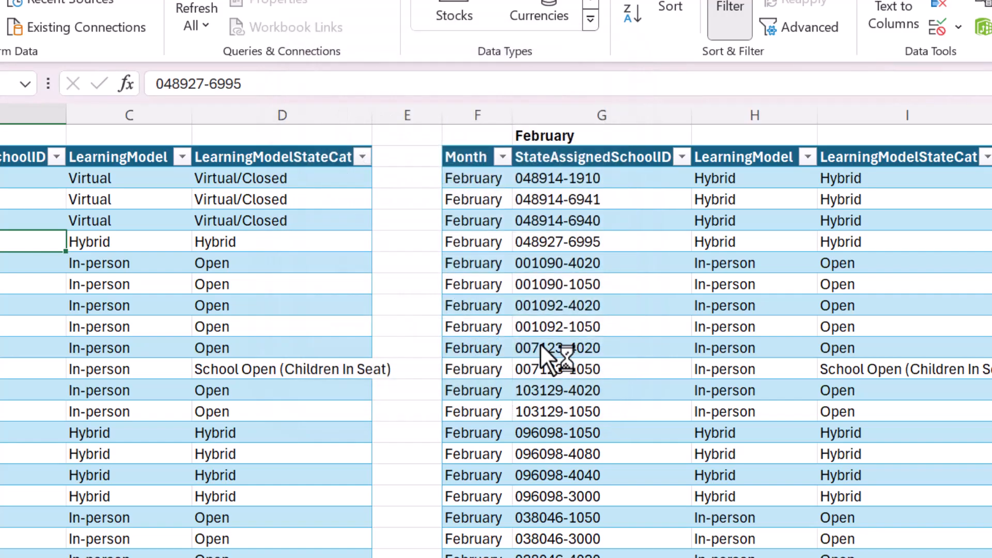
click(79, 27)
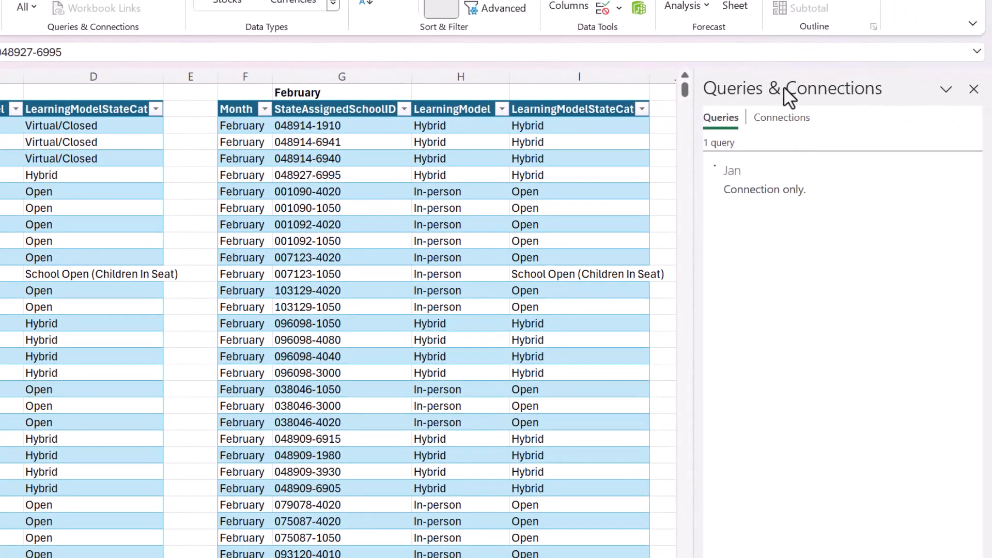
mouse_move(744, 180)
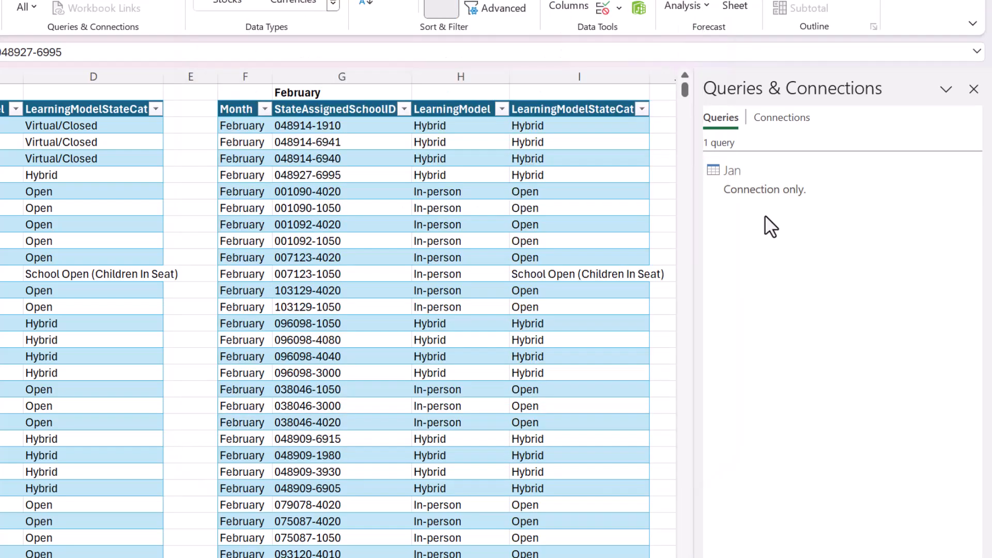
mouse_move(829, 306)
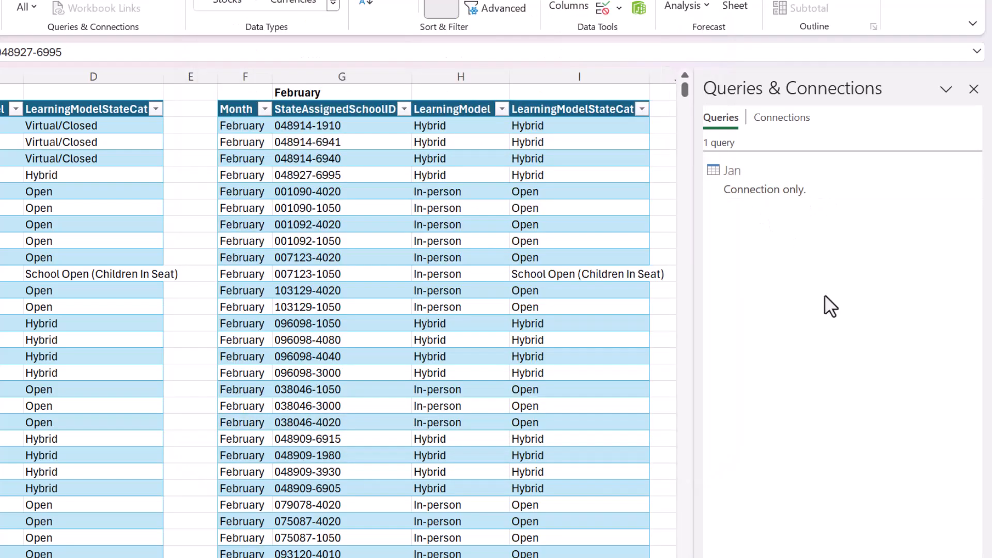
mouse_move(811, 239)
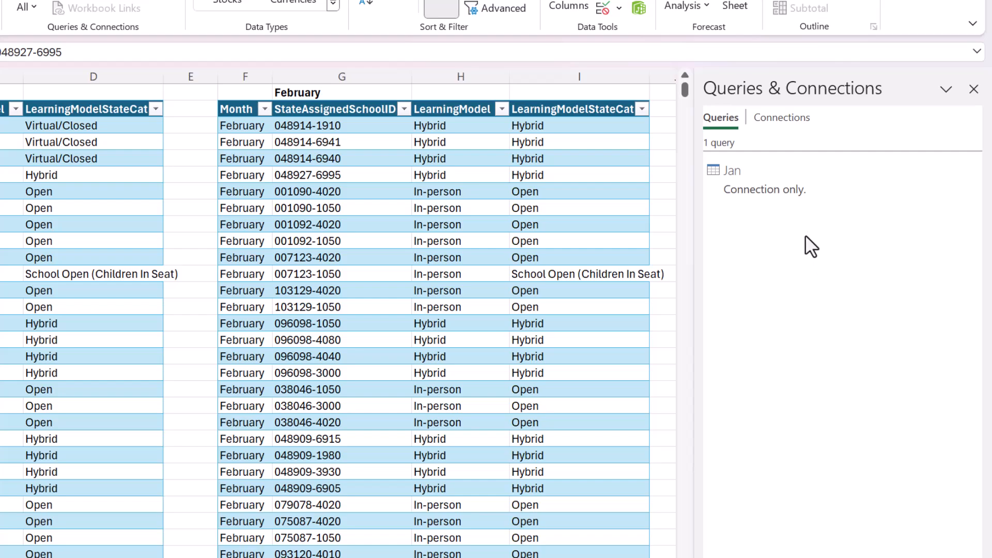
mouse_move(705, 304)
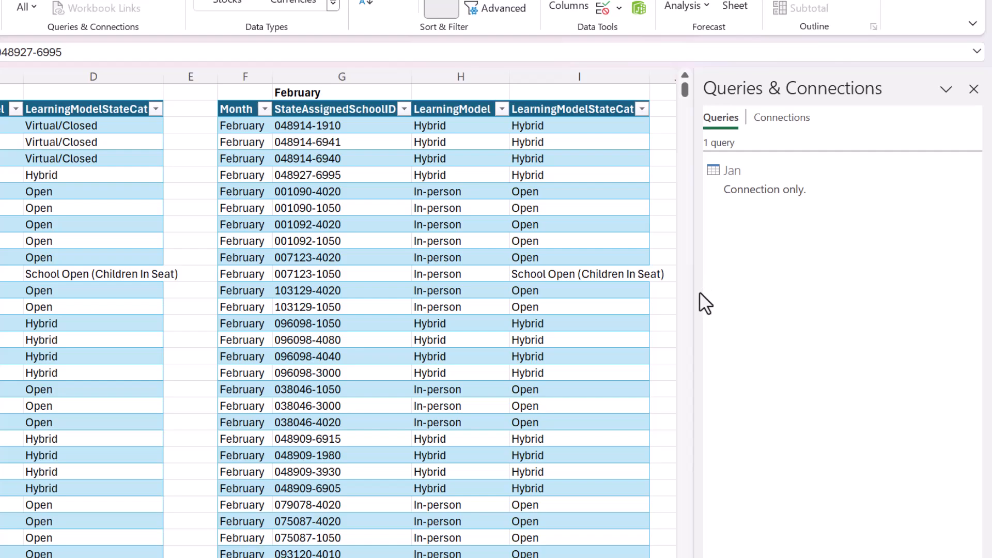
click(732, 169)
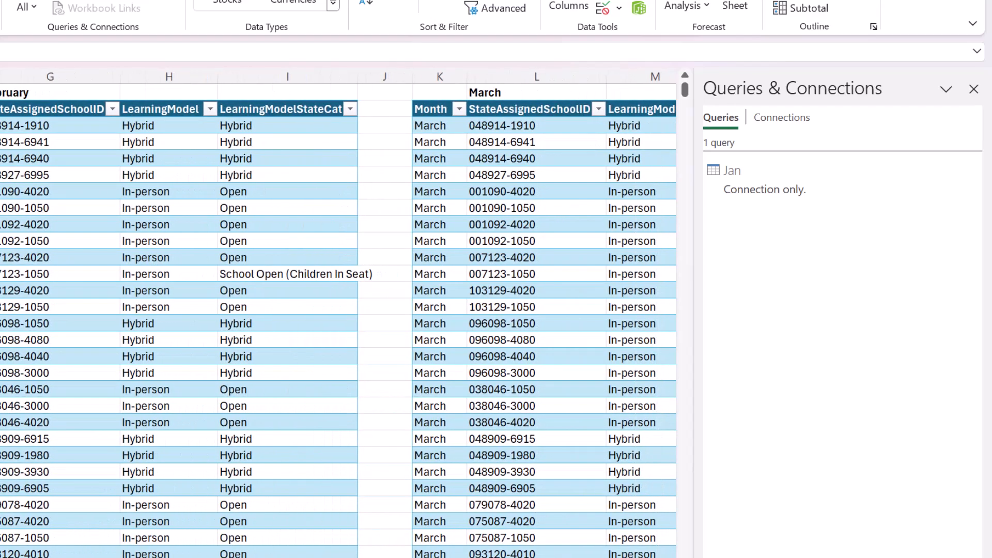
scroll(right, 3)
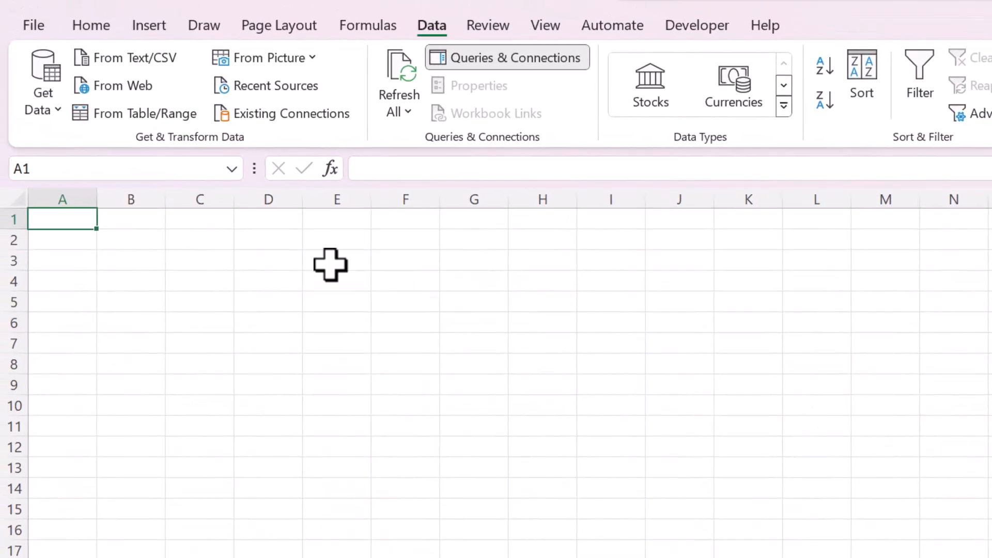
Step: With cell B2 selected, start an Append from Get Data > Combine Queries
click(130, 240)
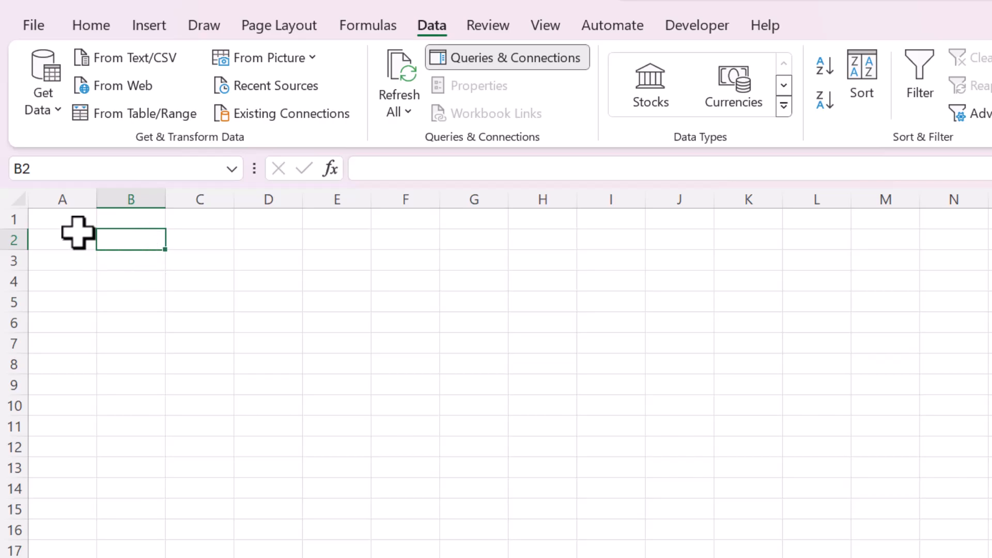
mouse_move(62, 144)
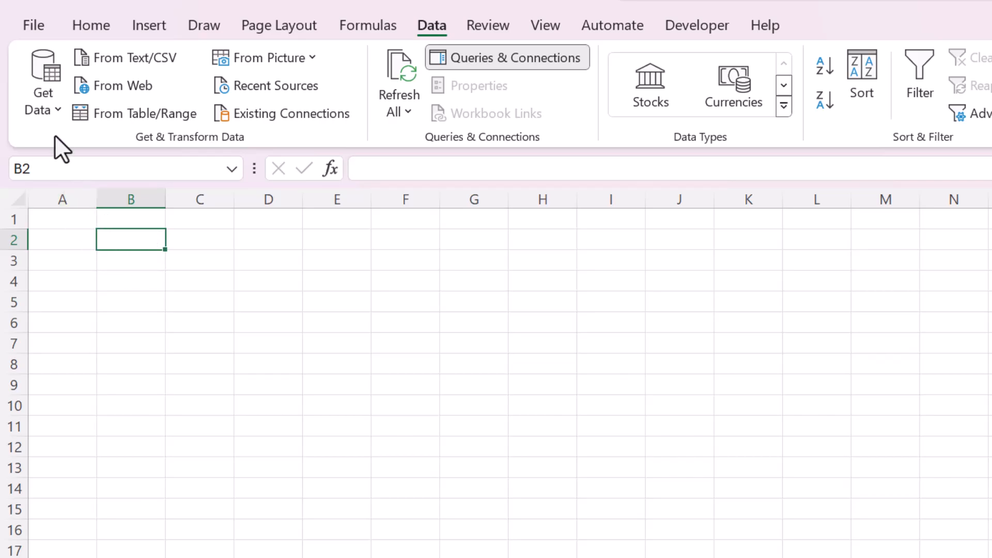
click(43, 79)
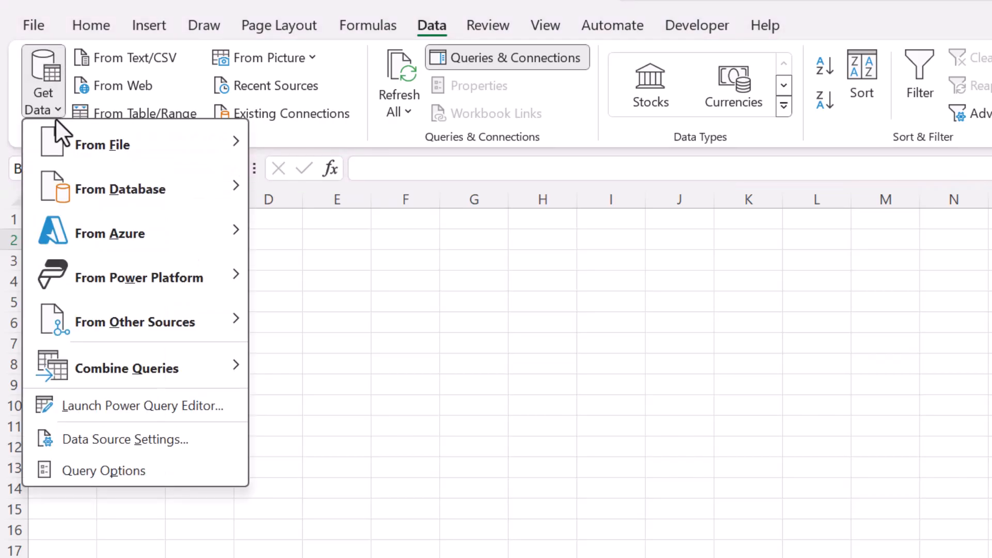
mouse_move(127, 369)
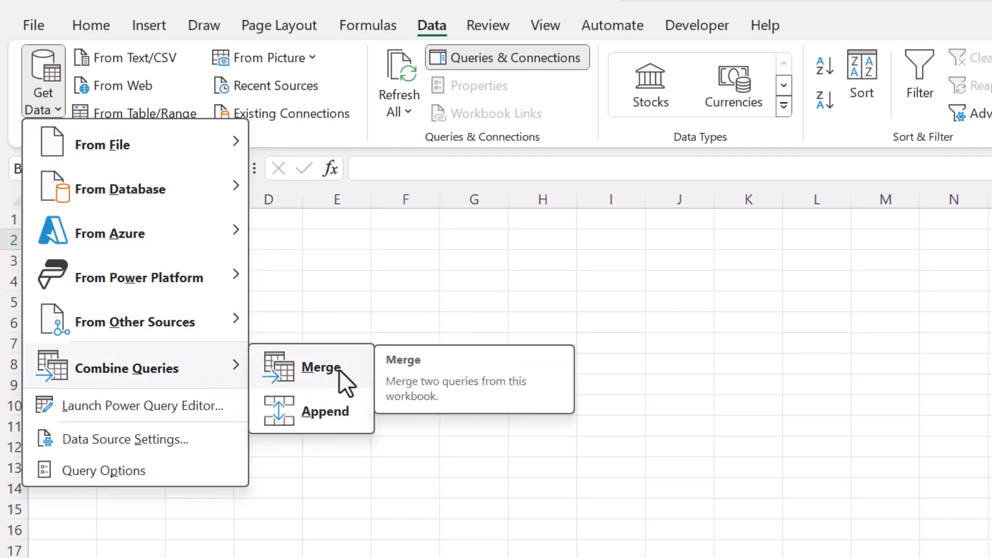
mouse_move(355, 357)
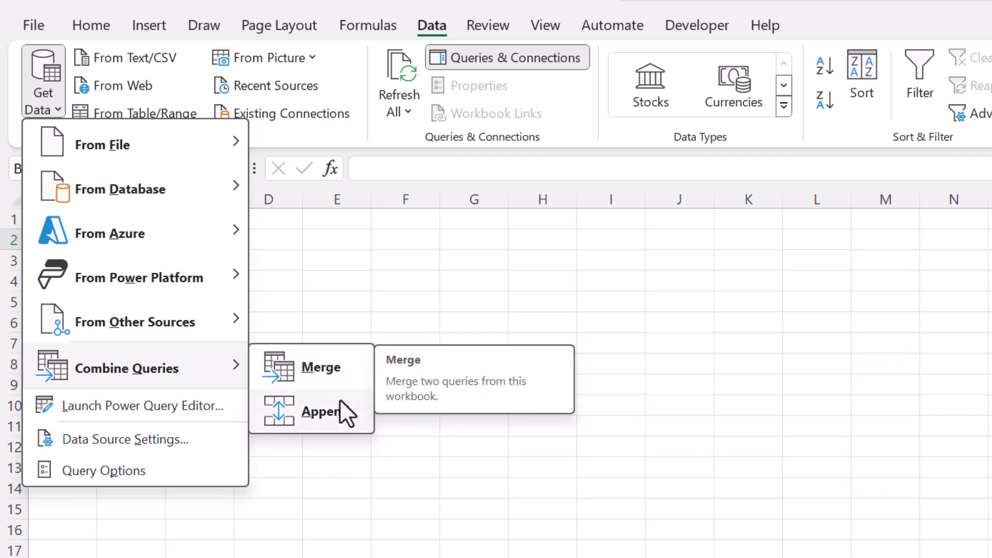
click(321, 412)
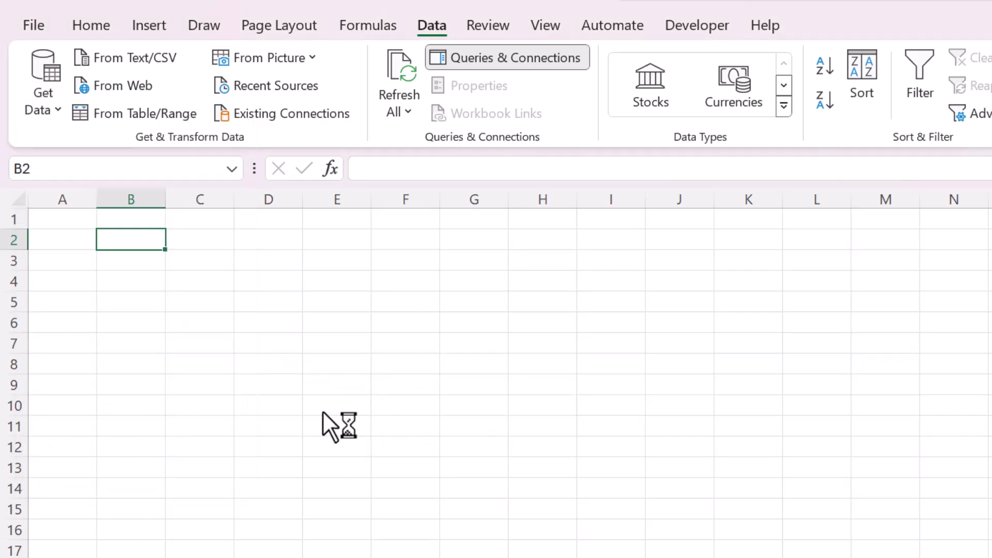
mouse_move(229, 355)
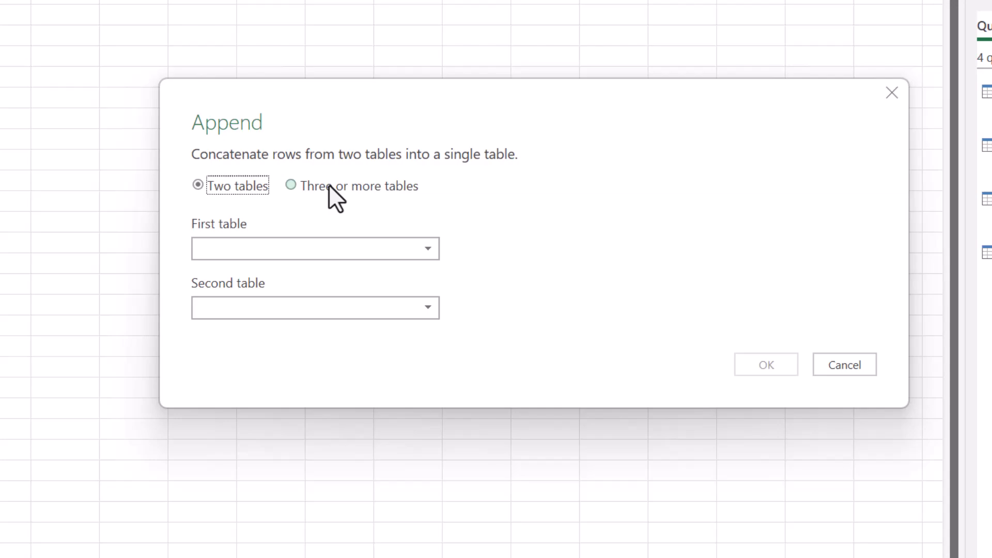
Step: Append the Jan, Feb, Mar and Apr queries using the Three or more tables option
click(290, 185)
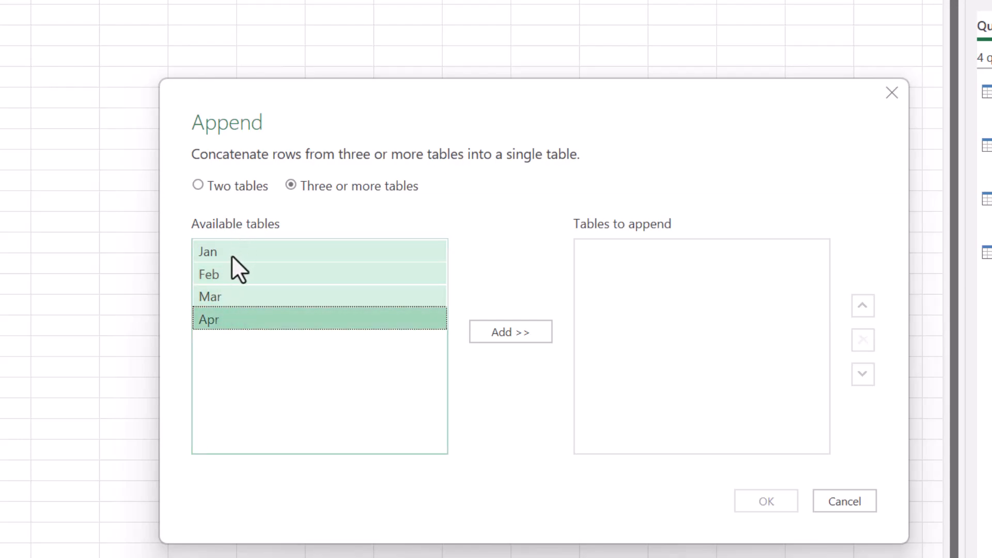
click(509, 332)
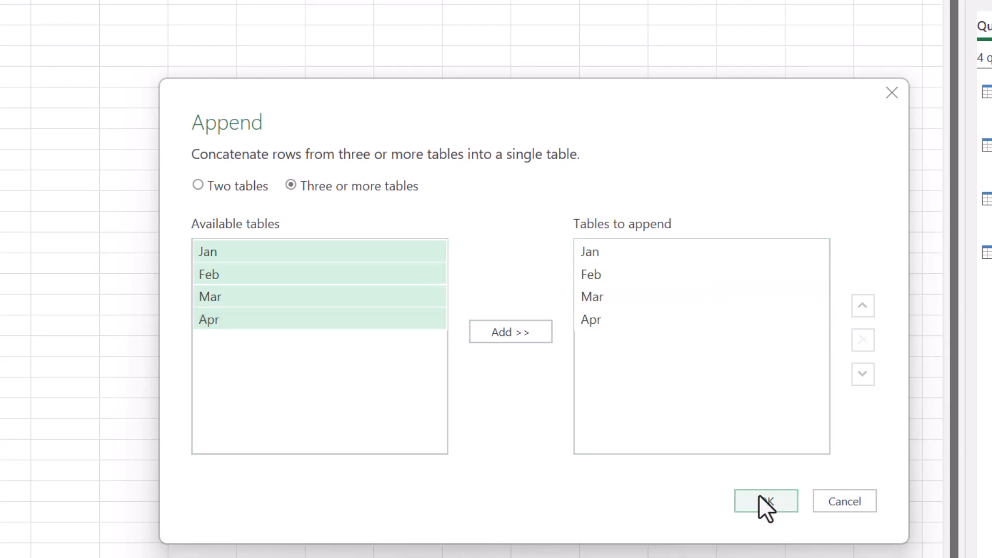
click(765, 502)
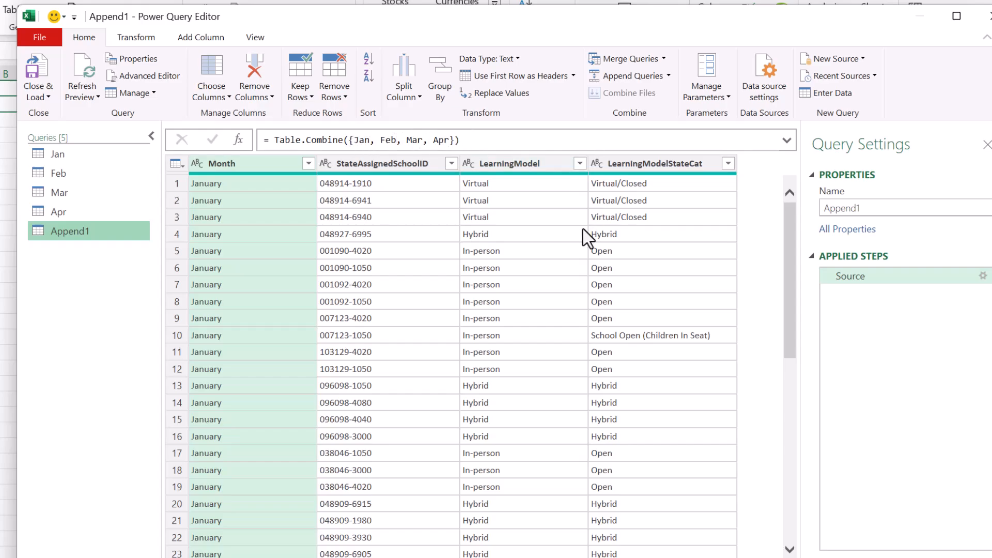
Step: Confirm the Month filter lists January, February, March and April without filtering
scroll(down, 3)
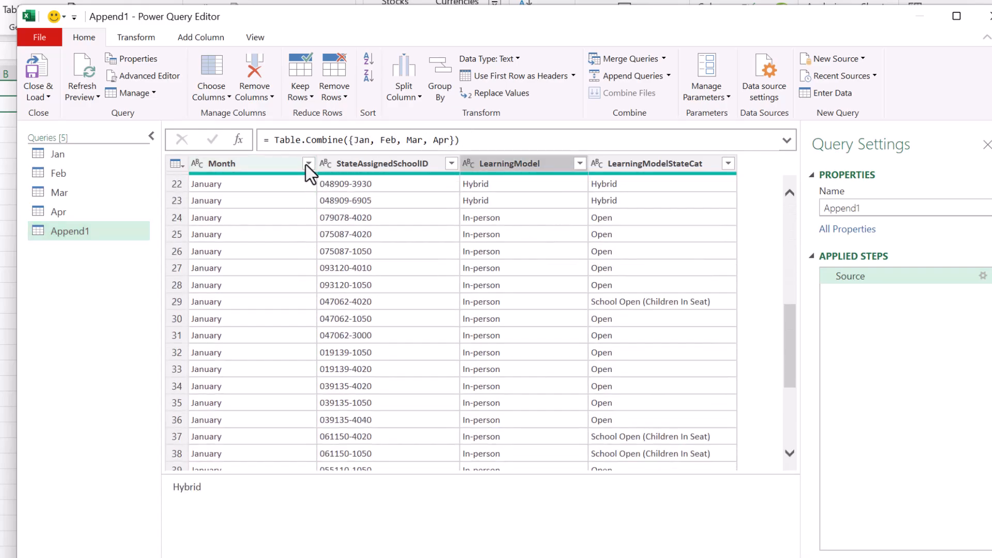
click(308, 163)
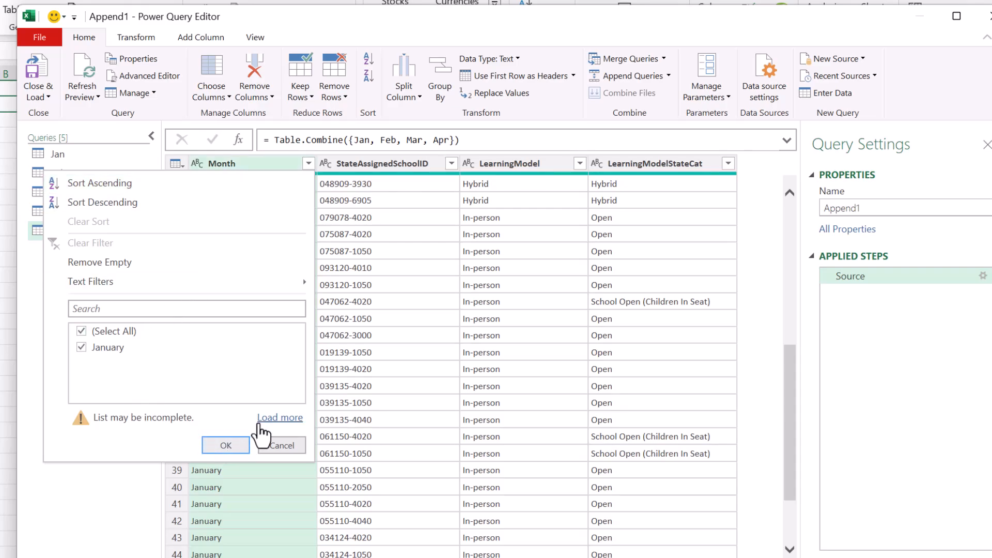
click(279, 417)
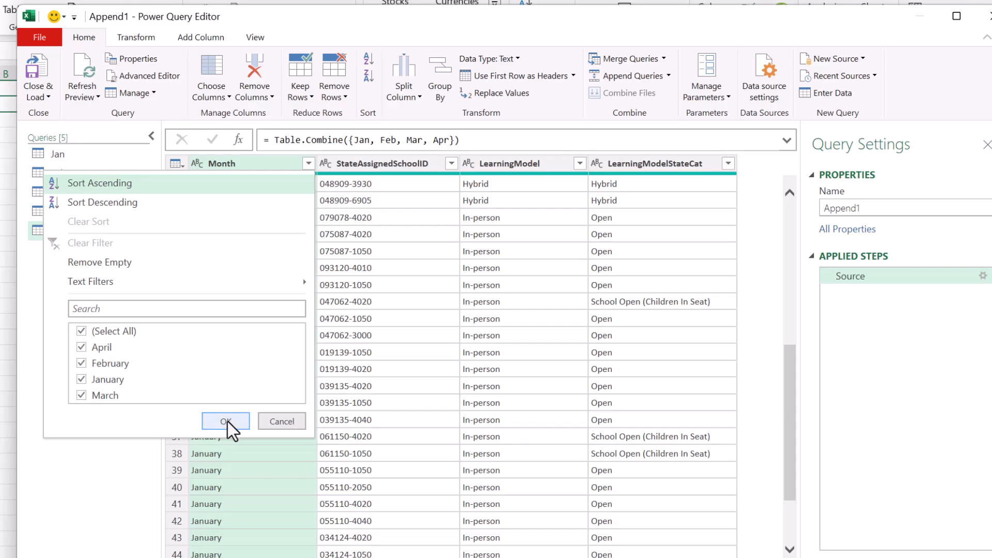
click(226, 421)
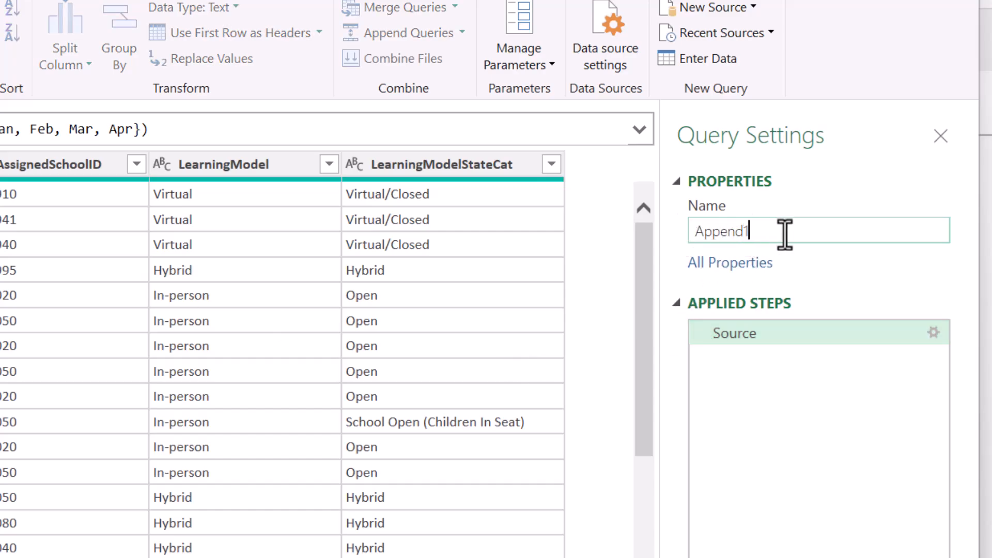
Step: Rename the combined query to SchoolData
triple_click(720, 231)
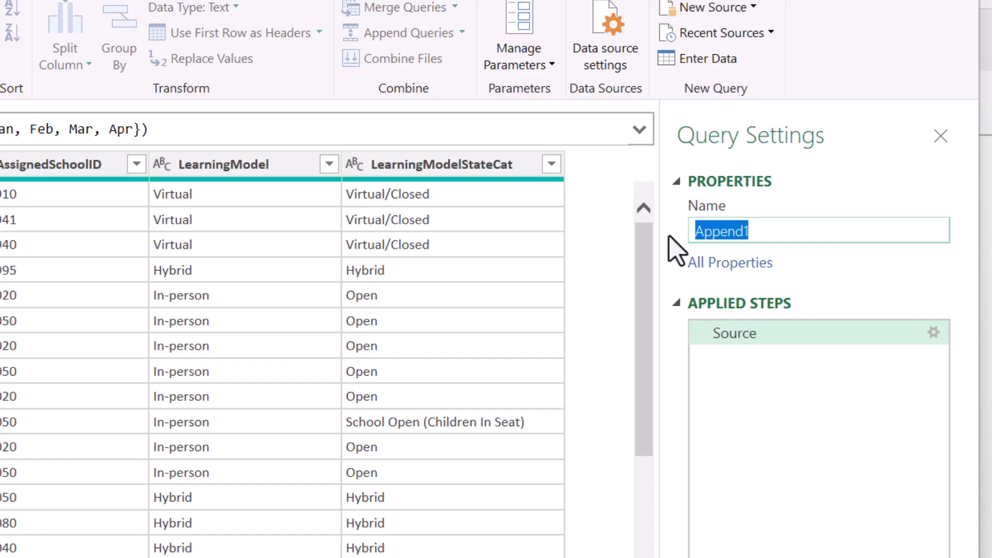
text(Sc)
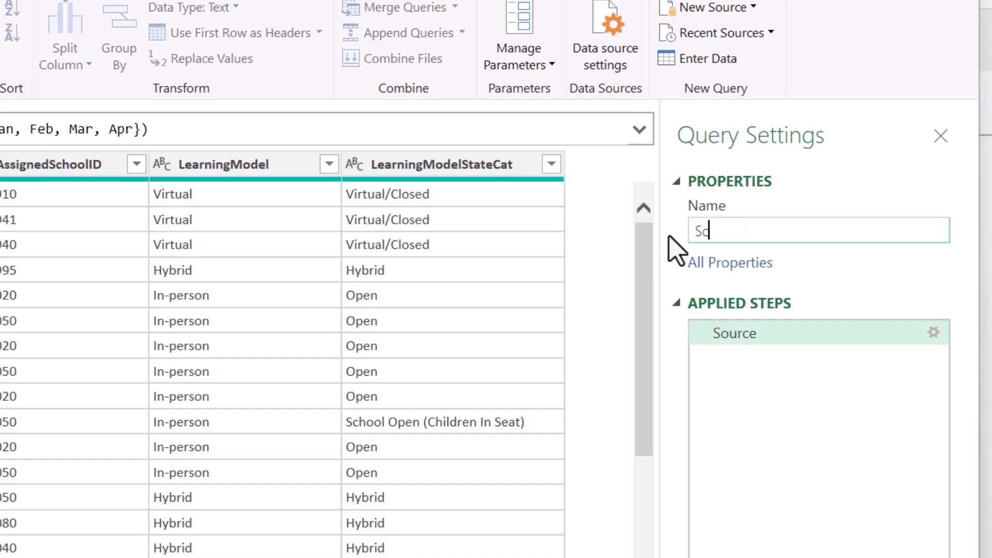
text(choolData)
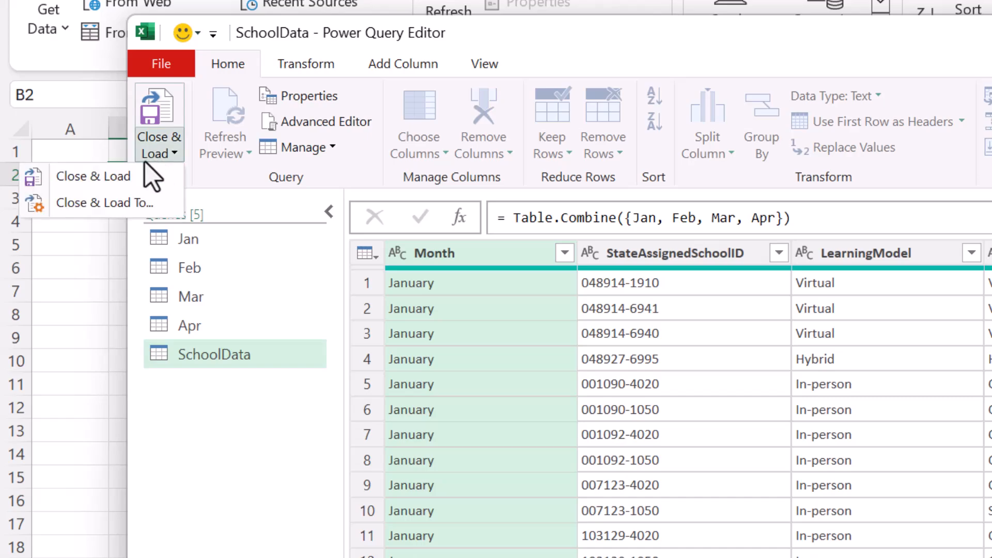
Step: Load SchoolData as a table on the existing worksheet at =Sheet3!$B$2
click(93, 175)
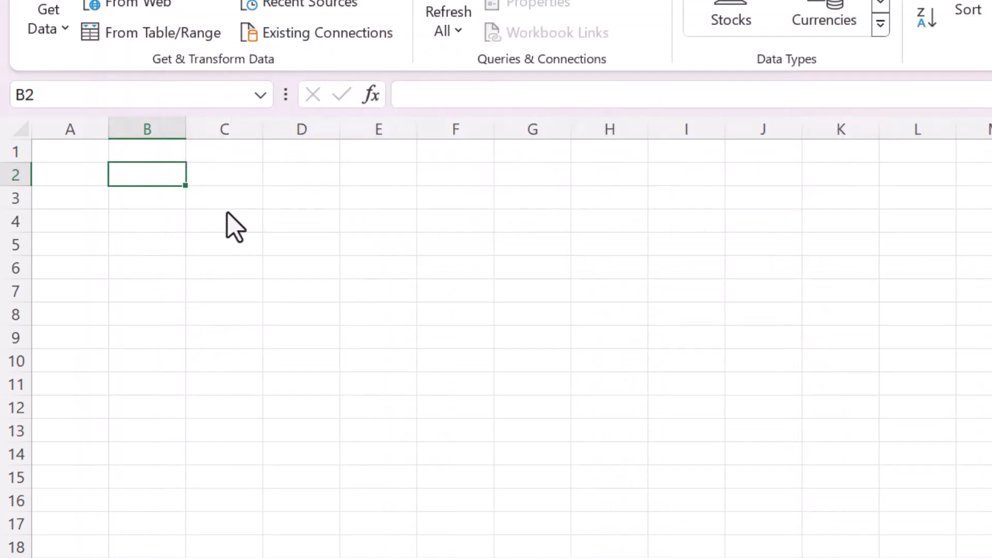
mouse_move(412, 277)
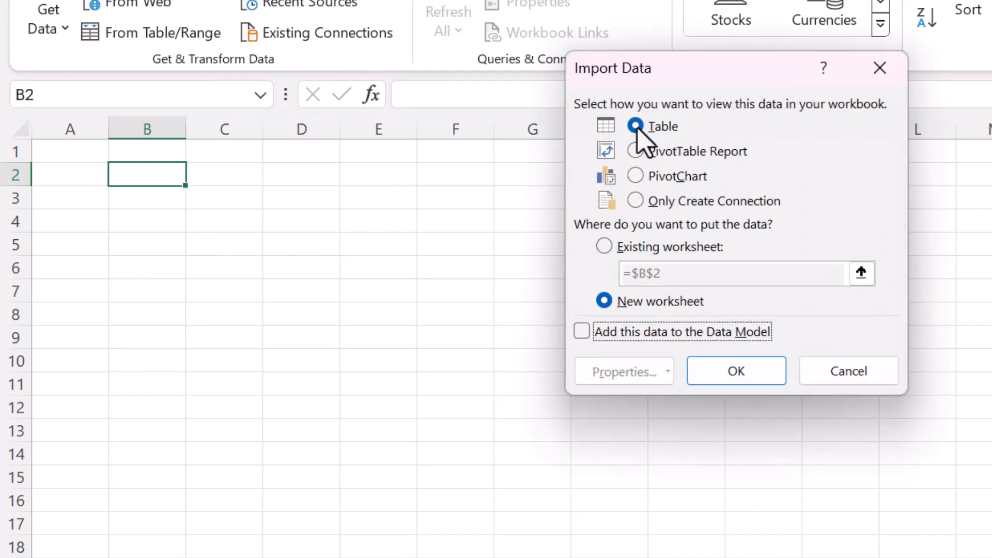
click(604, 246)
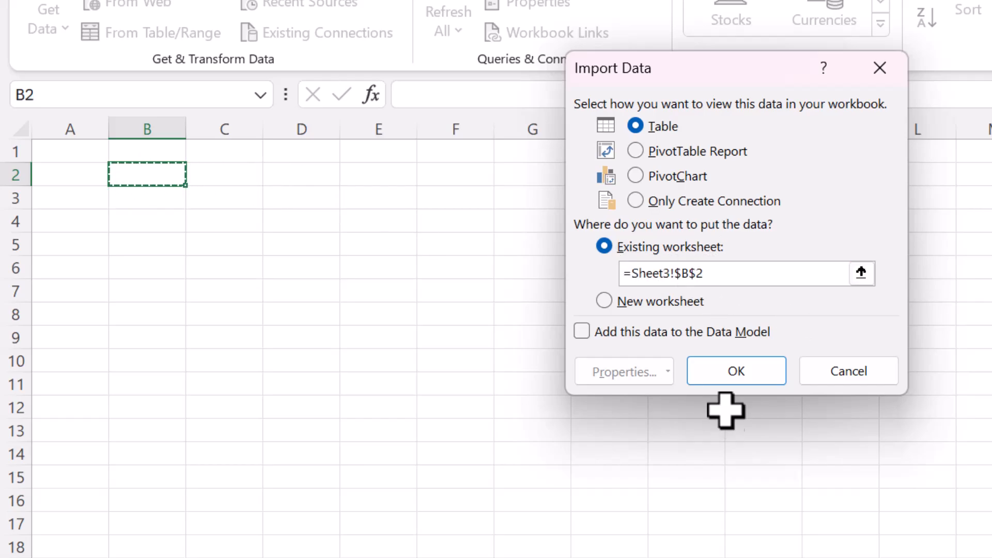
click(736, 370)
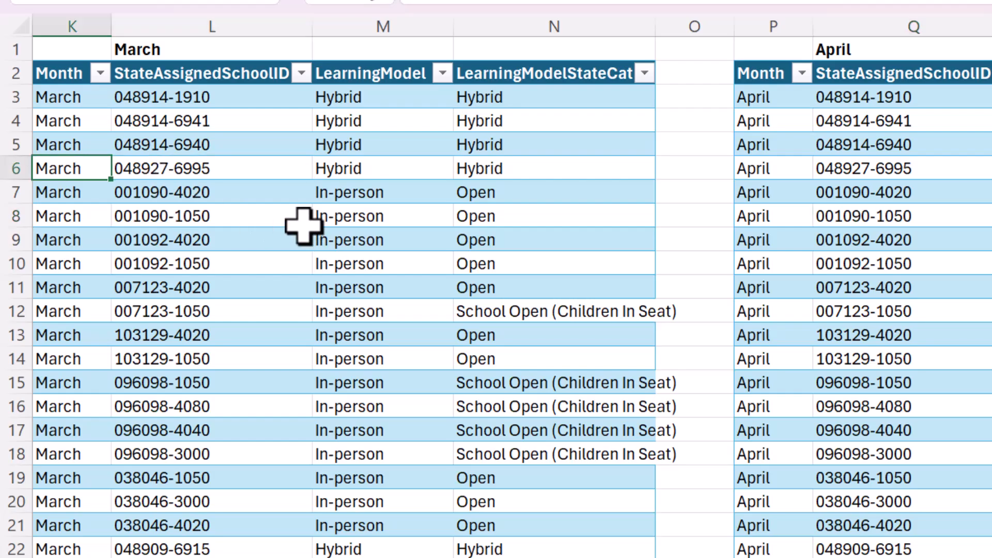
Step: Change the January table's first LearningModel value to NONSENSE
scroll(left, 3)
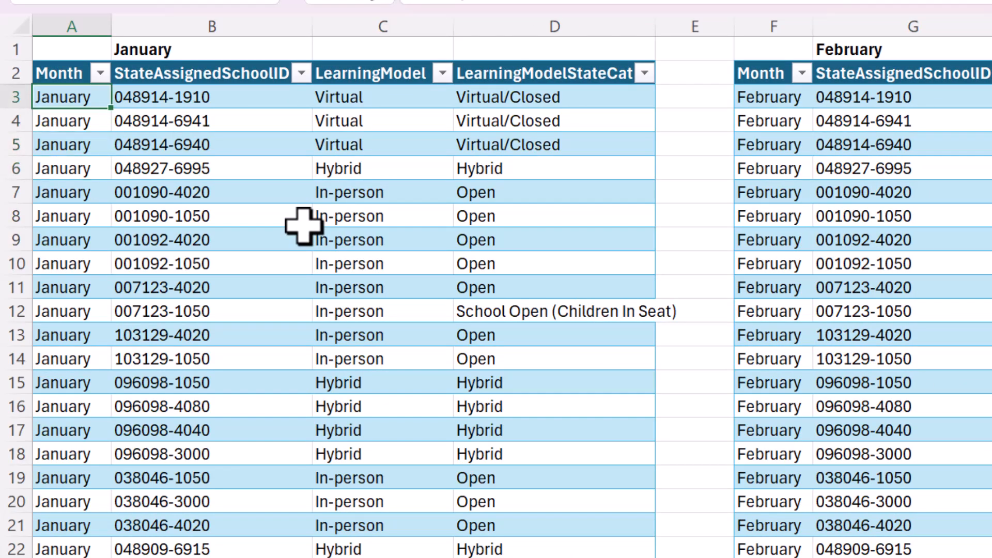
click(382, 97)
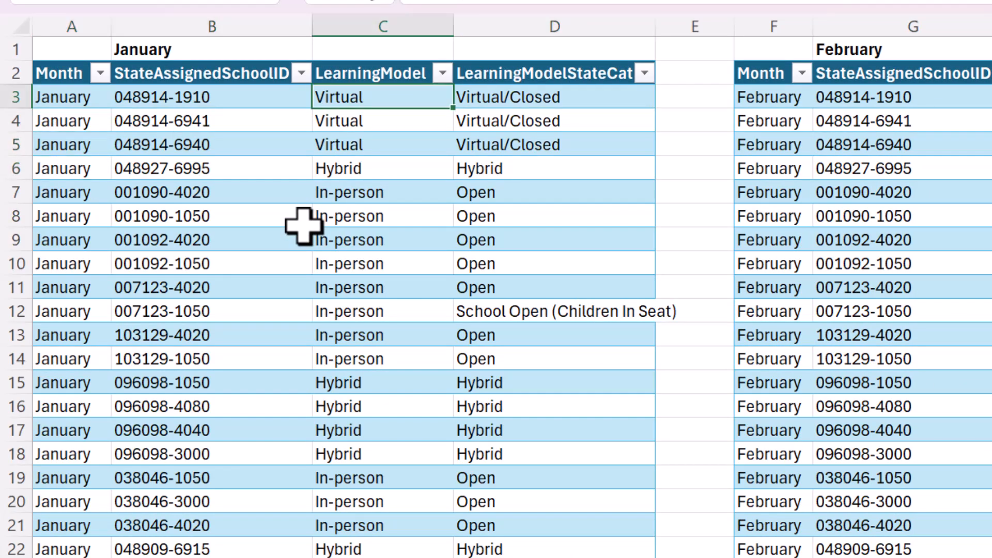
text(NONSENS)
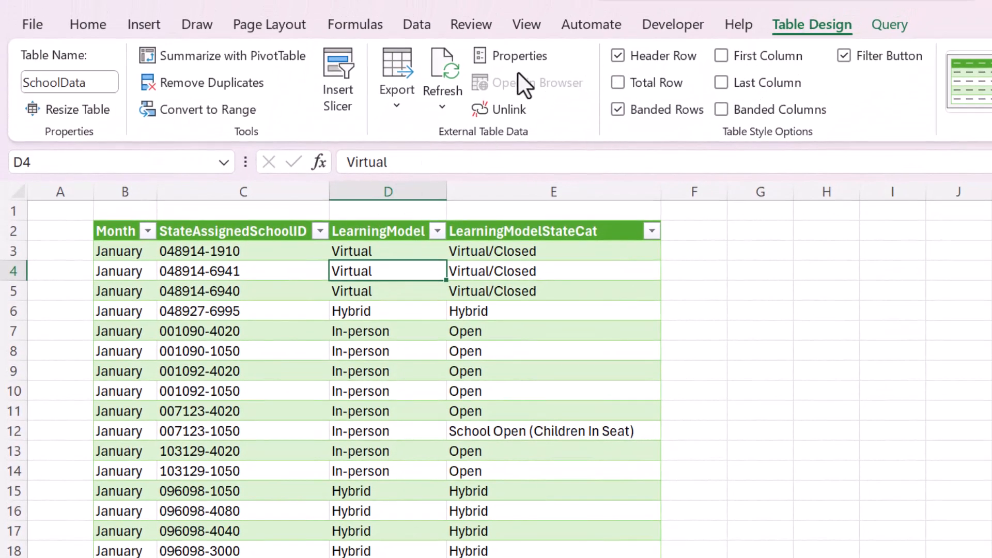
mouse_move(442, 70)
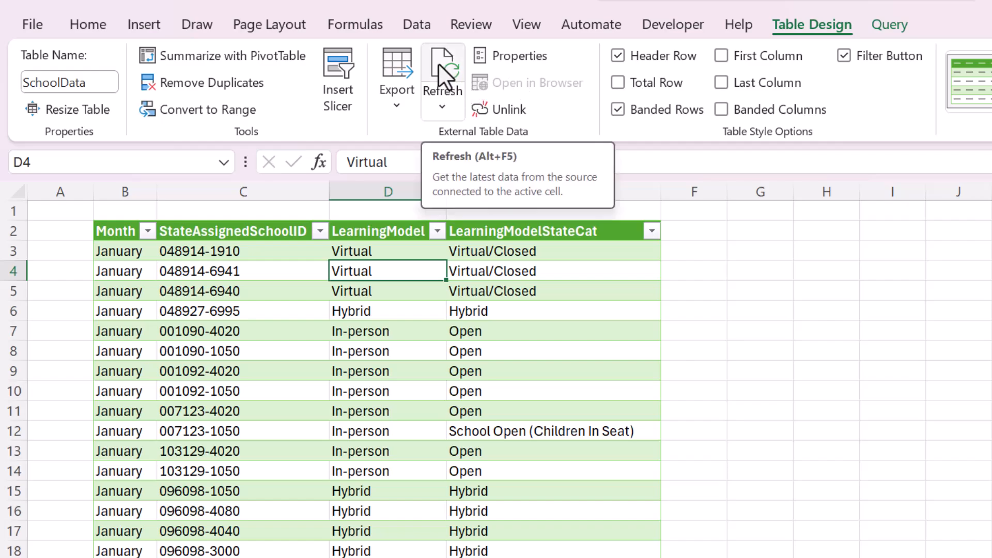
Step: Refresh the SchoolData table and verify NONSENSE appears in D3
right_click(236, 291)
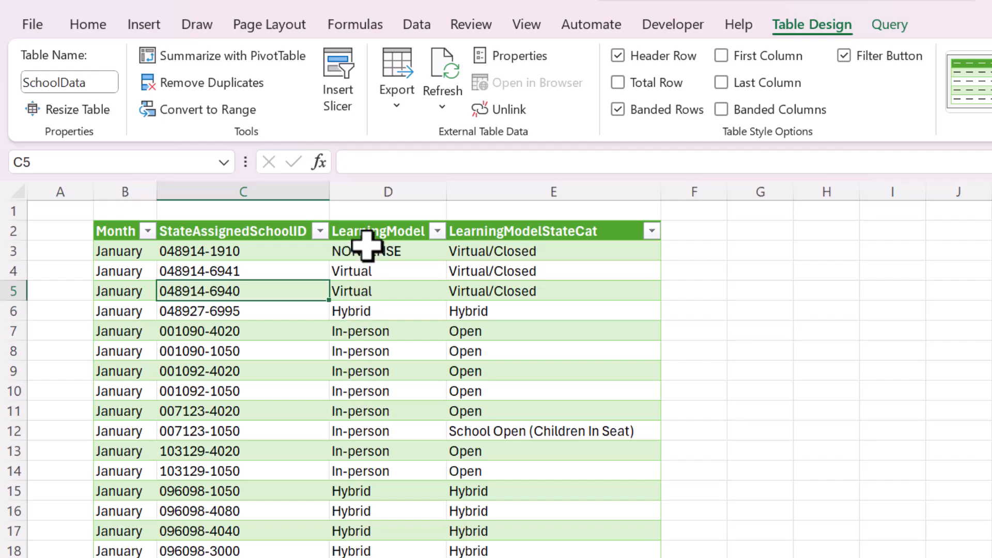
text(NONSENSE)
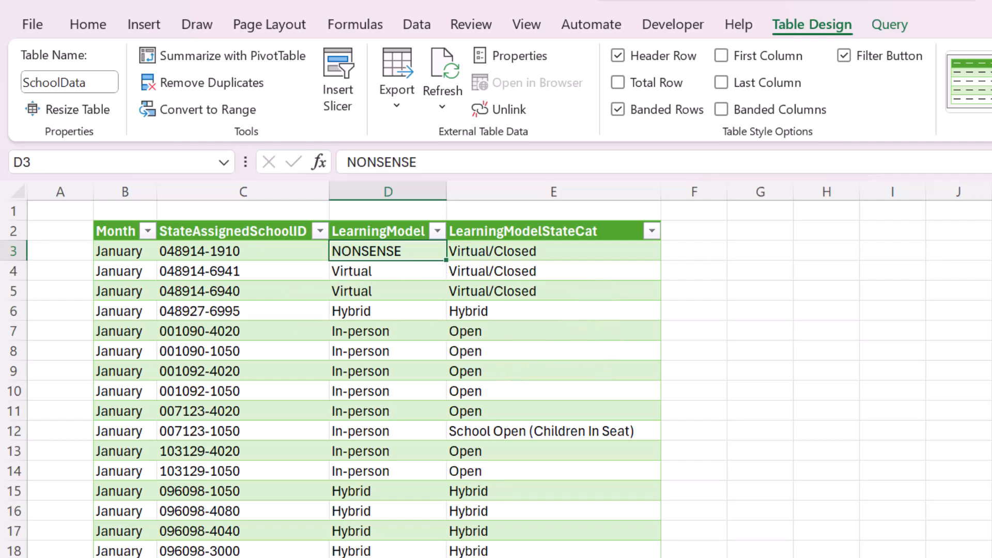
click(962, 24)
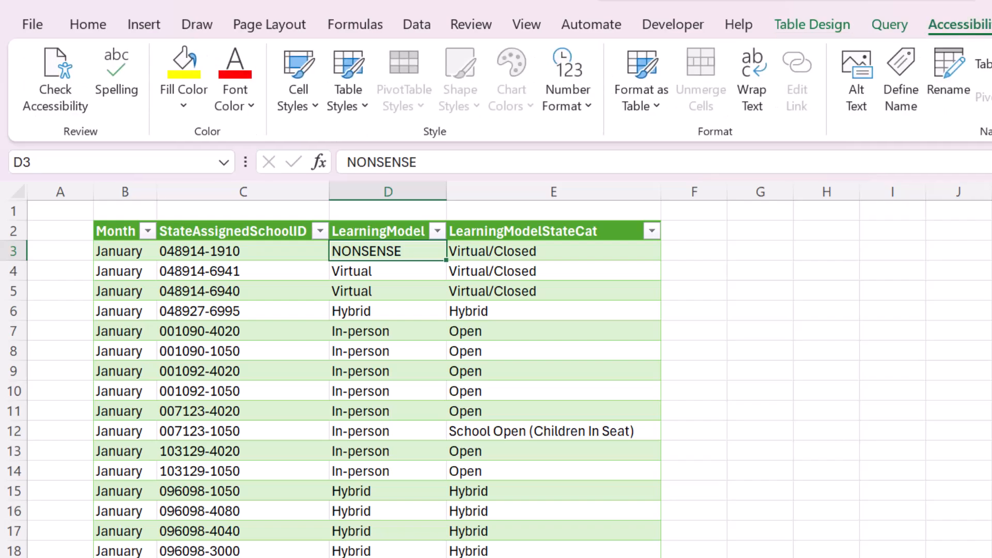
click(87, 24)
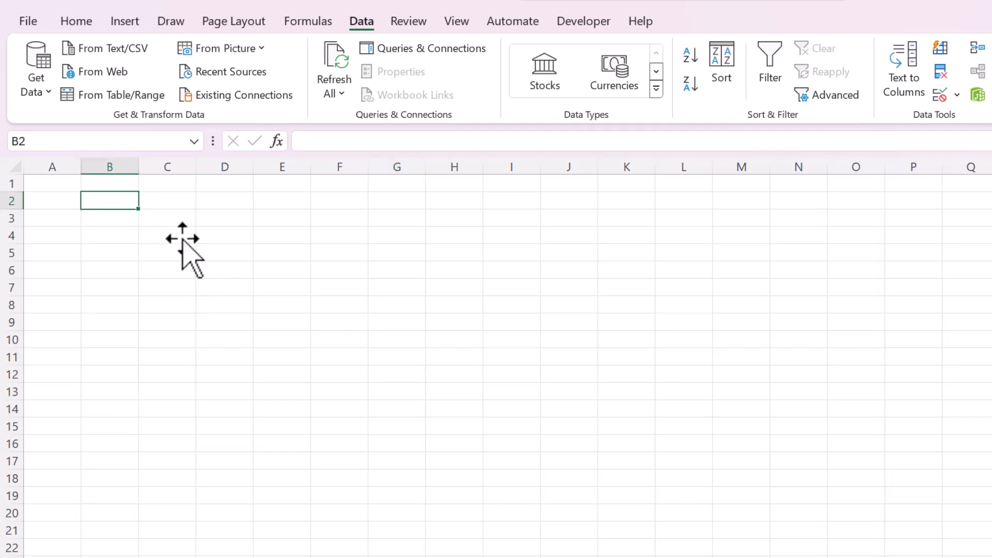
mouse_move(133, 195)
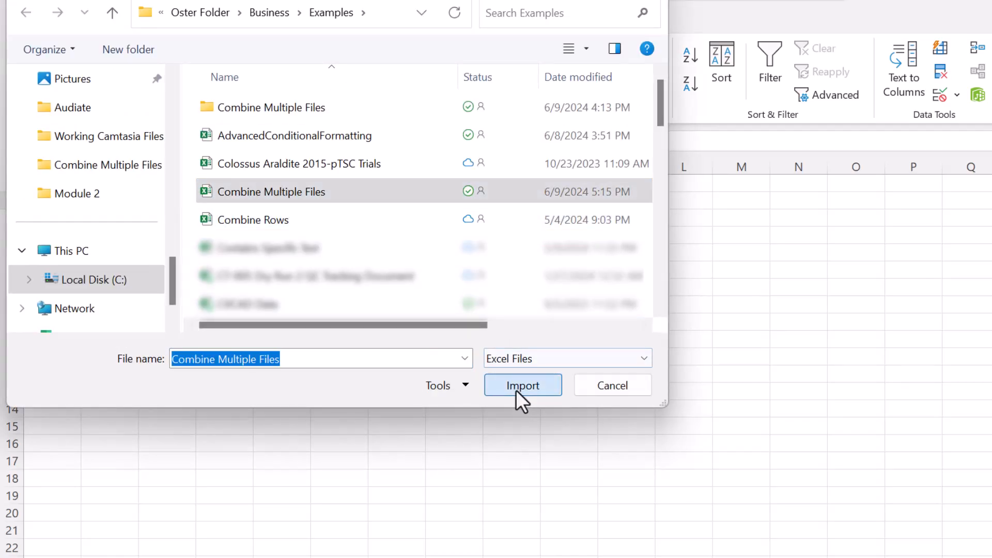
Step: Import Combine Multiple Files.xlsx and preview the Apr, Feb, Jan and Mar tables
click(522, 386)
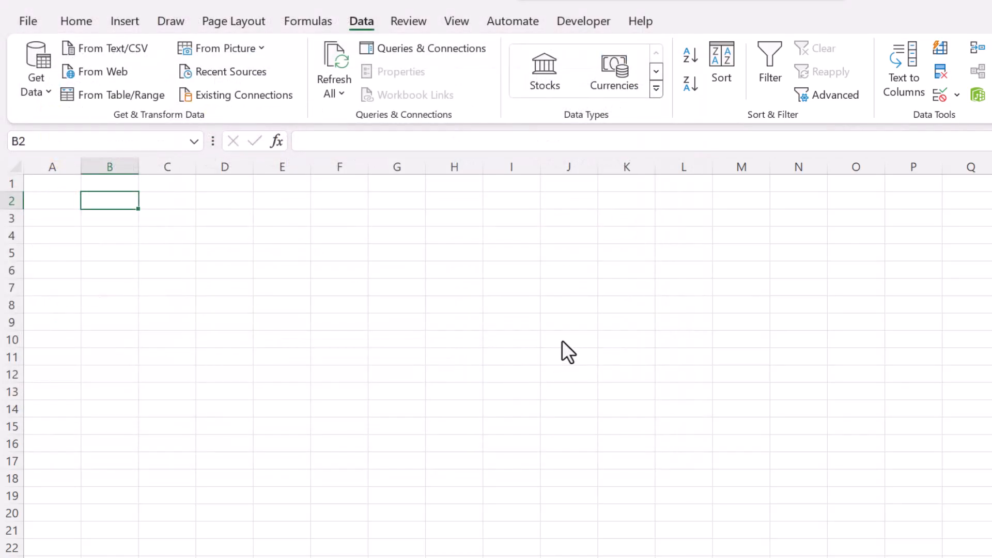
mouse_move(359, 284)
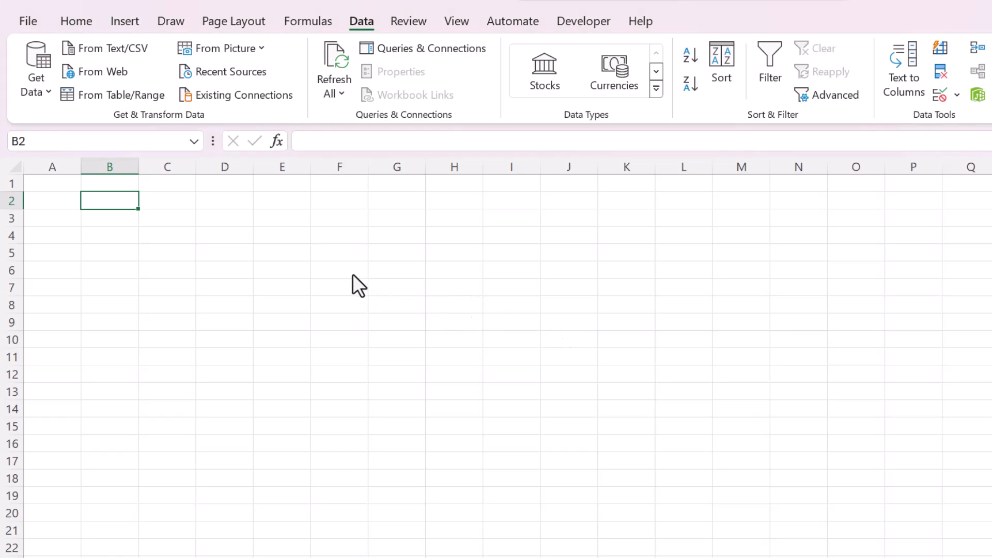
mouse_move(497, 309)
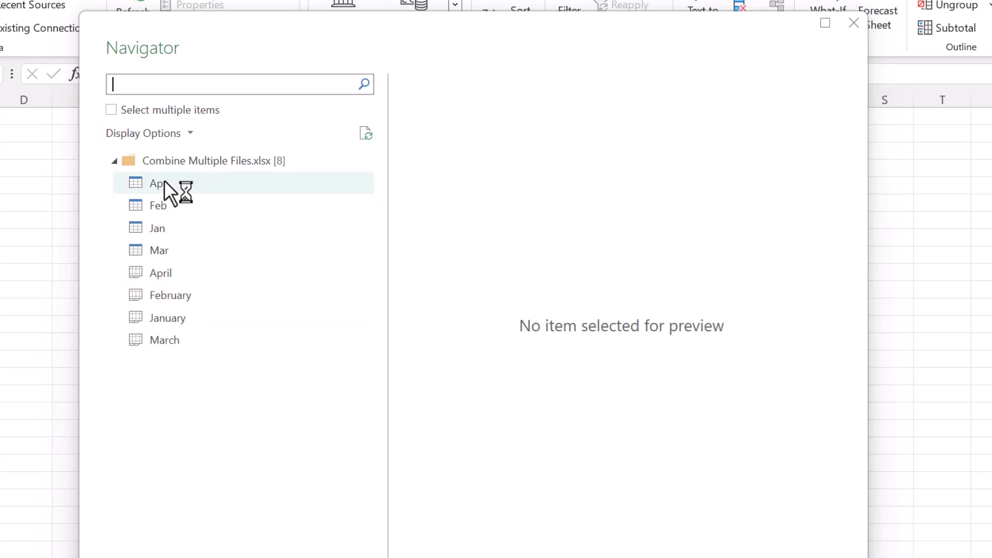
click(158, 183)
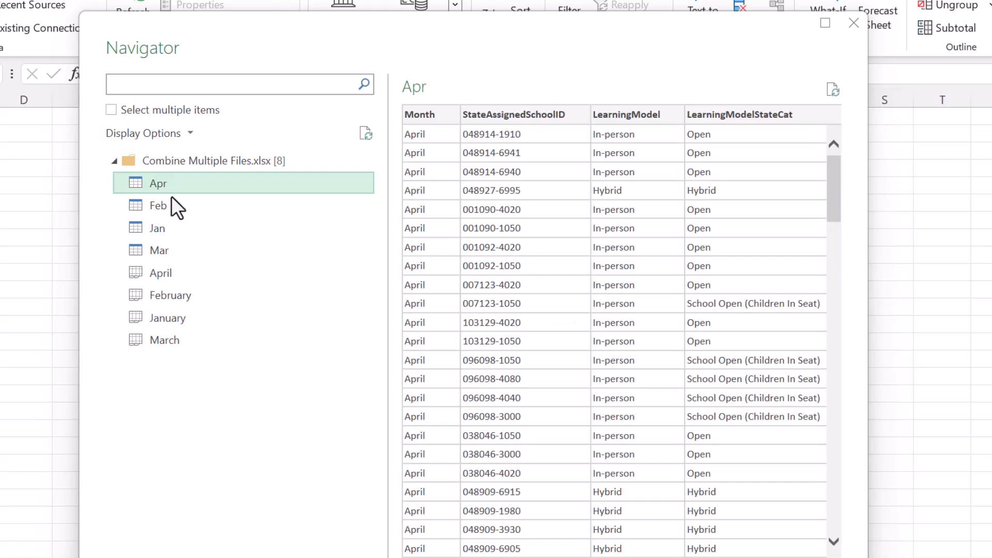
click(158, 205)
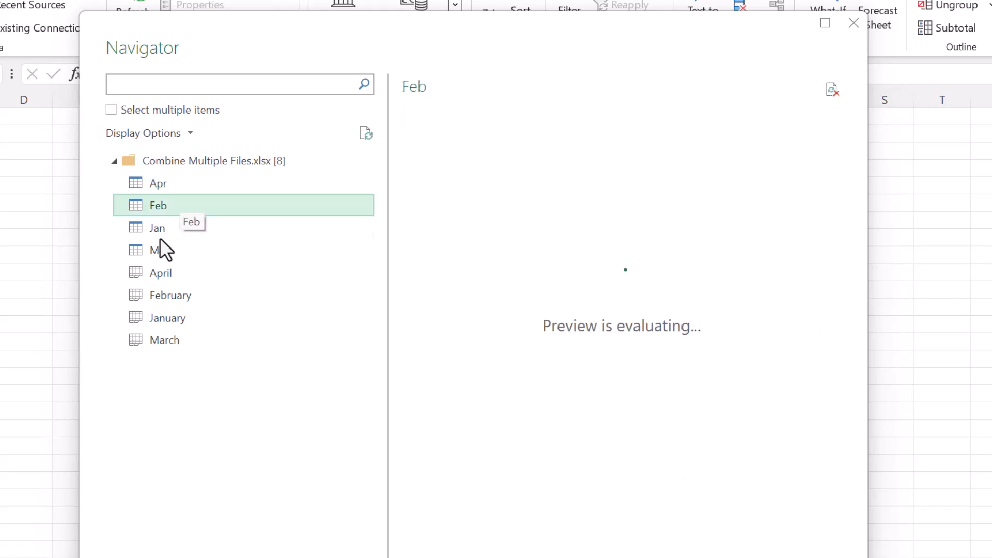
click(157, 228)
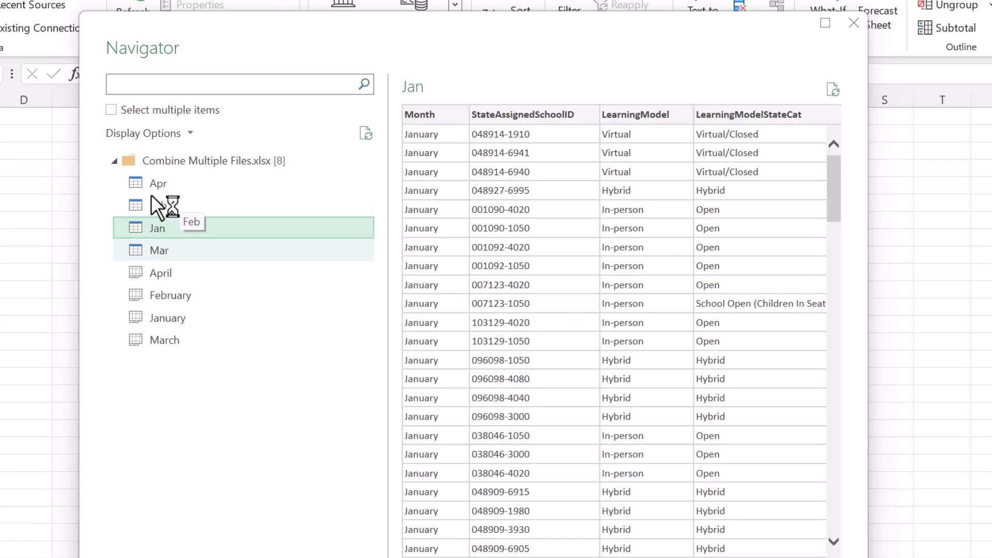
click(158, 250)
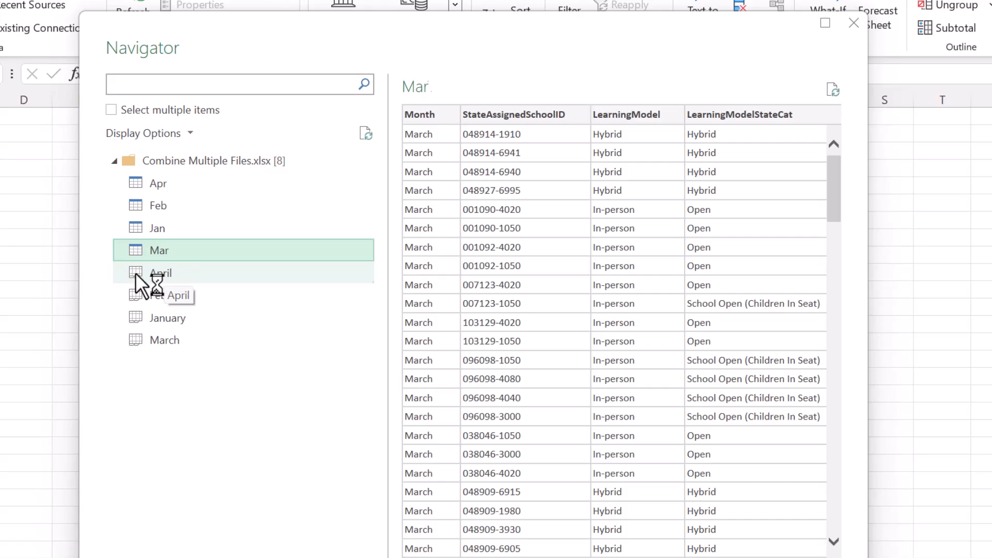
Step: Preview the April, February and January sheets, ending on April
click(161, 273)
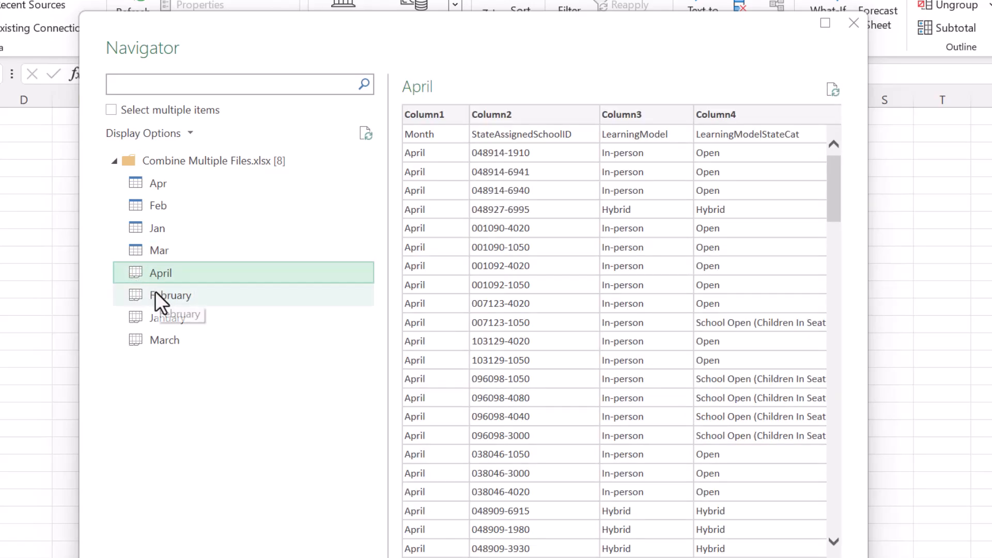
click(171, 295)
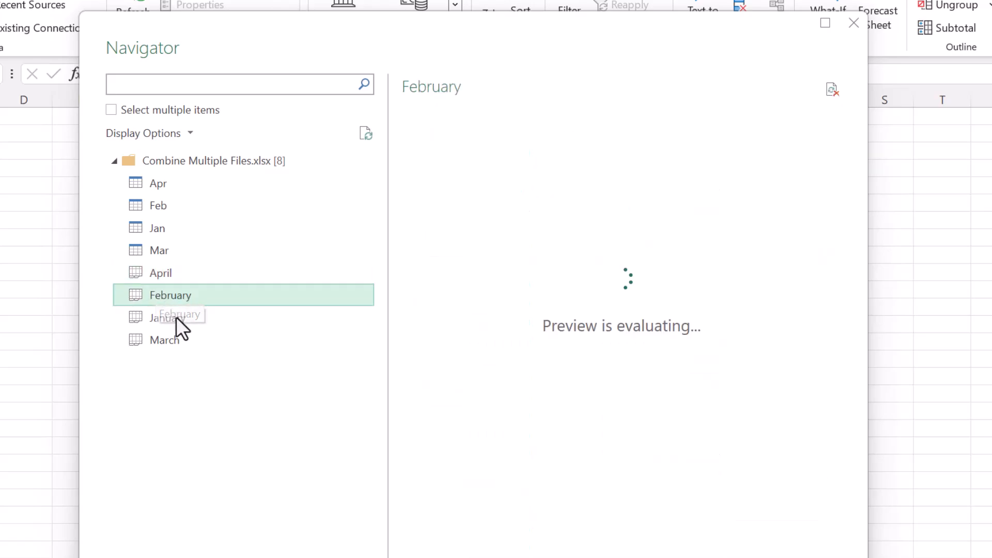
click(167, 317)
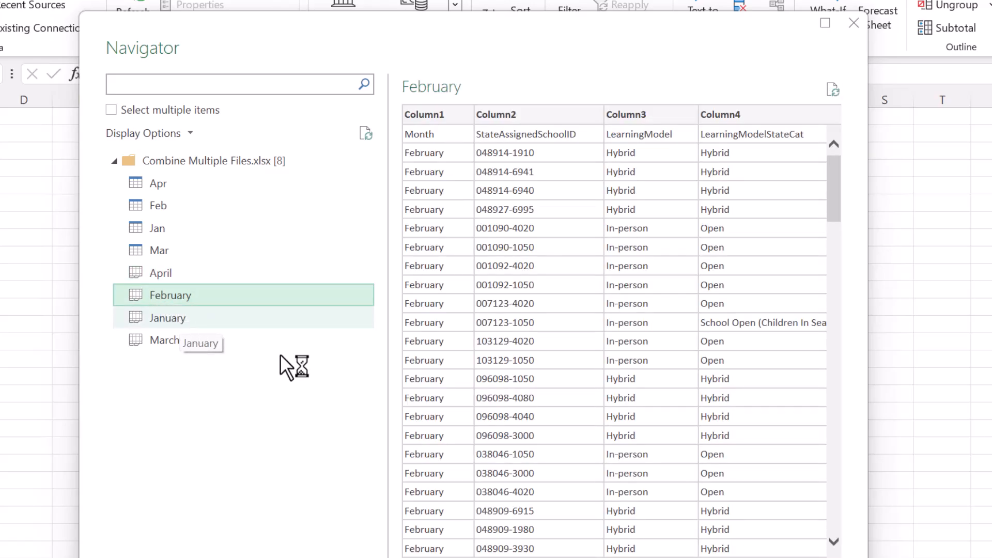
click(169, 316)
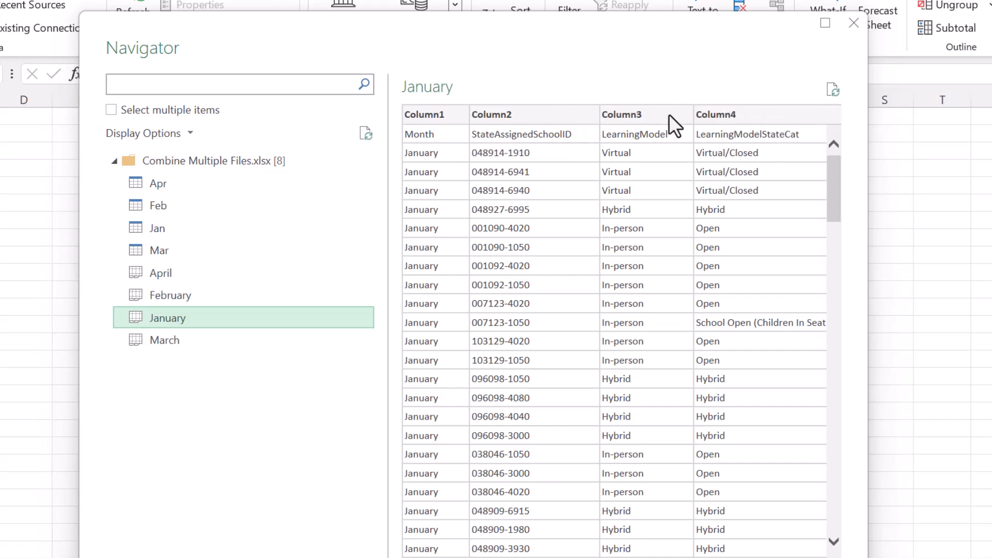
mouse_move(779, 131)
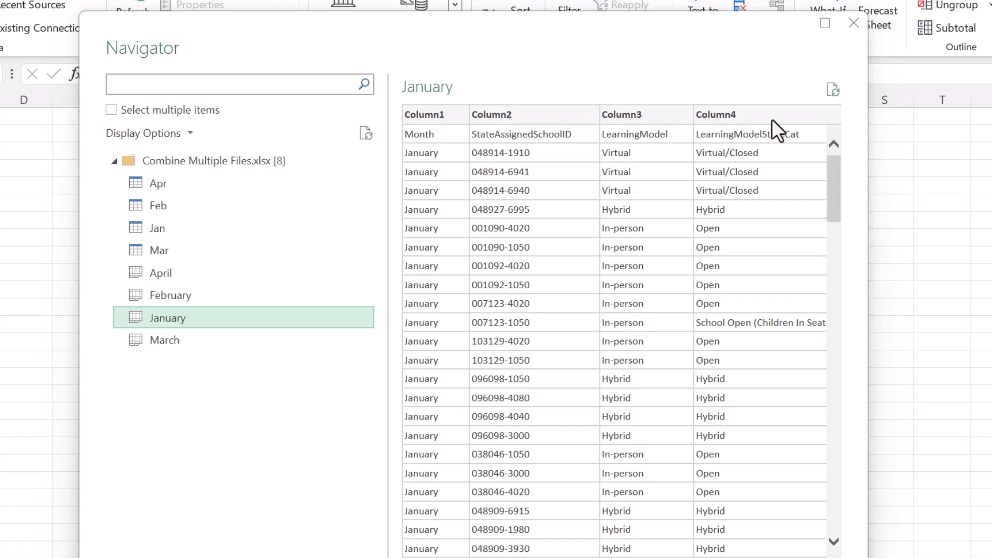
mouse_move(768, 133)
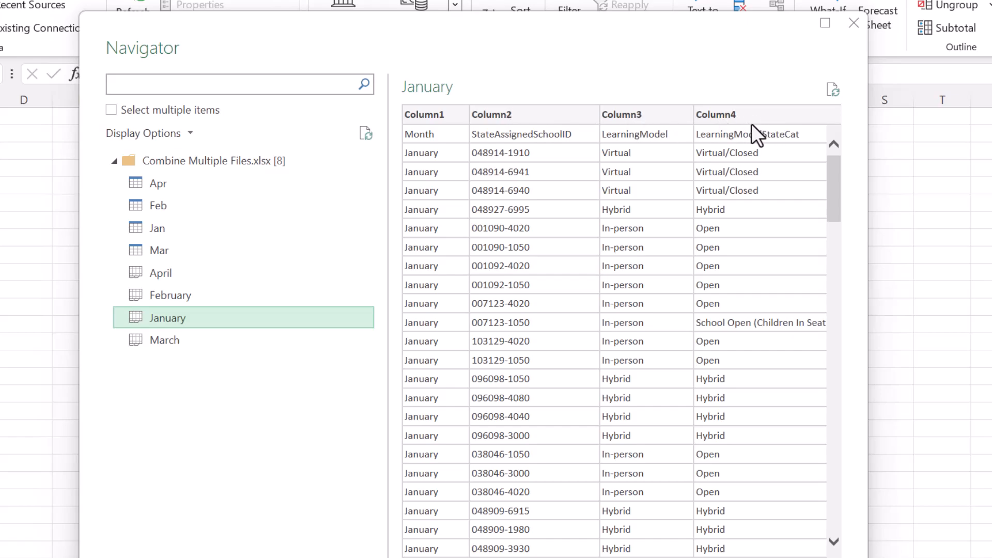
mouse_move(756, 133)
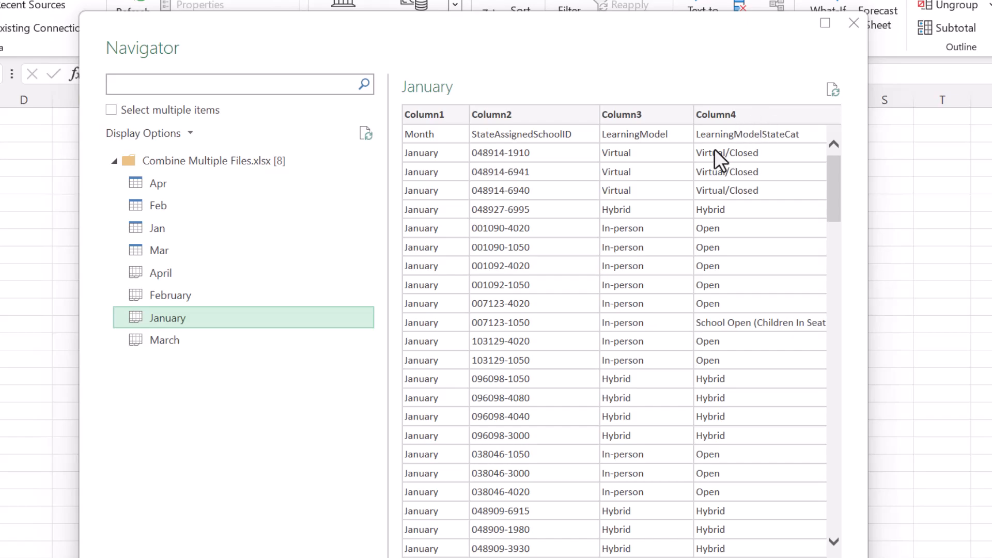
click(158, 183)
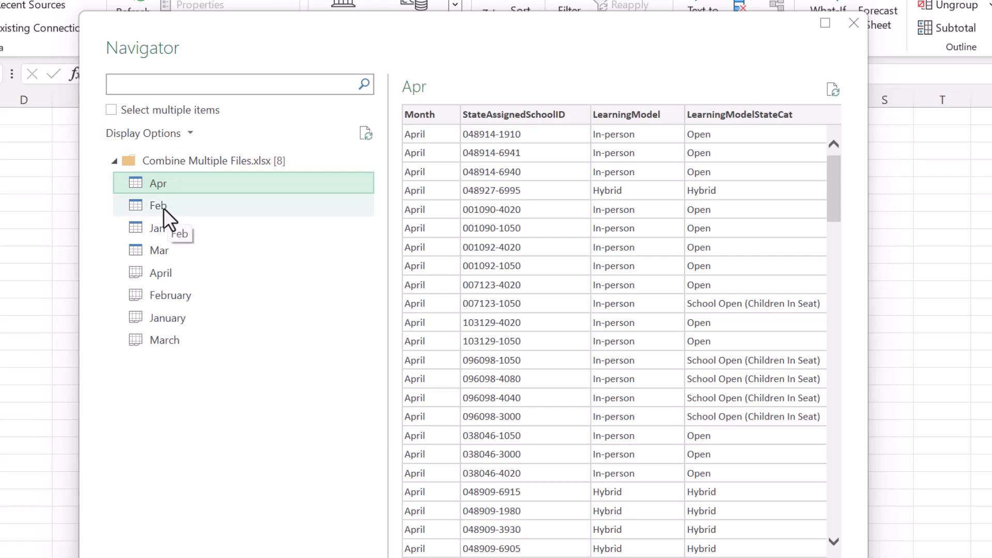
mouse_move(182, 248)
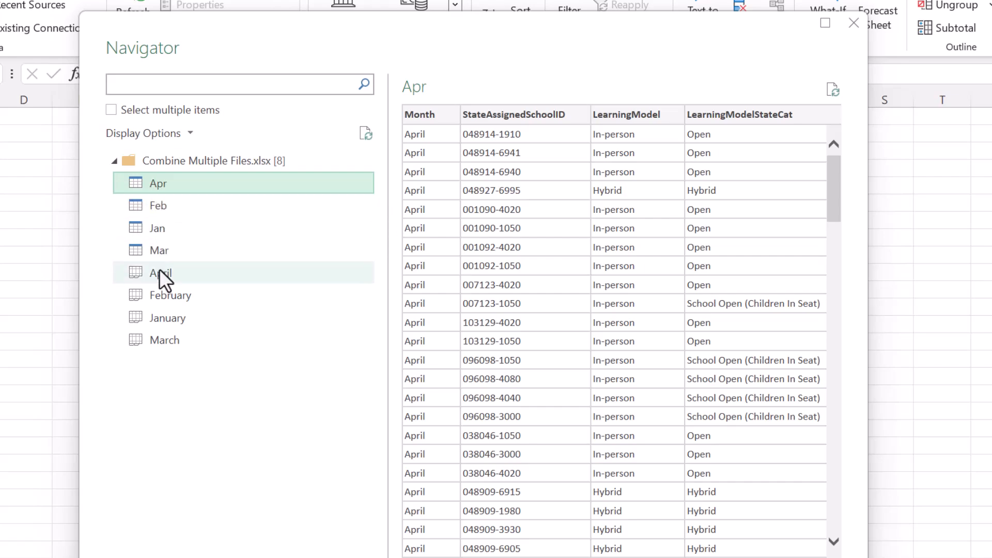
click(161, 273)
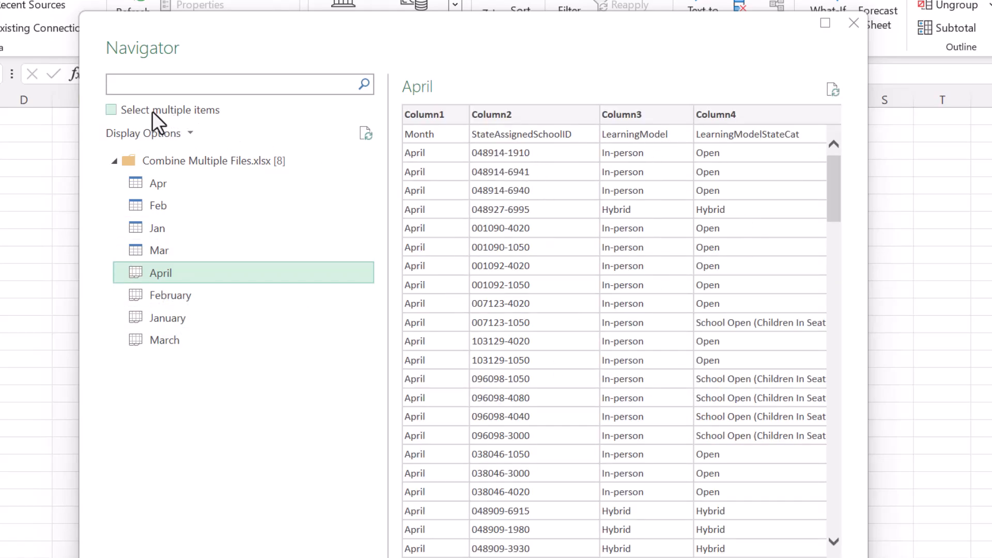
Step: Turn on Select multiple items and tick the Apr and Feb tables
click(112, 110)
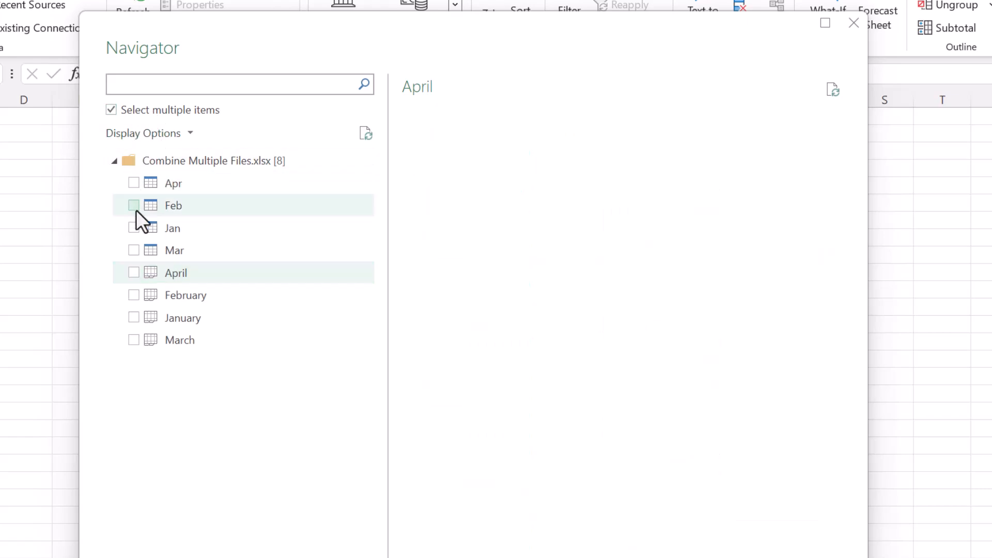
click(134, 183)
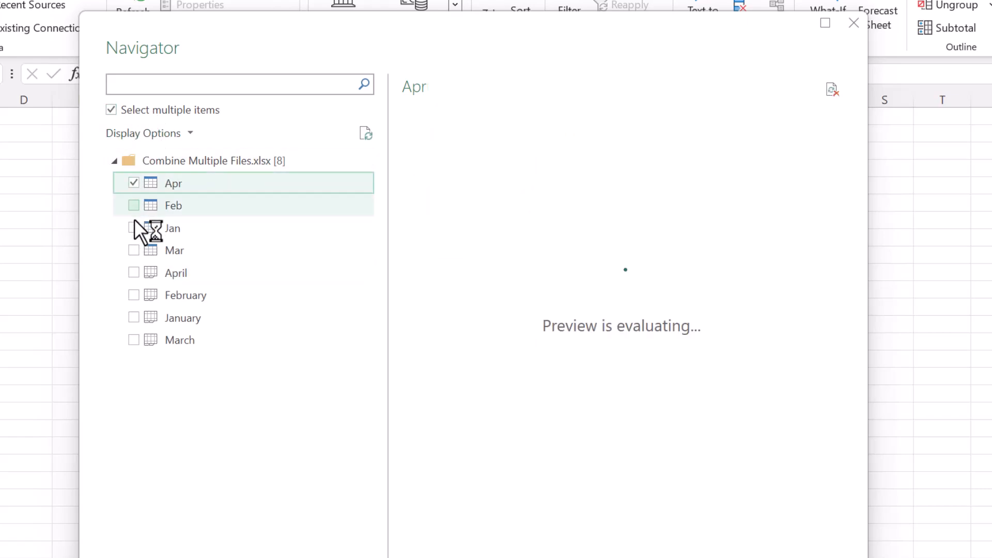
click(133, 205)
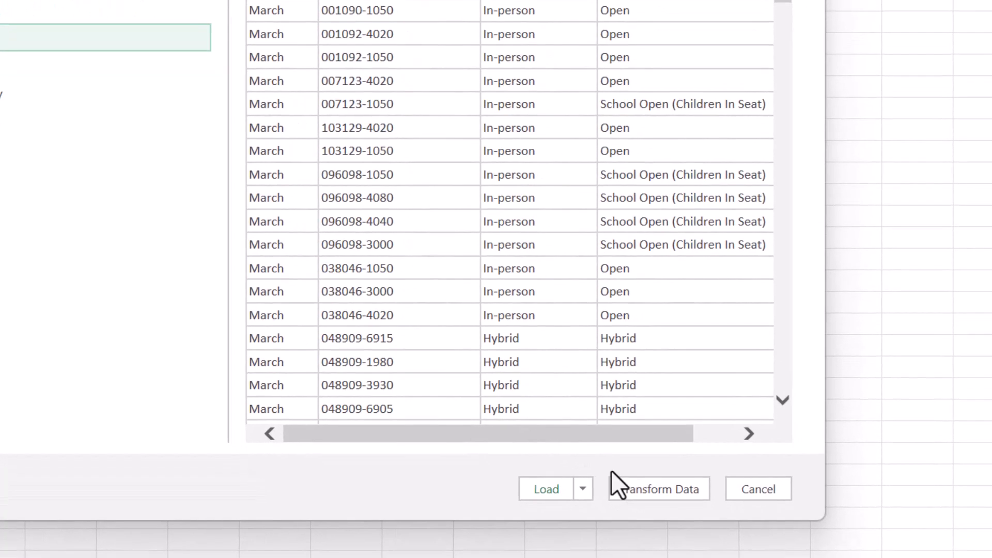
mouse_move(607, 511)
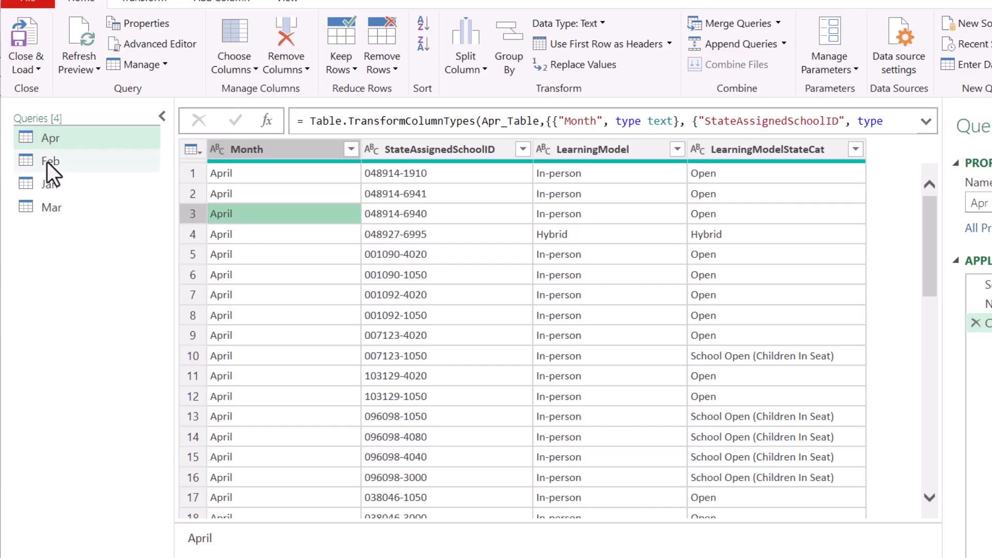
Step: View the Feb, Jan and Mar queries, return to Apr, and open append options
click(50, 160)
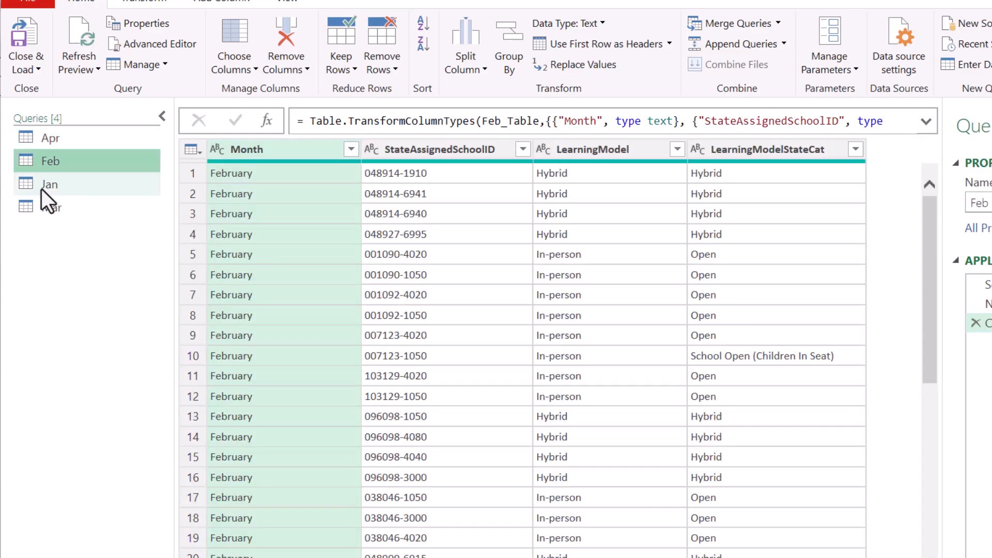
click(50, 184)
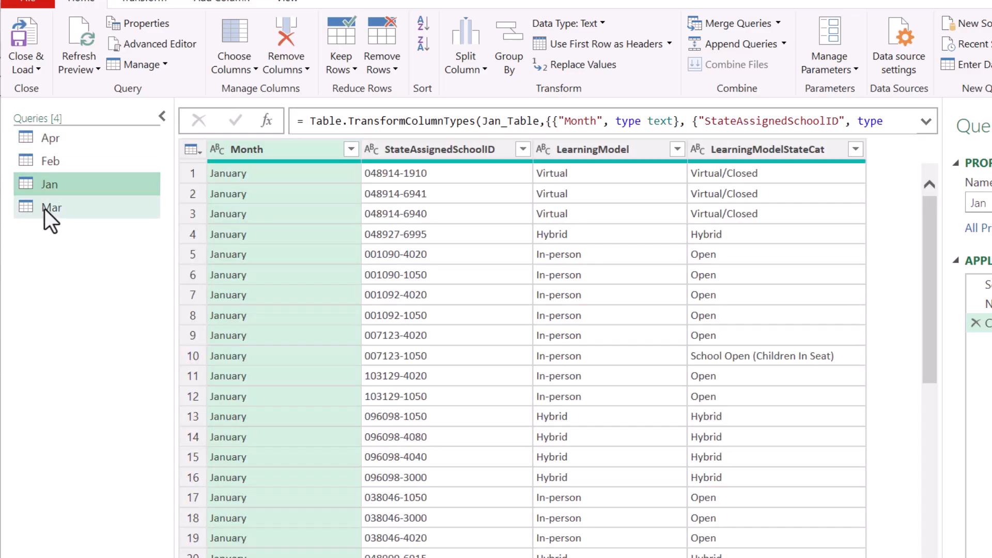
click(51, 208)
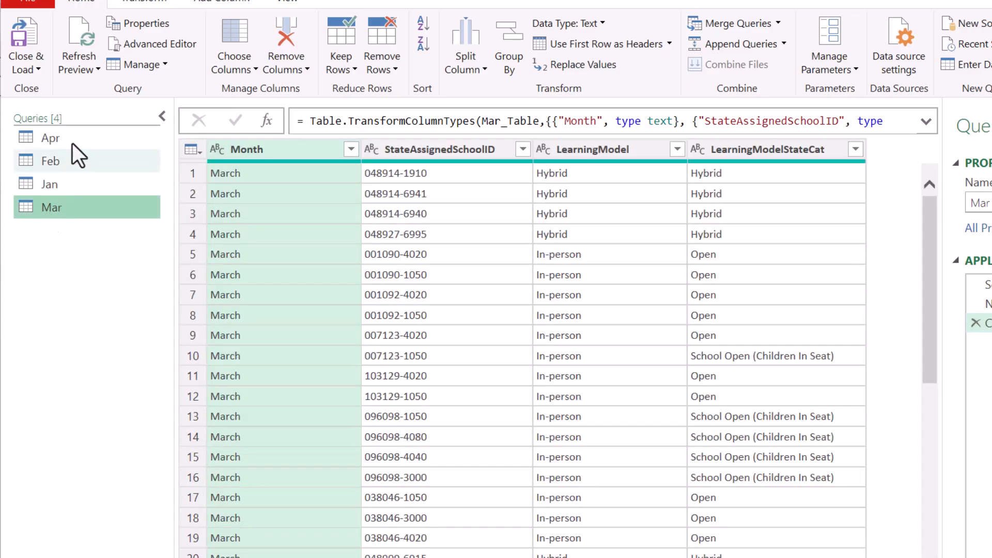
click(51, 137)
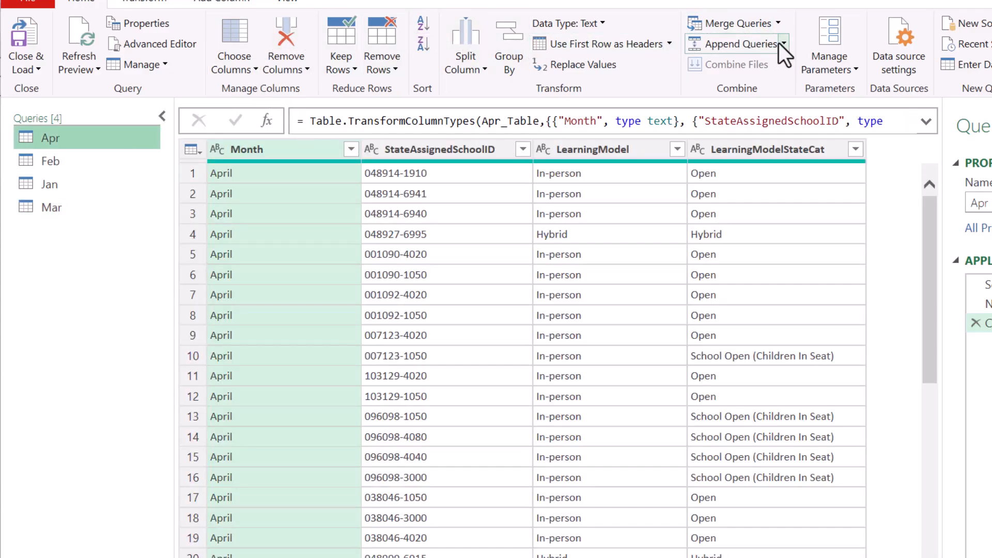
click(785, 43)
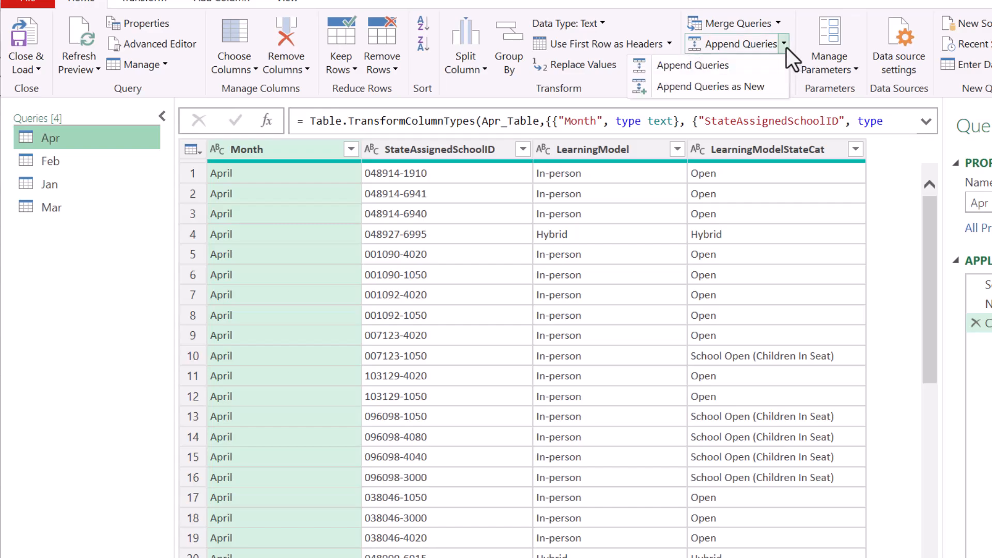
mouse_move(694, 64)
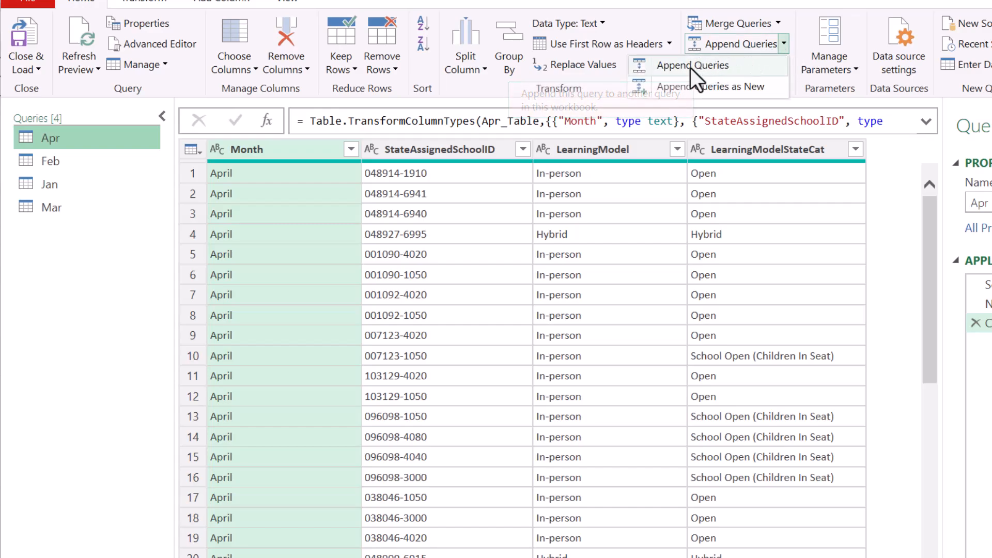
mouse_move(709, 87)
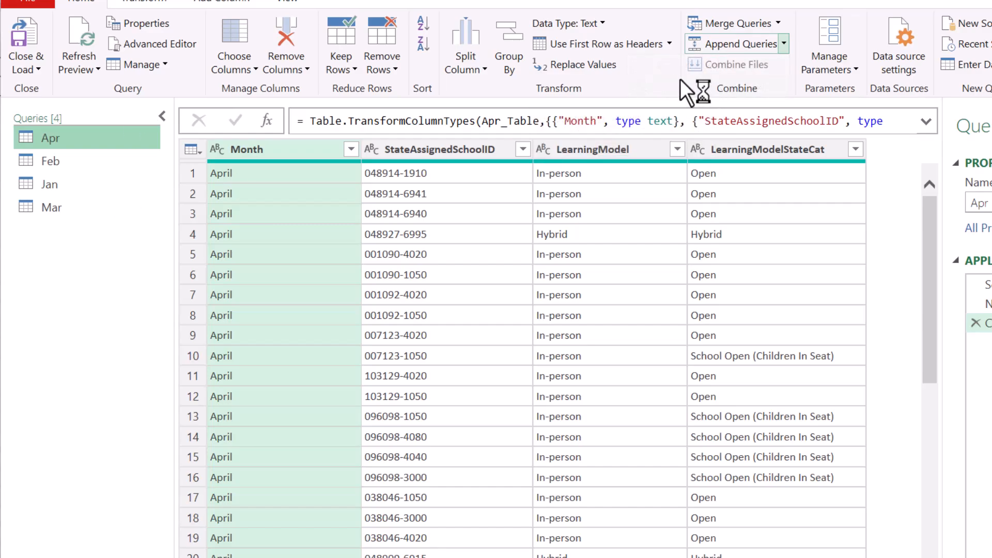
mouse_move(690, 95)
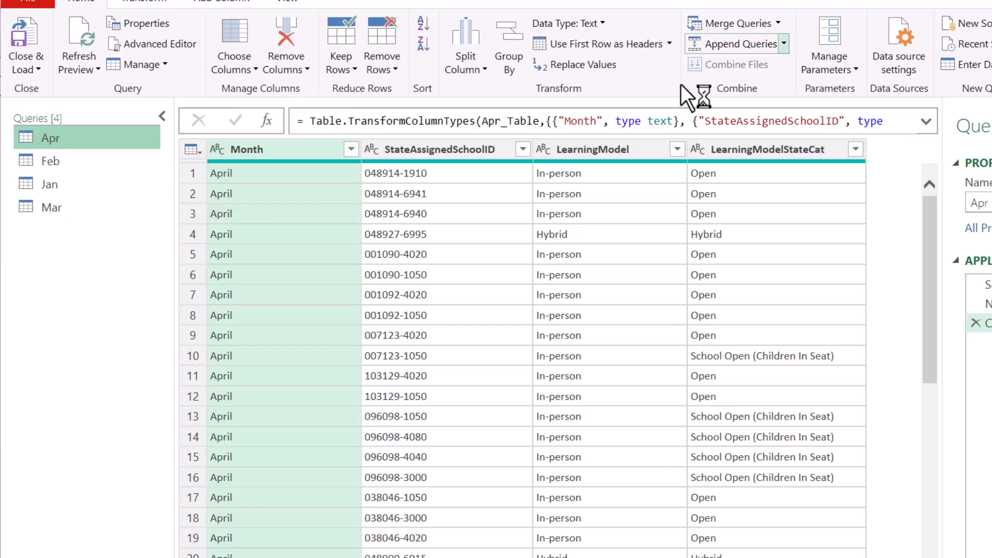
Step: Append all four month tables in Jan, Feb, Mar, Apr order
click(732, 42)
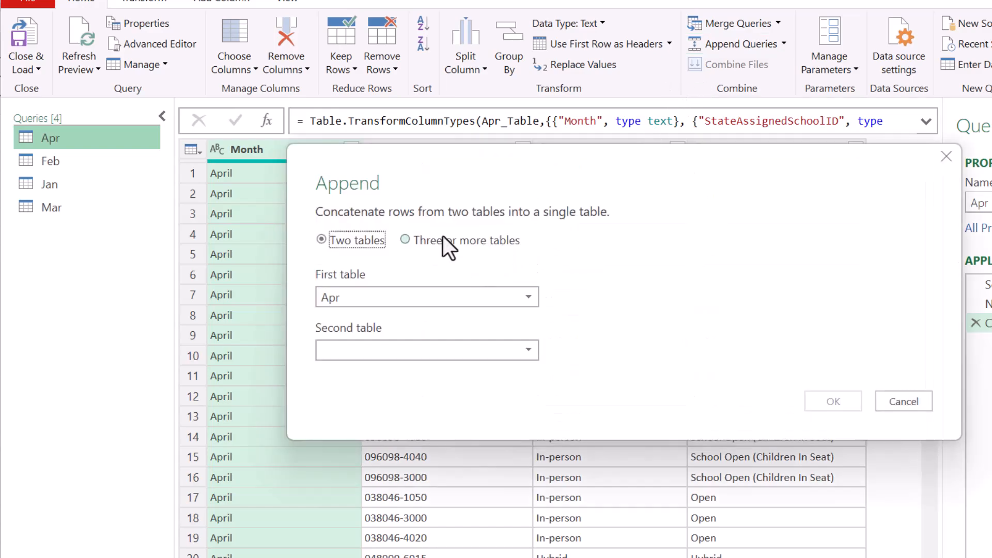
click(405, 240)
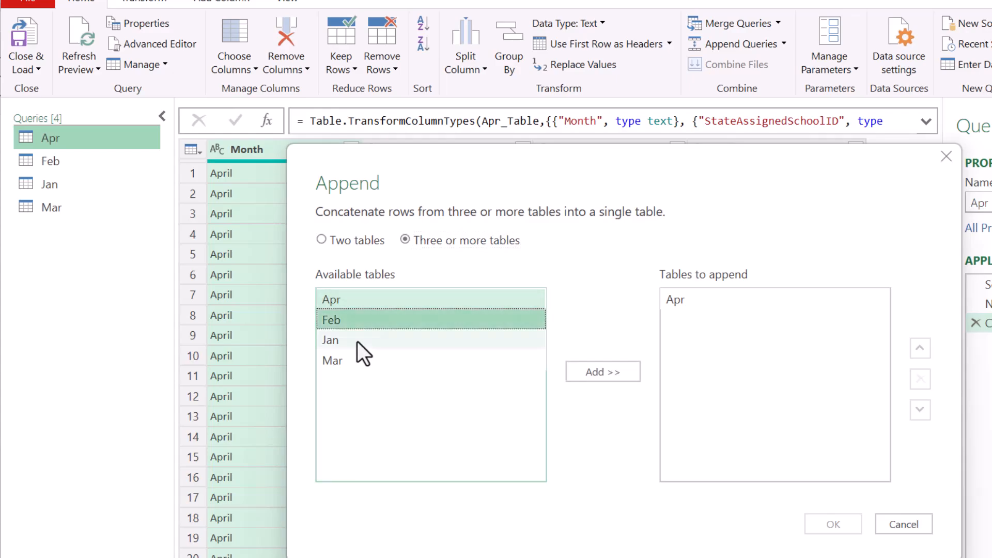
click(602, 371)
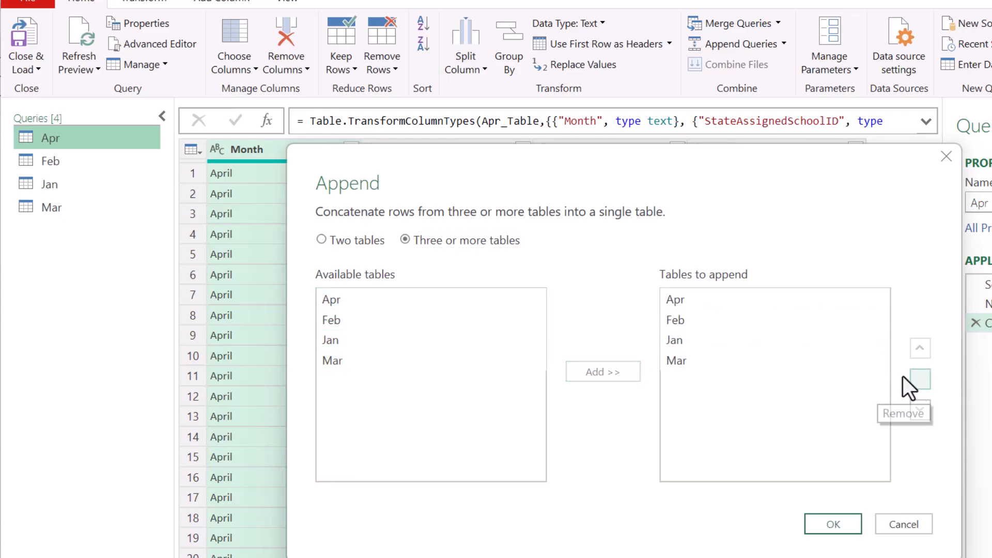
click(920, 347)
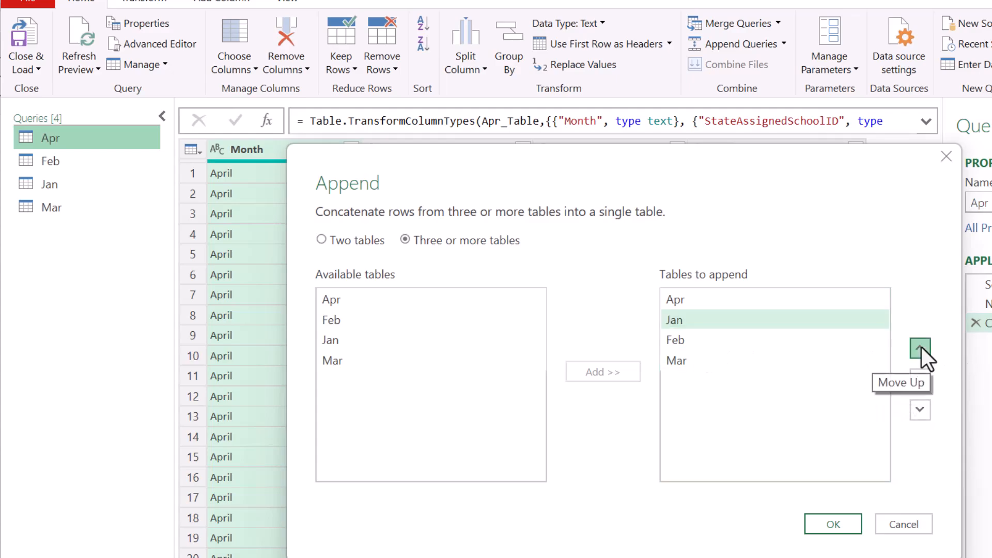
click(920, 347)
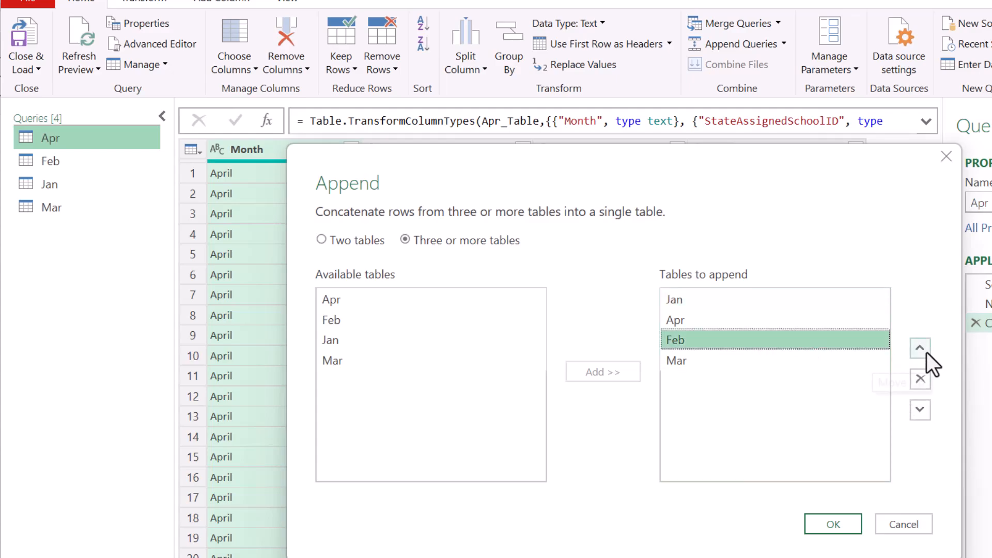
click(919, 348)
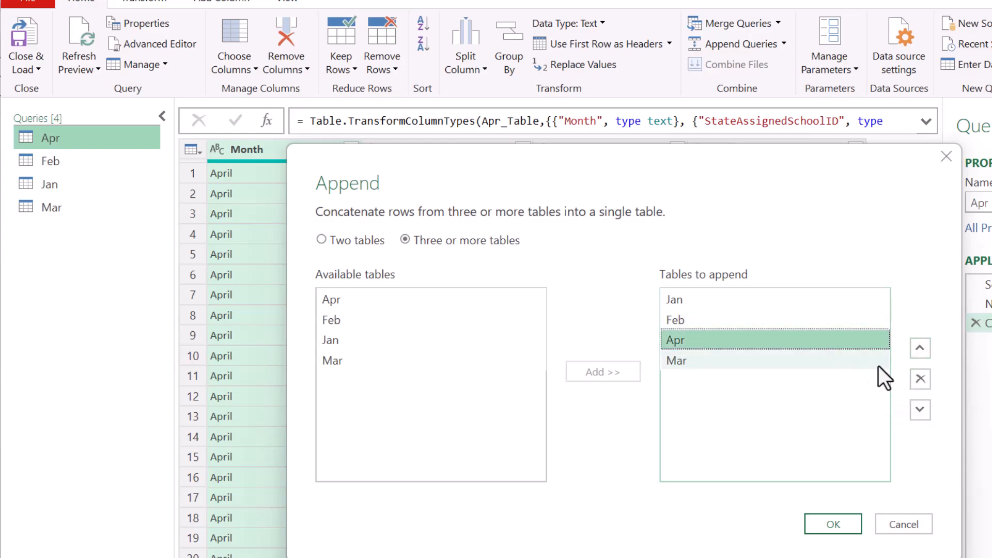
click(919, 410)
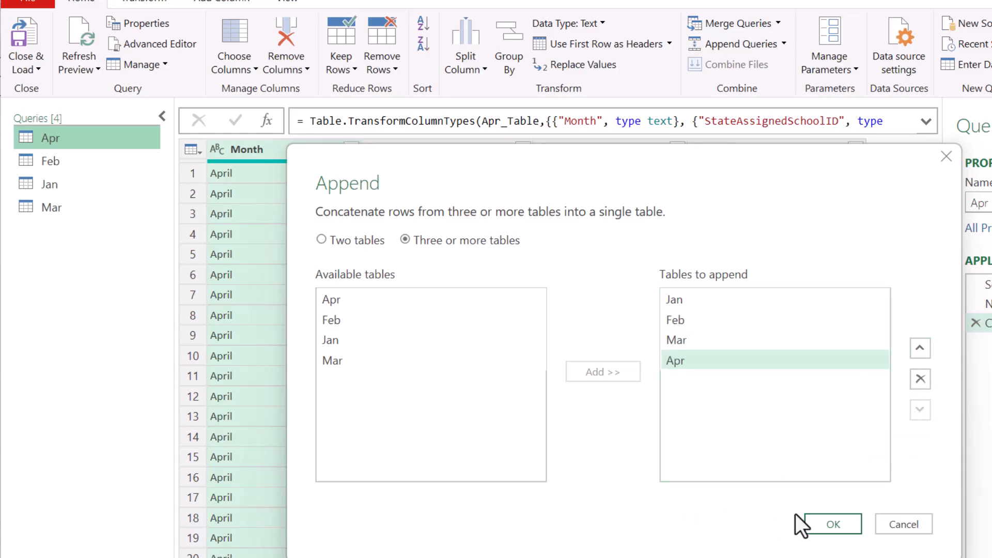
click(833, 524)
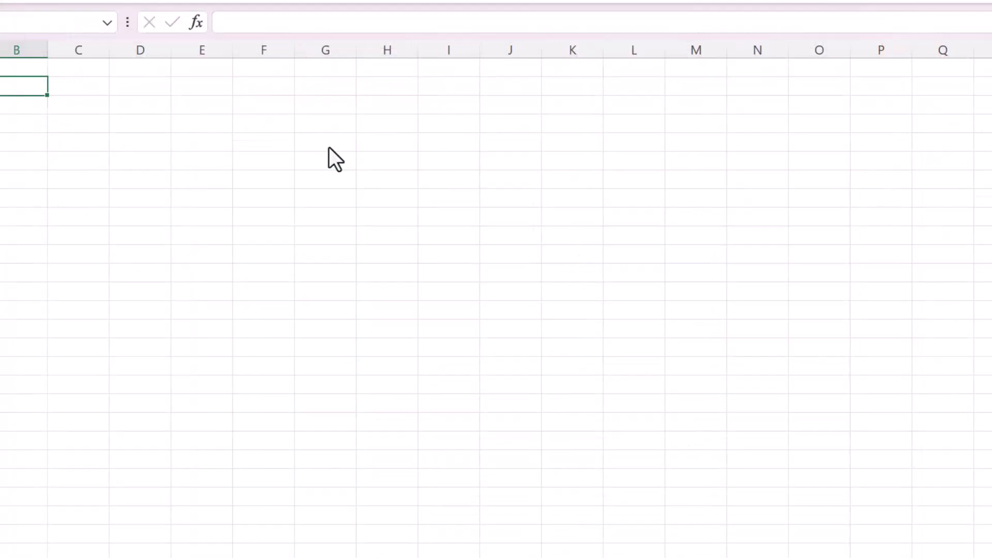
mouse_move(393, 212)
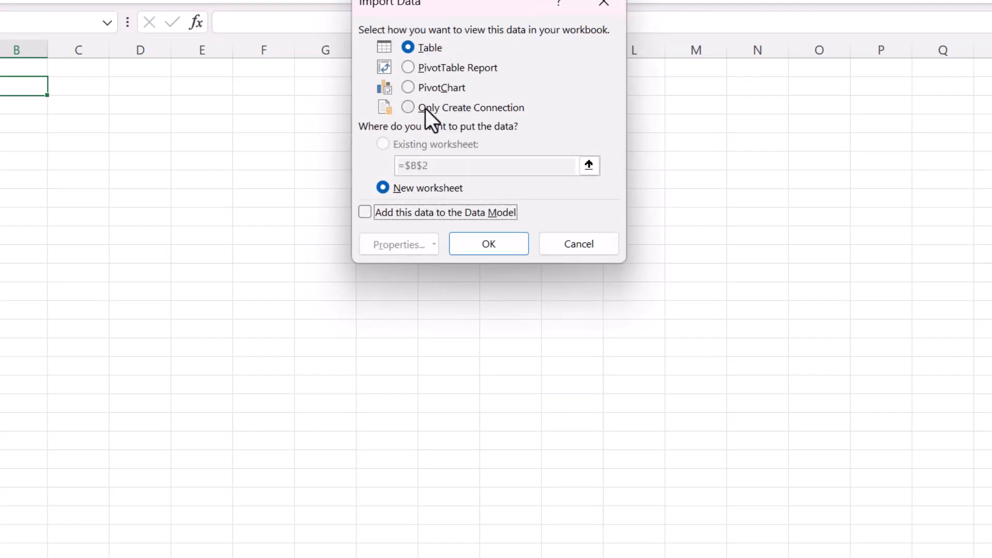
mouse_move(388, 160)
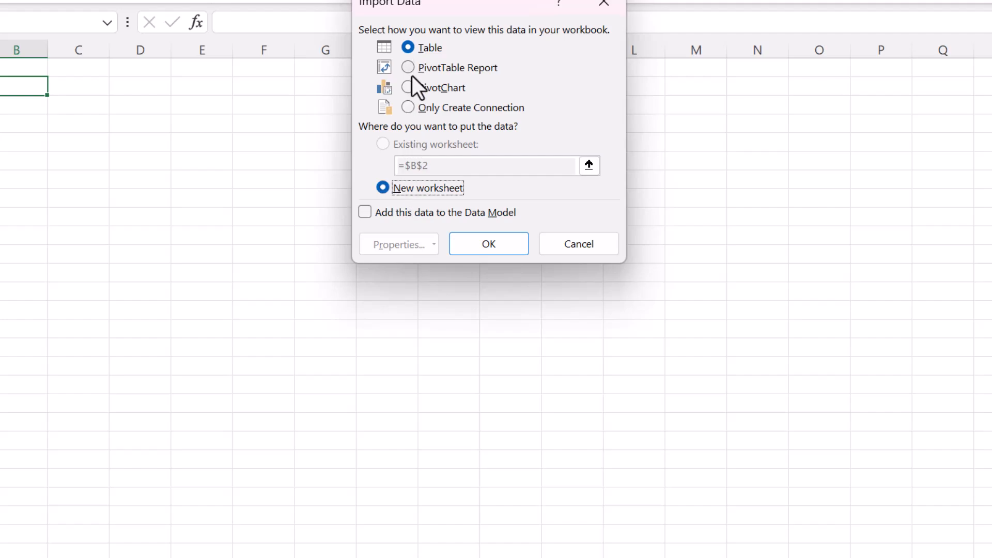
mouse_move(412, 110)
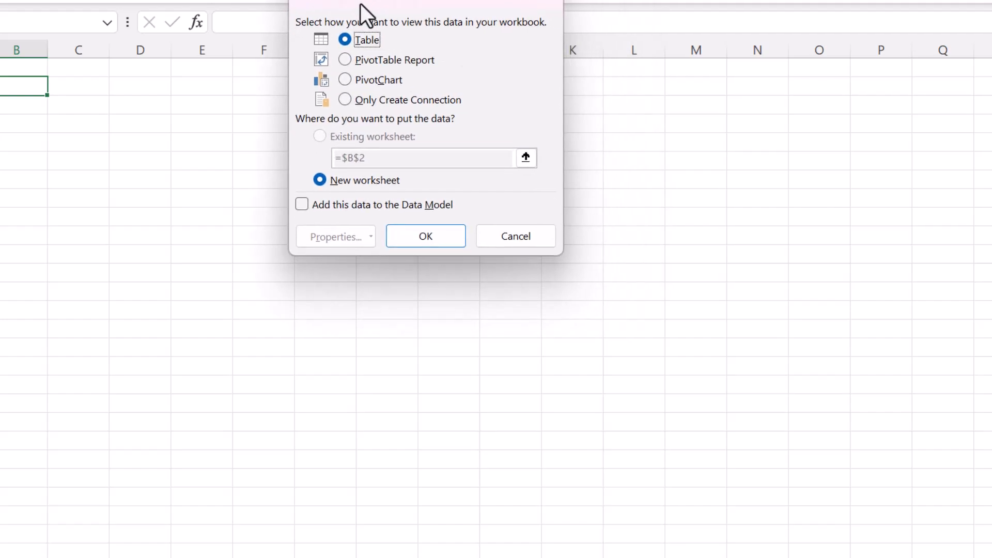
Step: Load the appended data as a table on a new worksheet
click(424, 236)
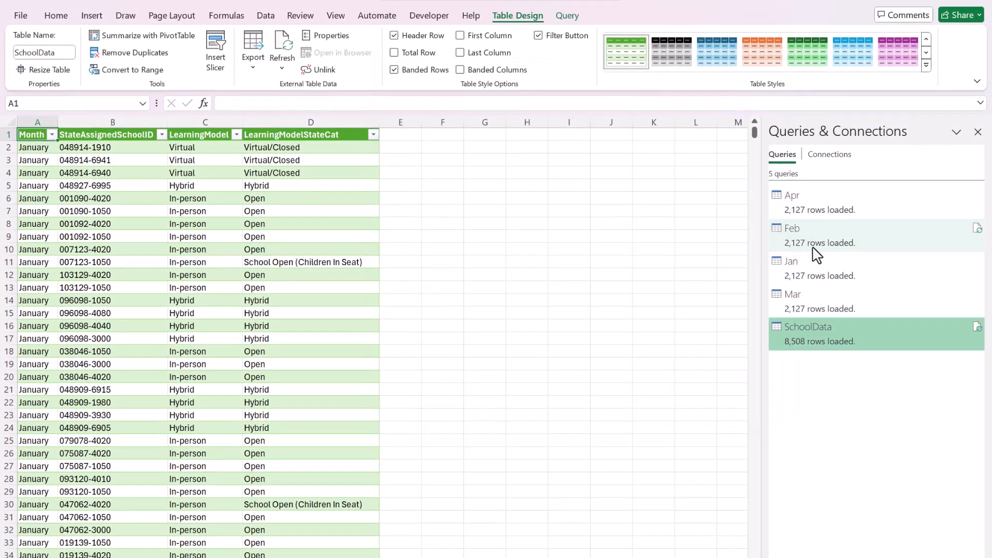
Step: Review the Feb and blank month sheets, then return to the 8,508-row SchoolData sheet
click(791, 293)
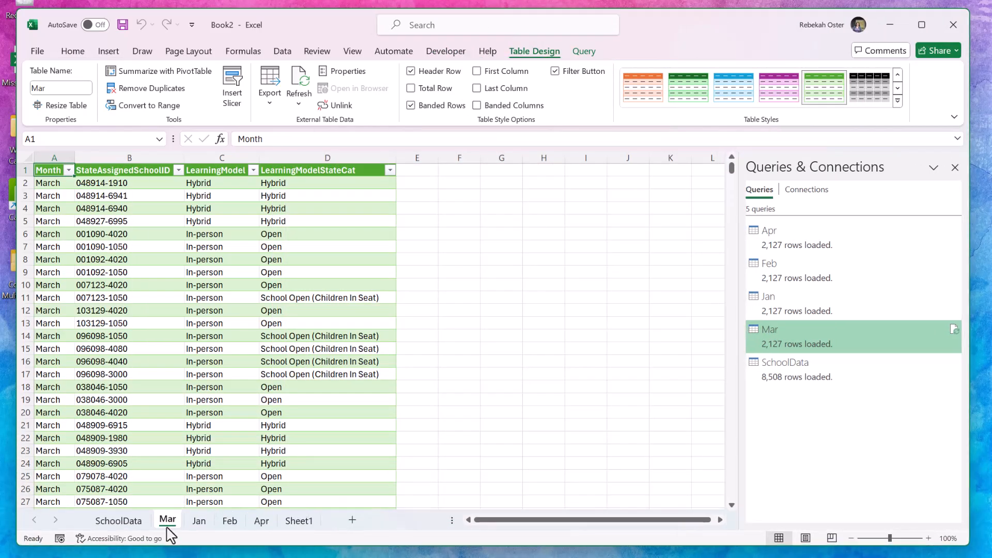
click(229, 521)
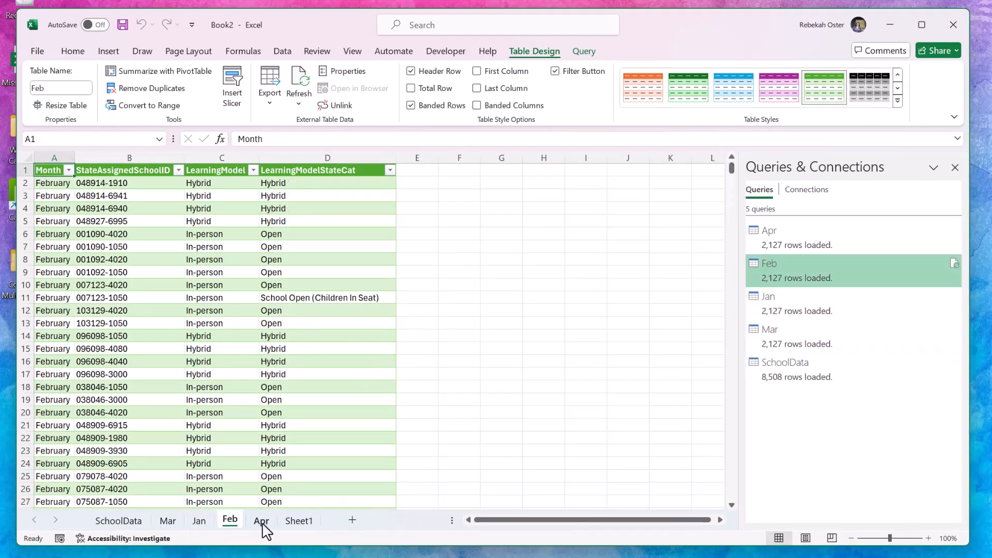
click(298, 520)
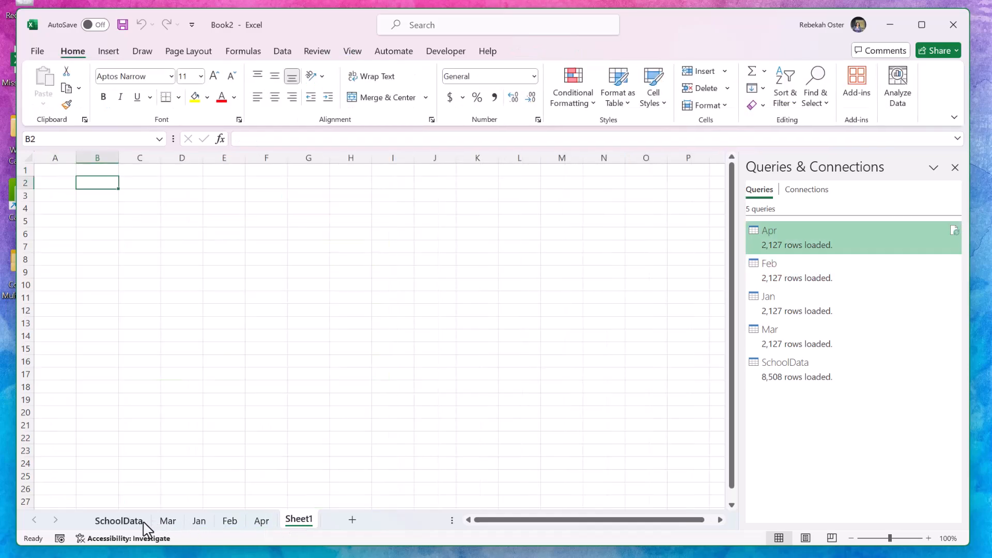
click(119, 520)
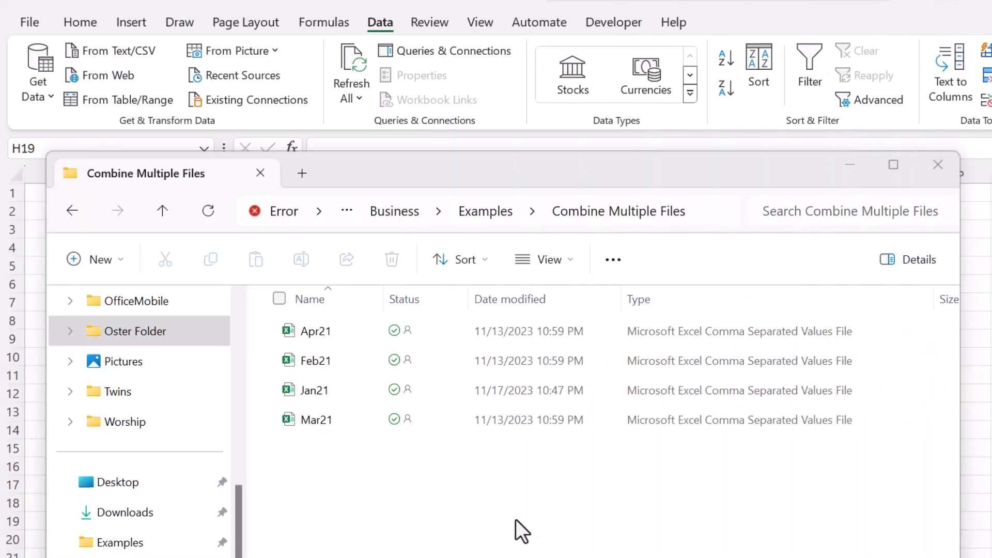
mouse_move(490, 522)
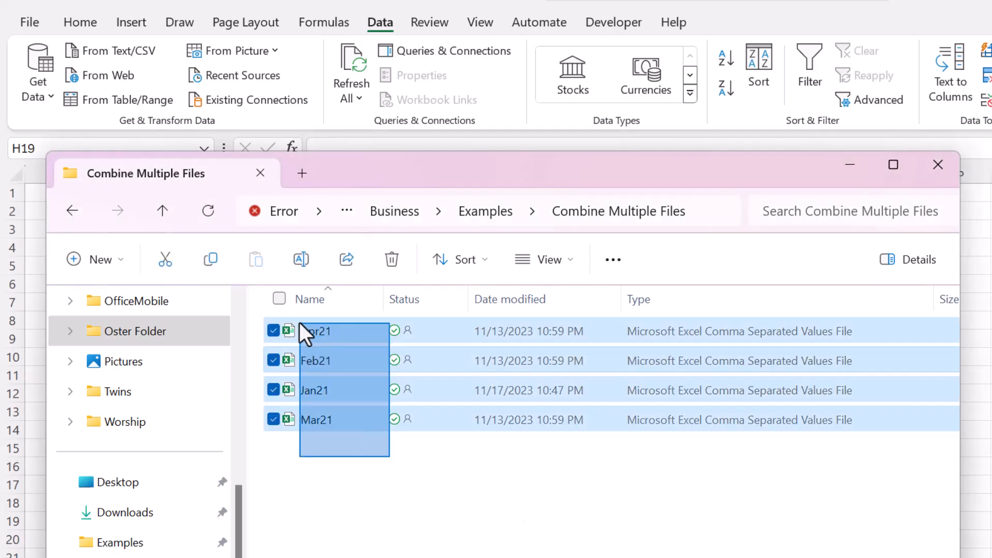
click(610, 435)
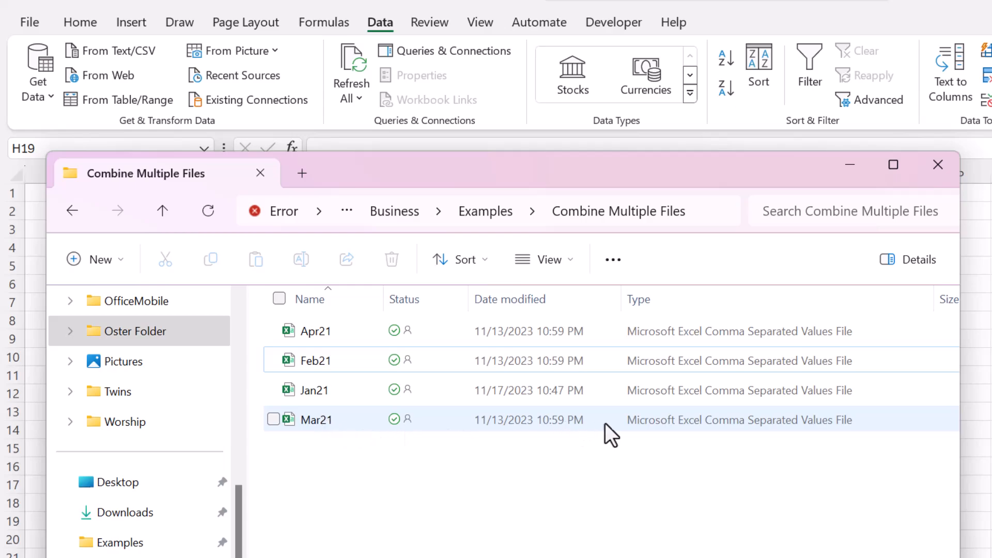
mouse_move(722, 435)
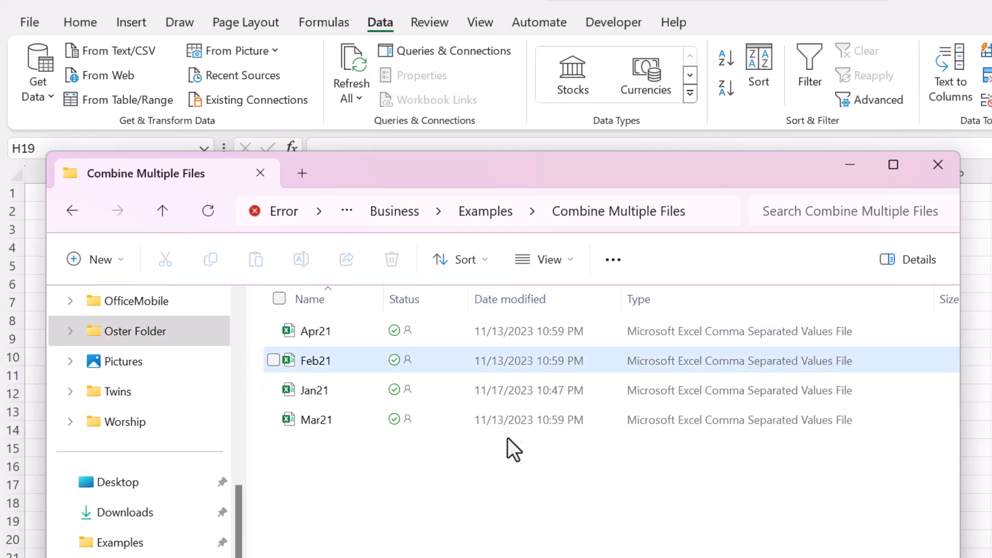
Step: Close the Combine Multiple Files folder window to reveal Excel's blank worksheet
click(937, 164)
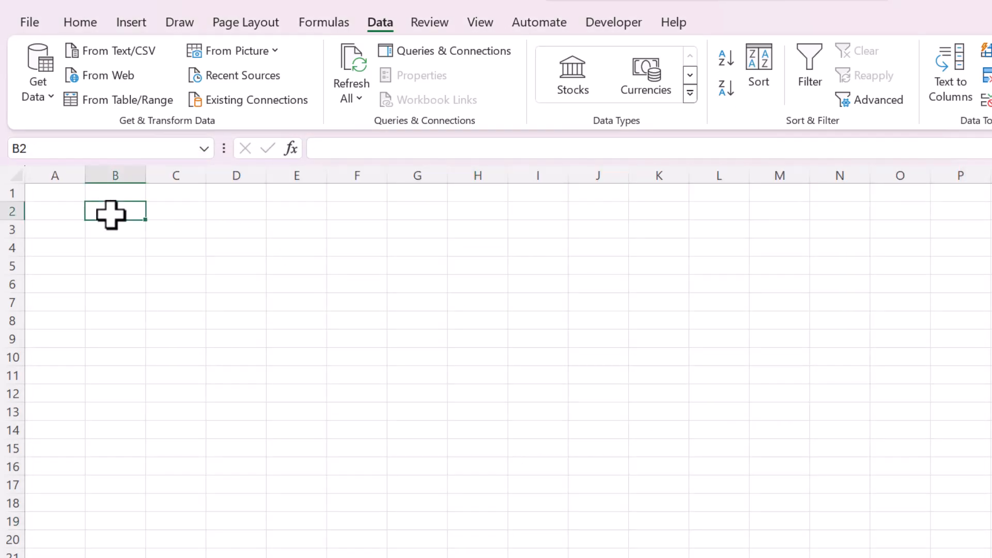
Step: Import from the Combine Multiple Files folder to preview its four monthly CSV files
click(37, 70)
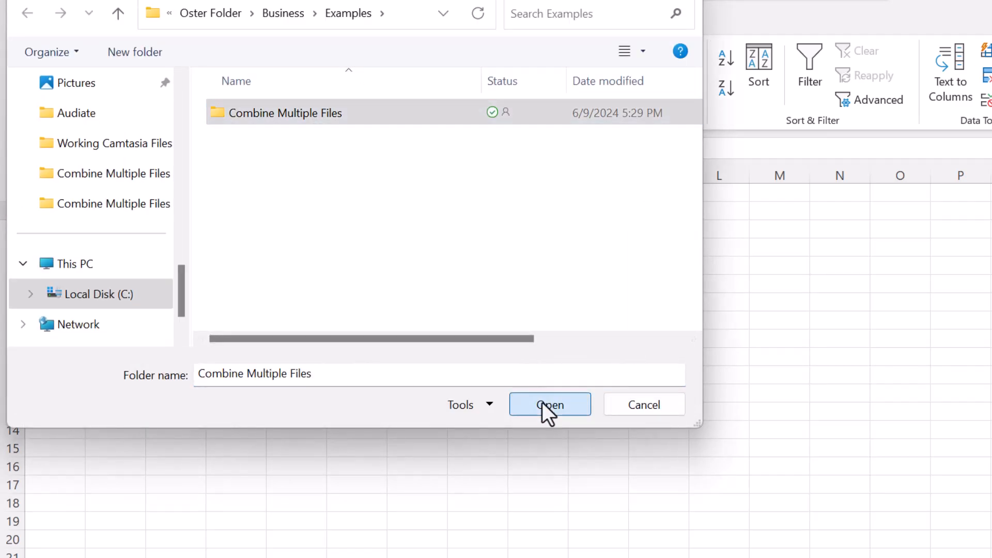
click(550, 404)
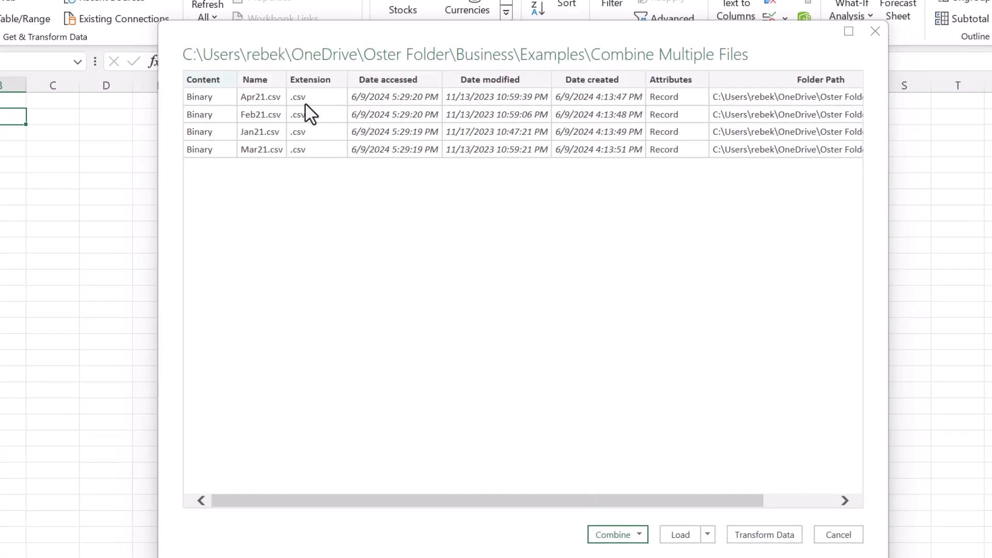
mouse_move(719, 527)
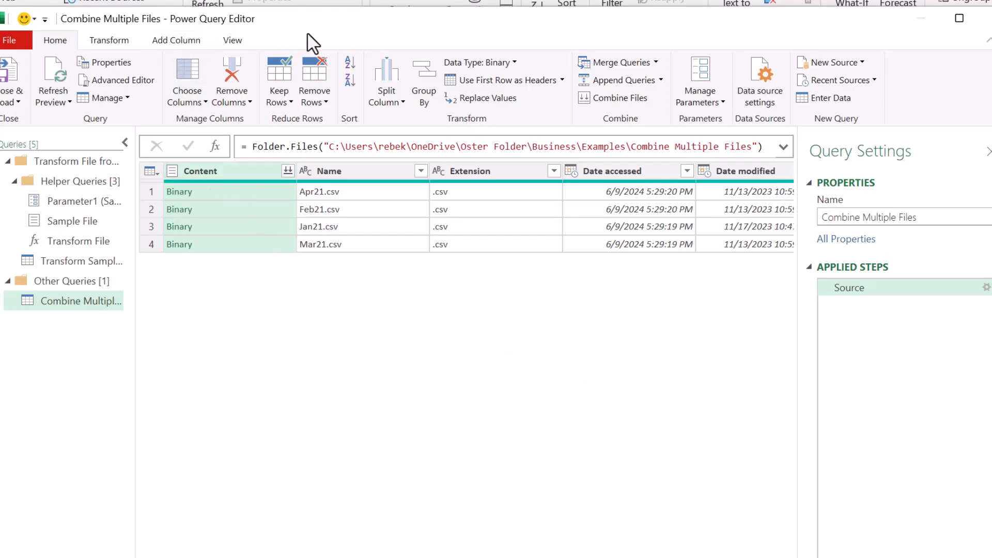
mouse_move(222, 226)
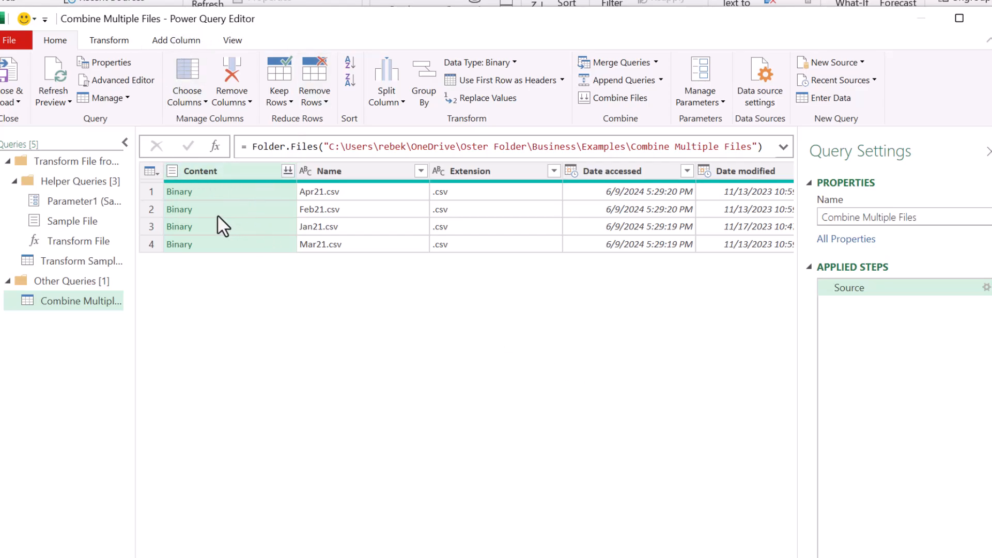
mouse_move(295, 217)
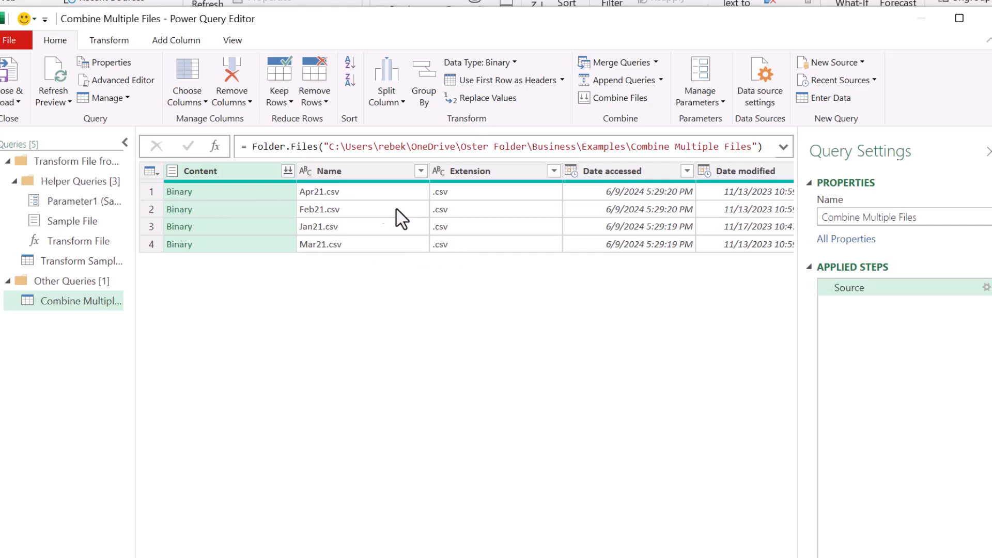
mouse_move(288, 172)
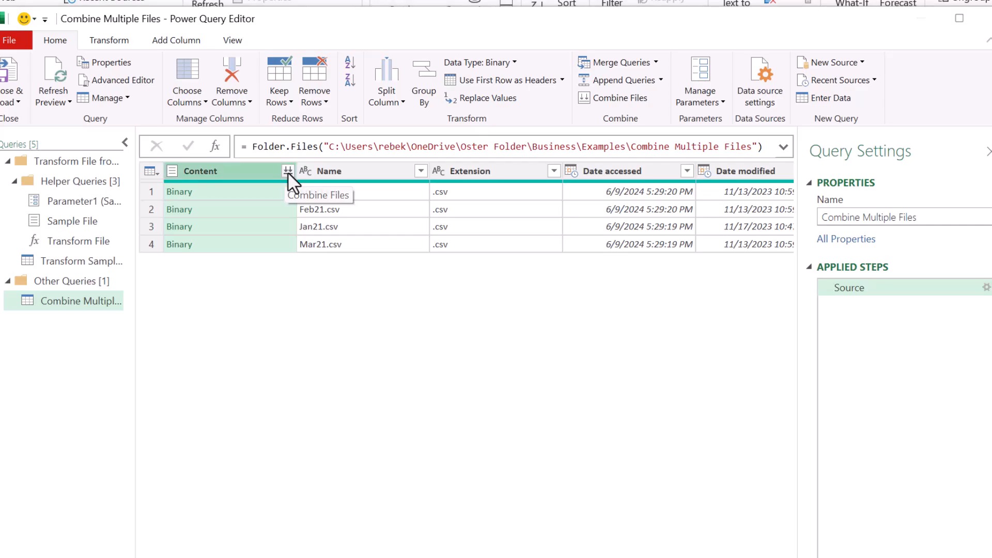
Step: Combine the four CSV files' Content column using the default comma delimiter settings
click(287, 171)
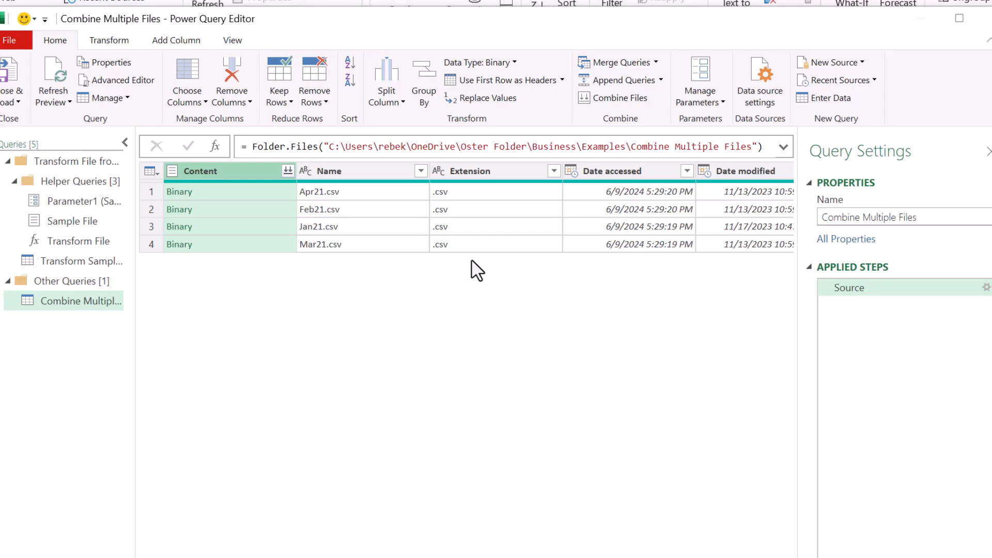
click(619, 97)
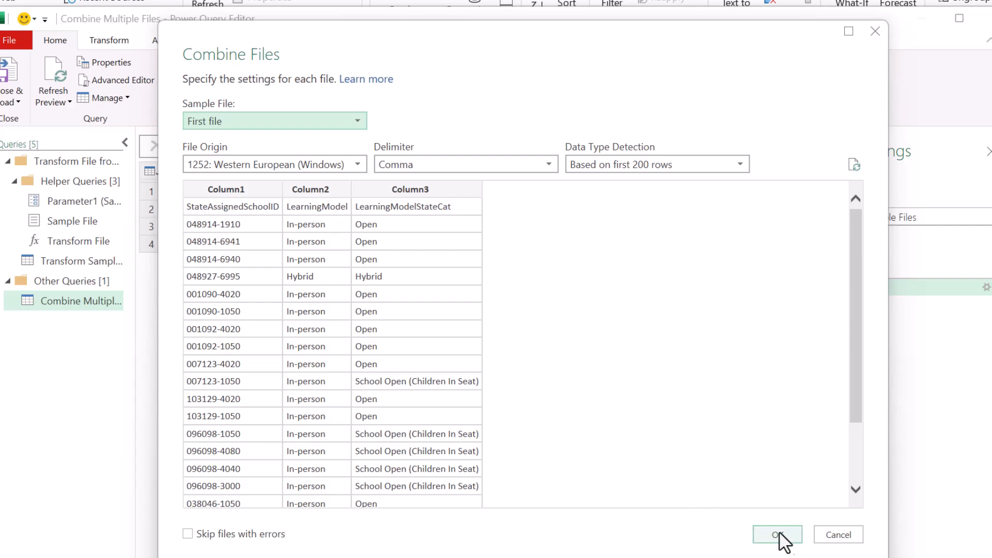
click(777, 534)
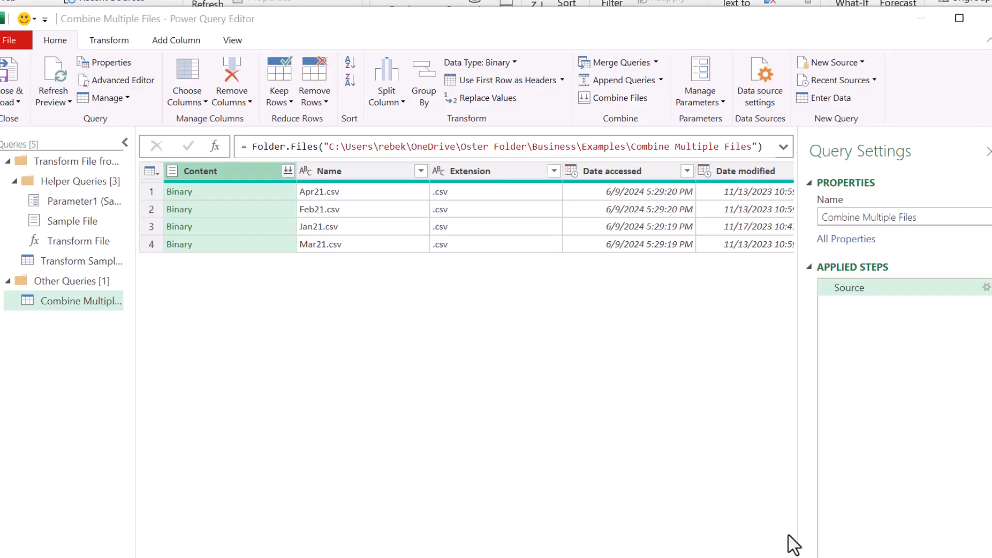
mouse_move(369, 262)
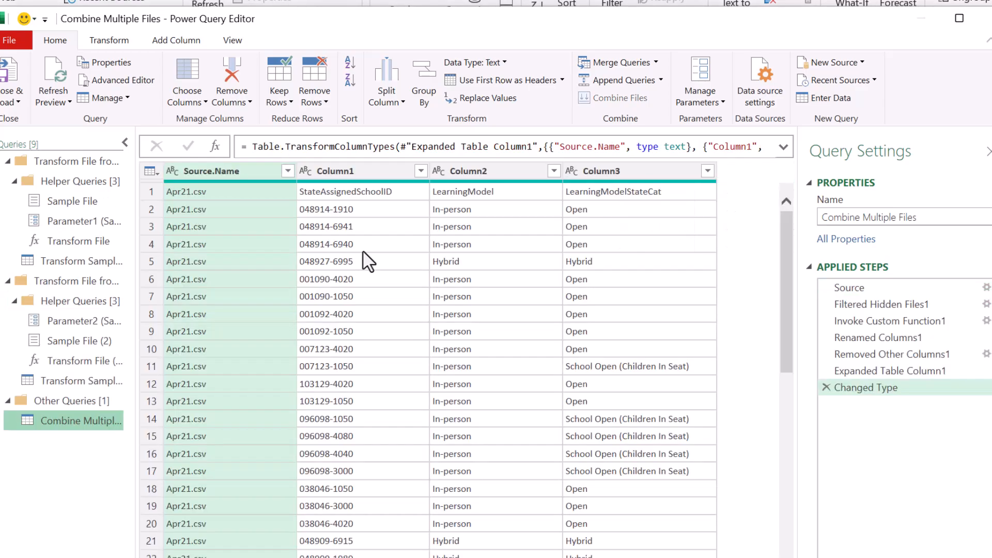
mouse_move(376, 244)
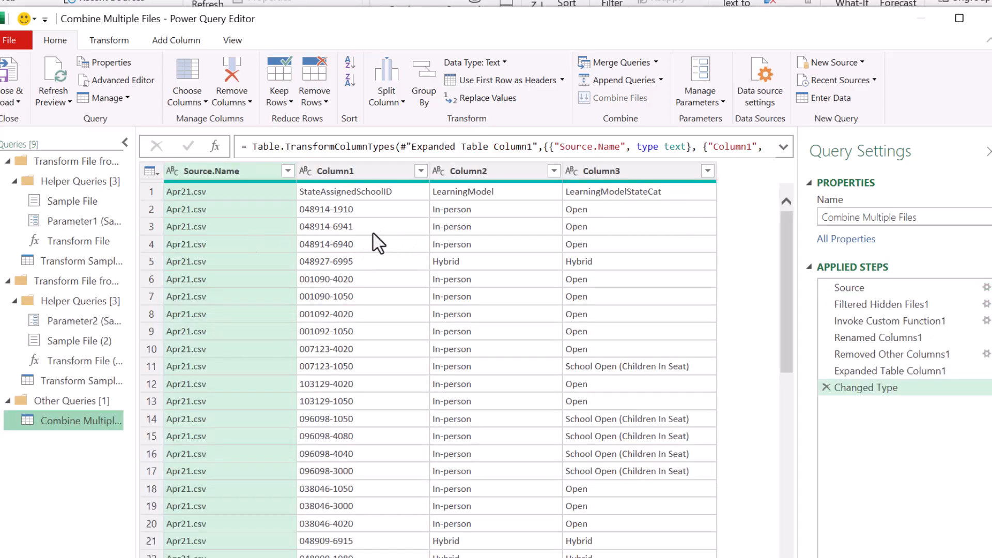
Step: Inspect the school ID and LearningModel columns, then promote the first row to headers
click(344, 191)
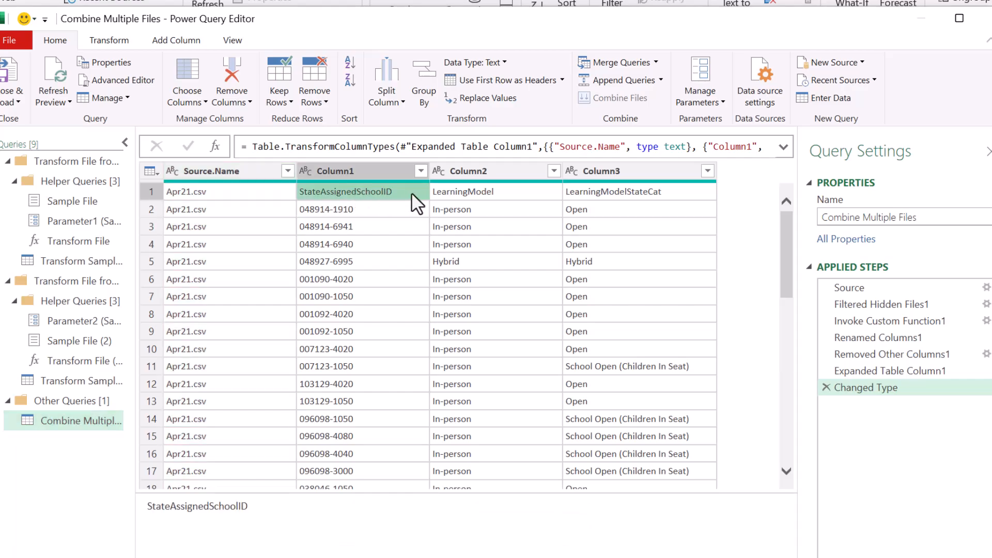
scroll(down, 3)
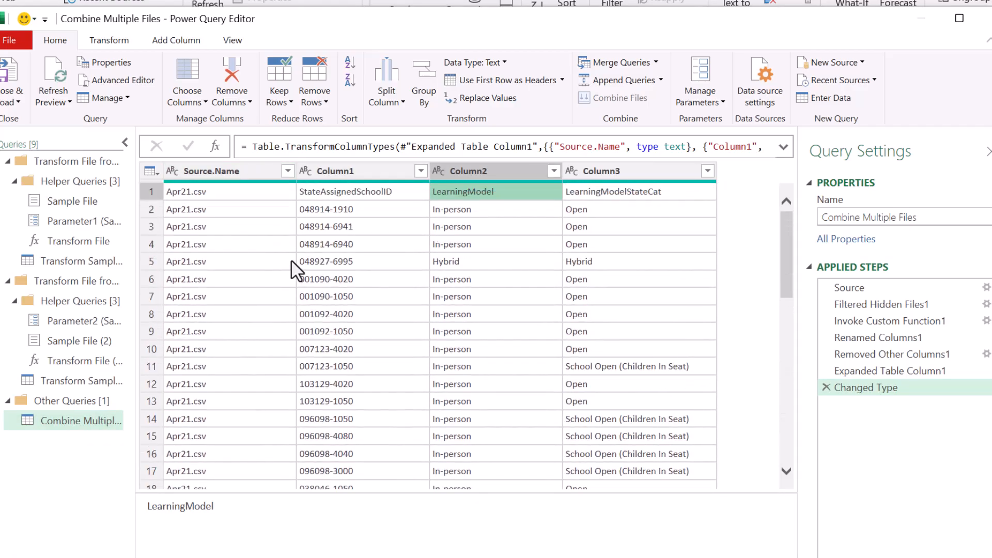
click(345, 191)
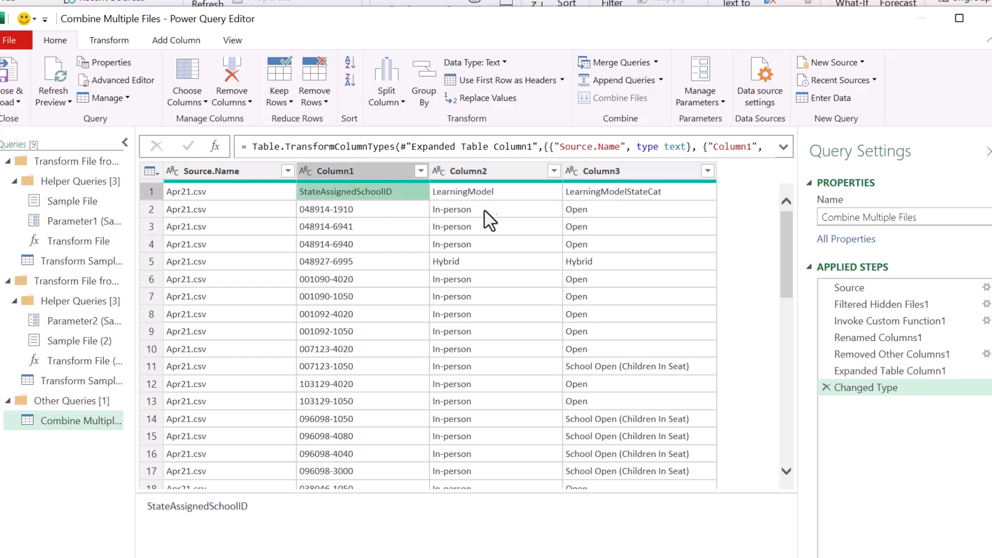
click(462, 192)
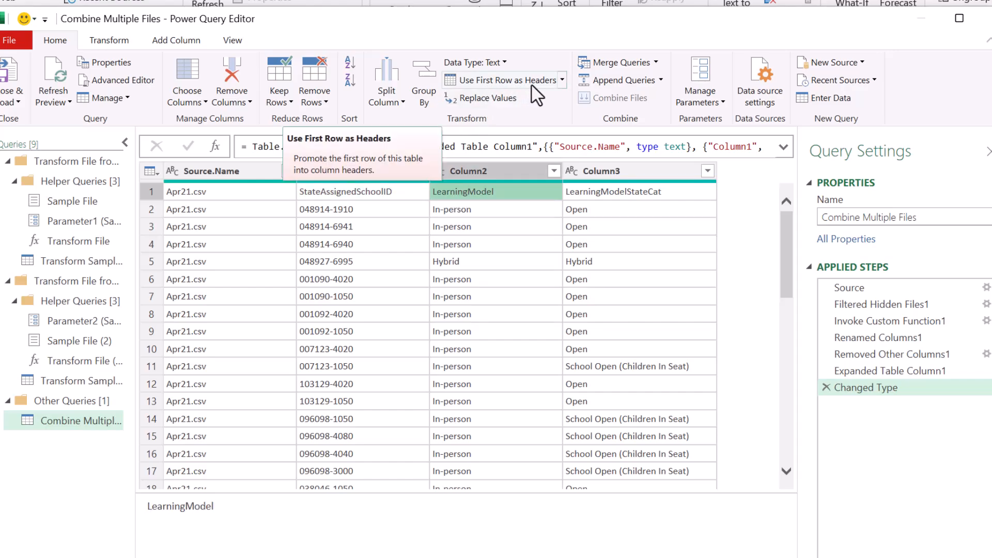
click(500, 81)
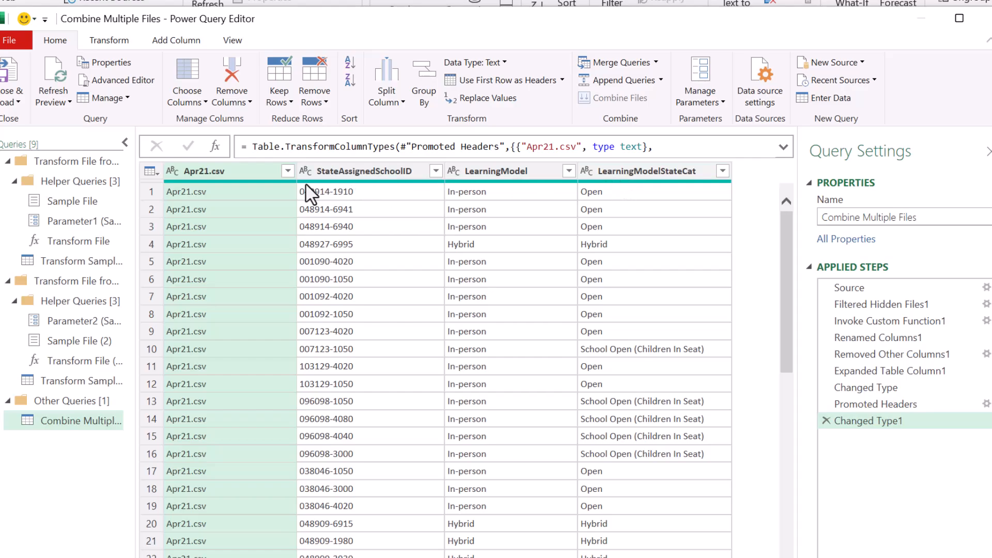
Step: Rename the Apr21.csv column to Month and confirm its filter keeps all four months
click(221, 171)
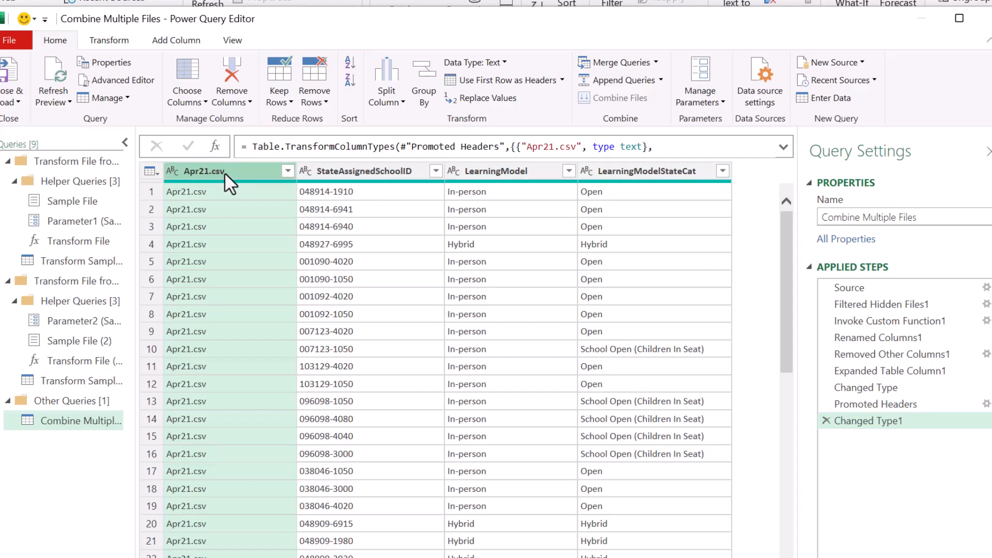
double_click(204, 171)
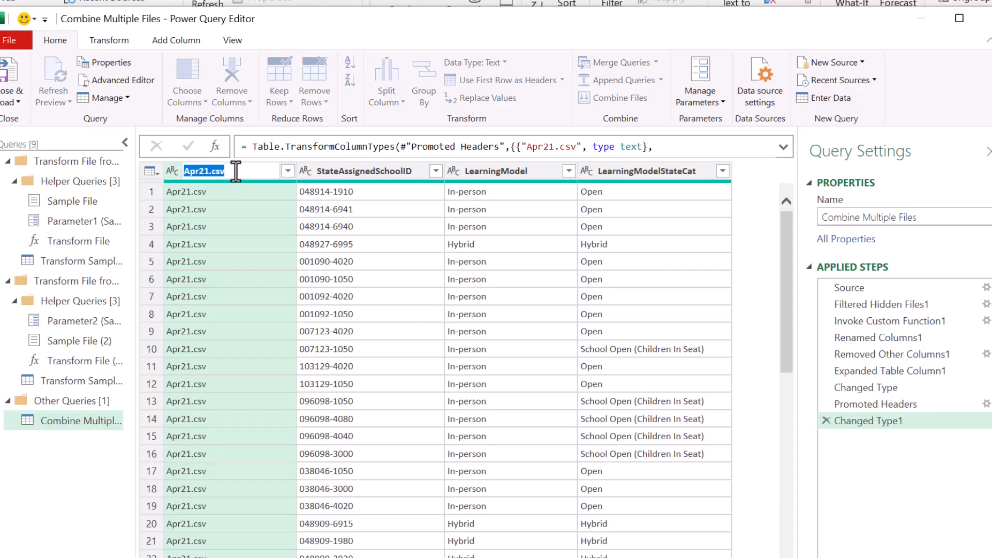
text(Month)
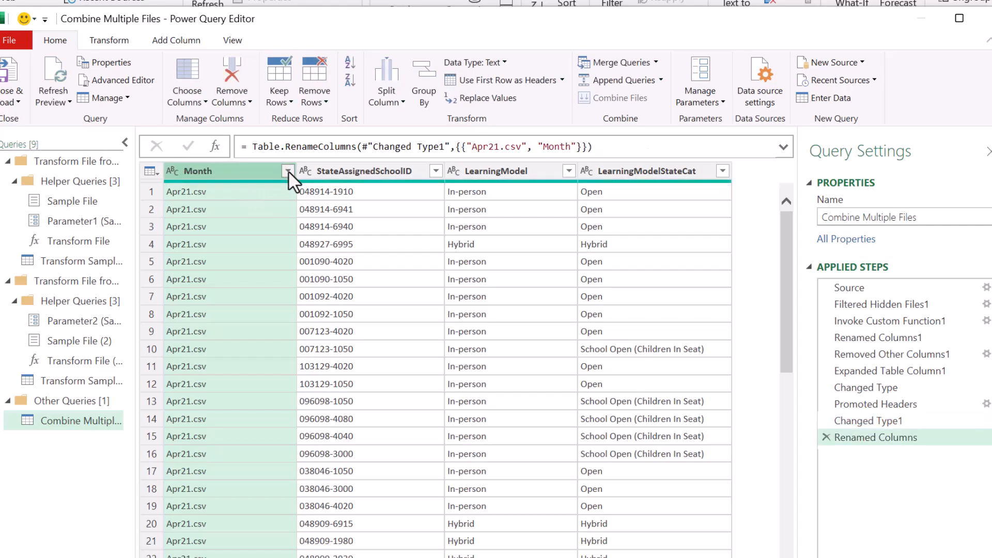
click(288, 170)
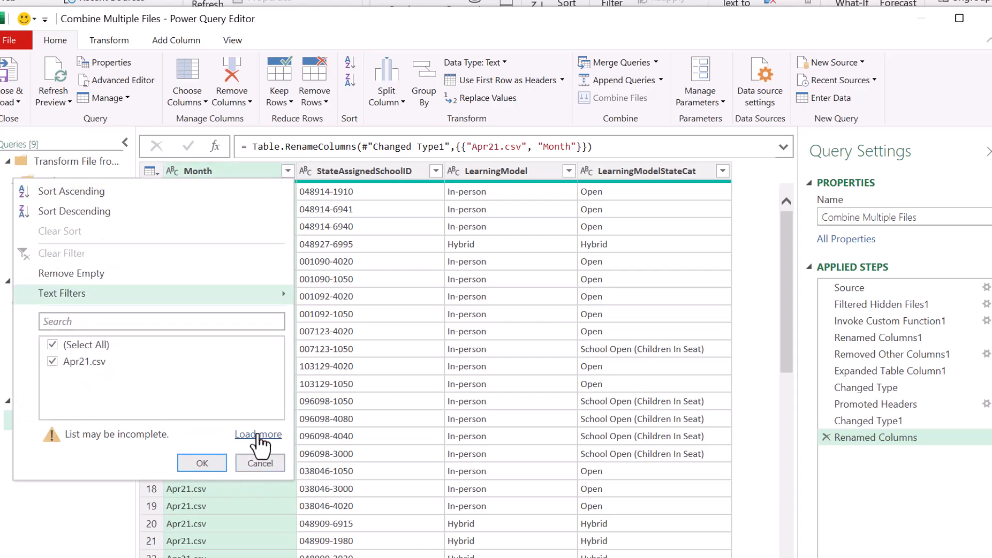
click(258, 434)
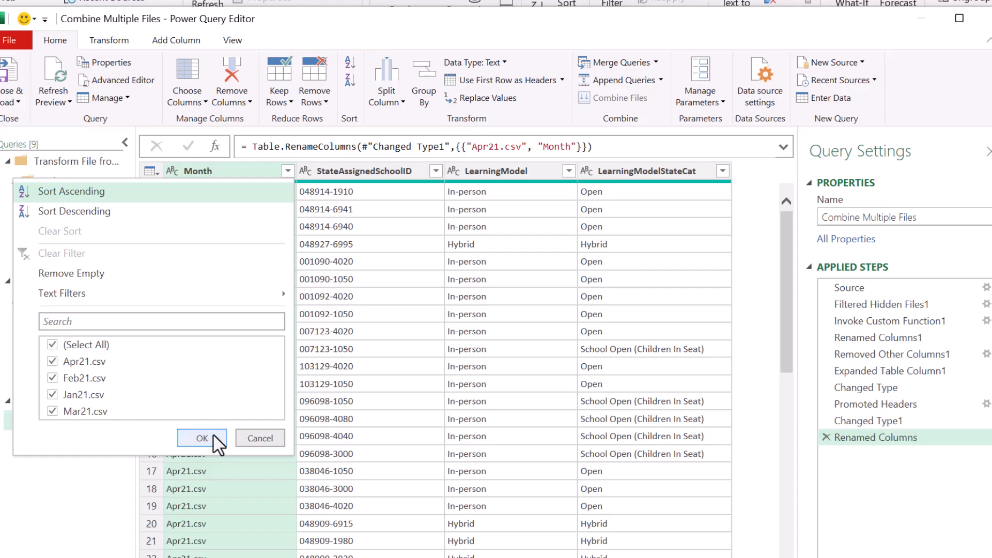
click(202, 437)
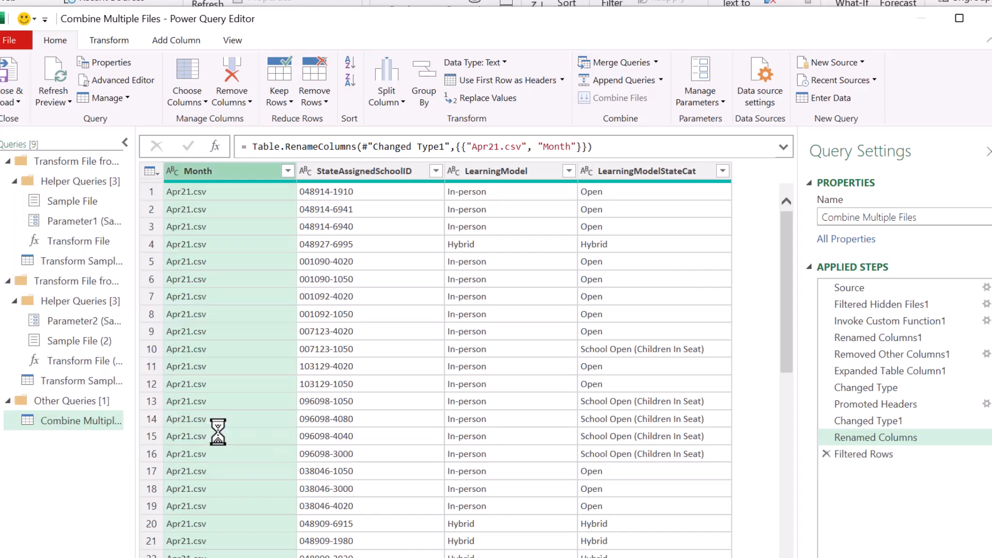
click(864, 454)
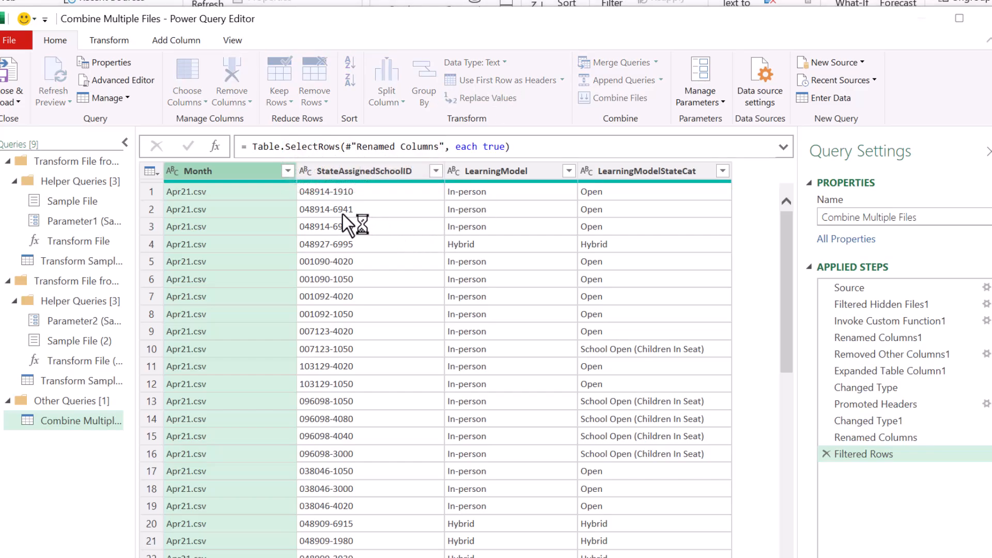
Step: Replace '21.csv' with nothing in Month so values read Apr, Feb, Jan, Mar
click(488, 98)
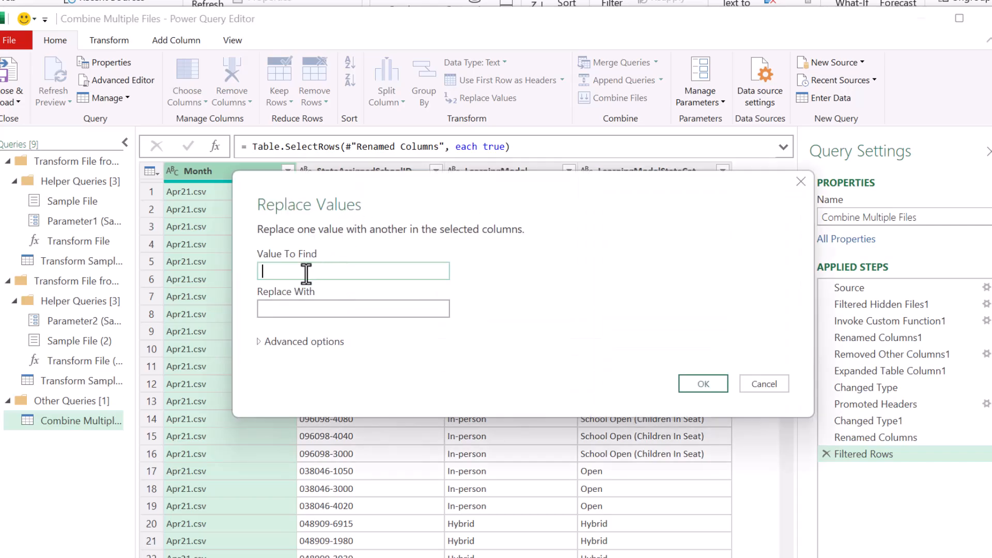
text(21.csv)
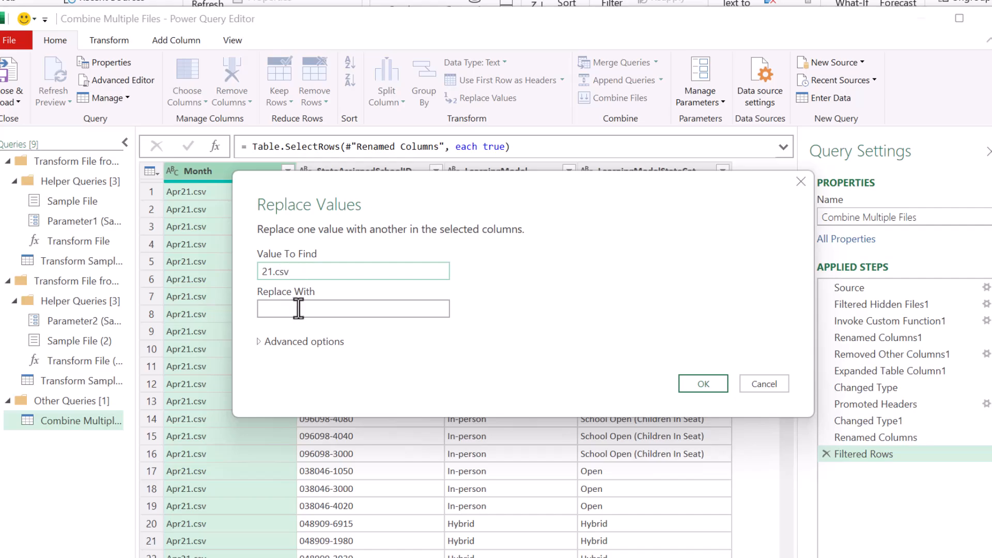
click(702, 384)
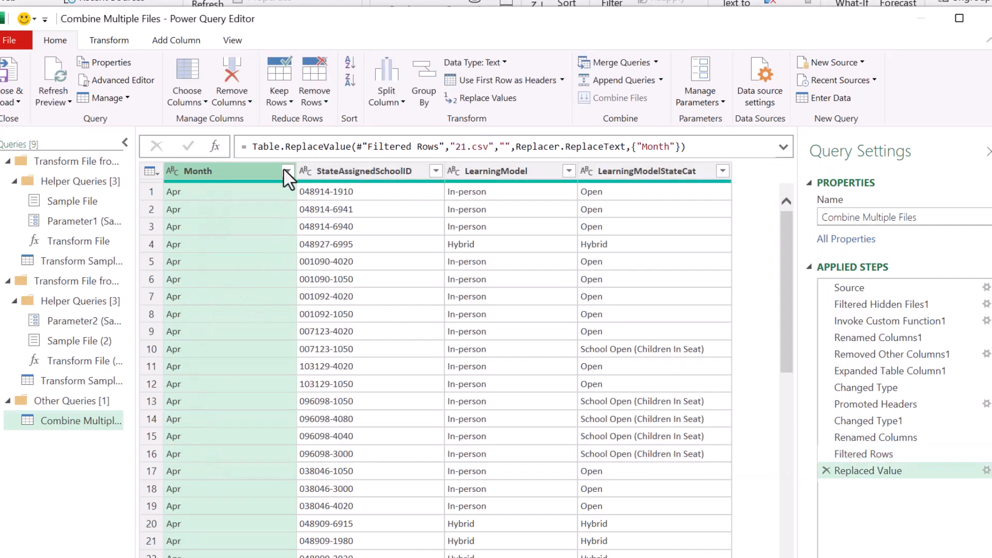
Step: Reconfirm the Month filter with all month values kept
click(286, 171)
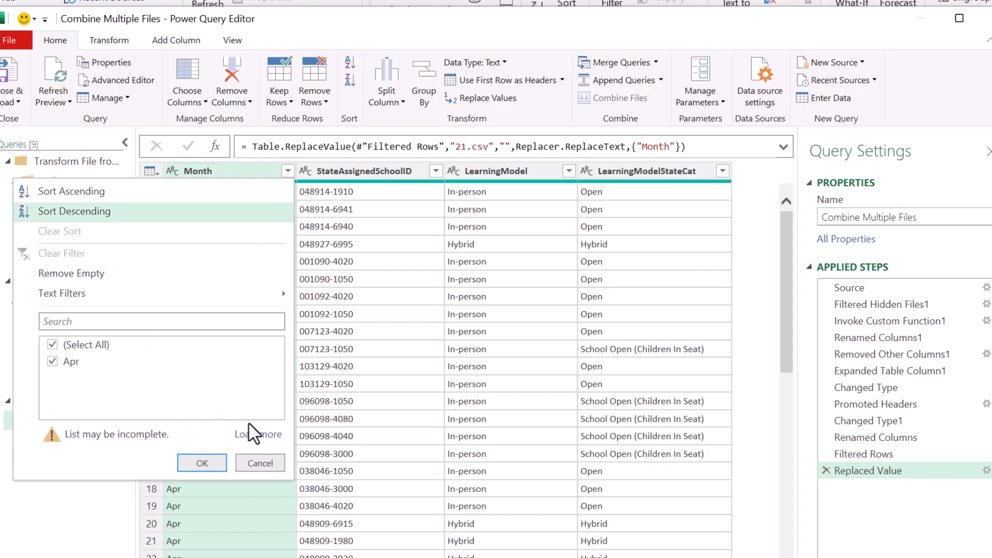
click(258, 435)
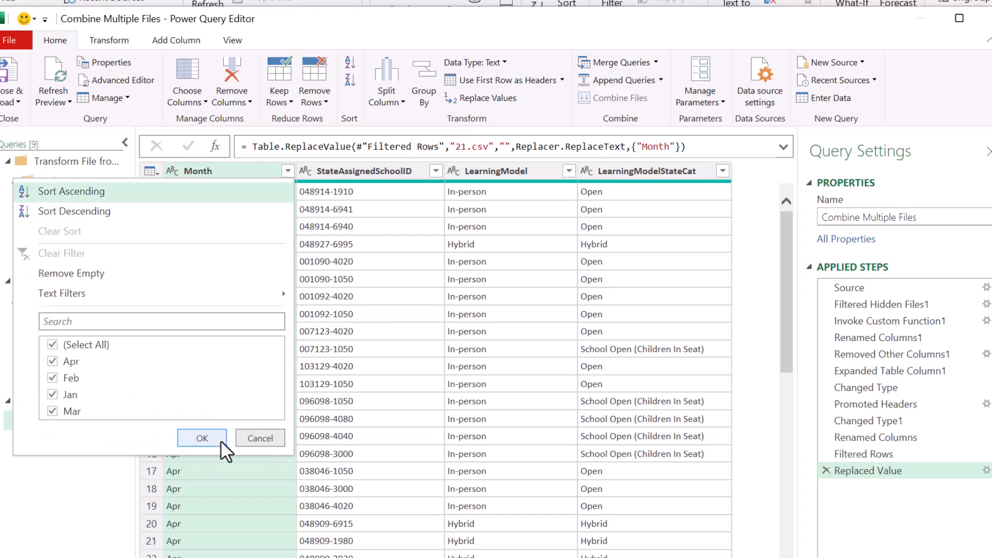
click(202, 438)
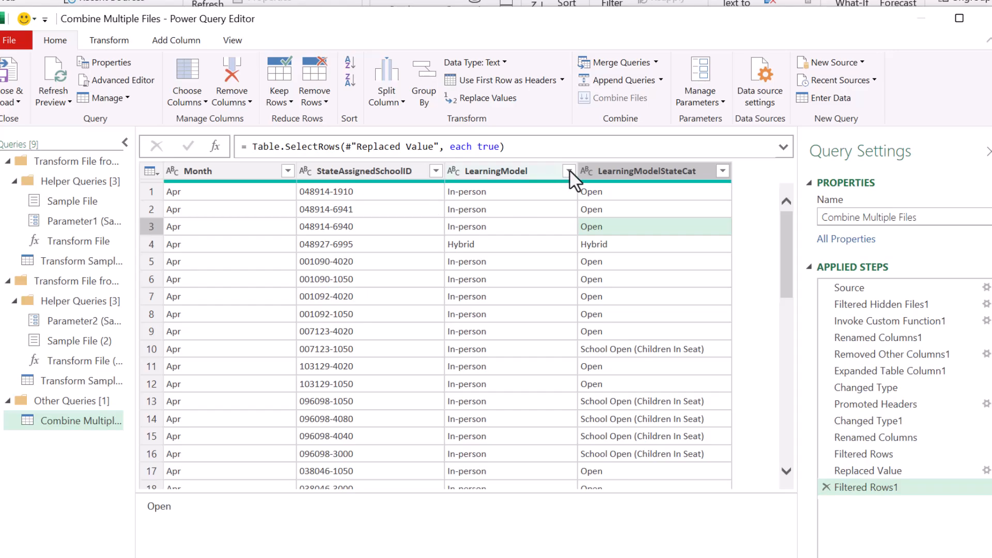
Step: Filter LearningModel to exclude rows whose value is the repeated 'LearningModel' header
click(569, 170)
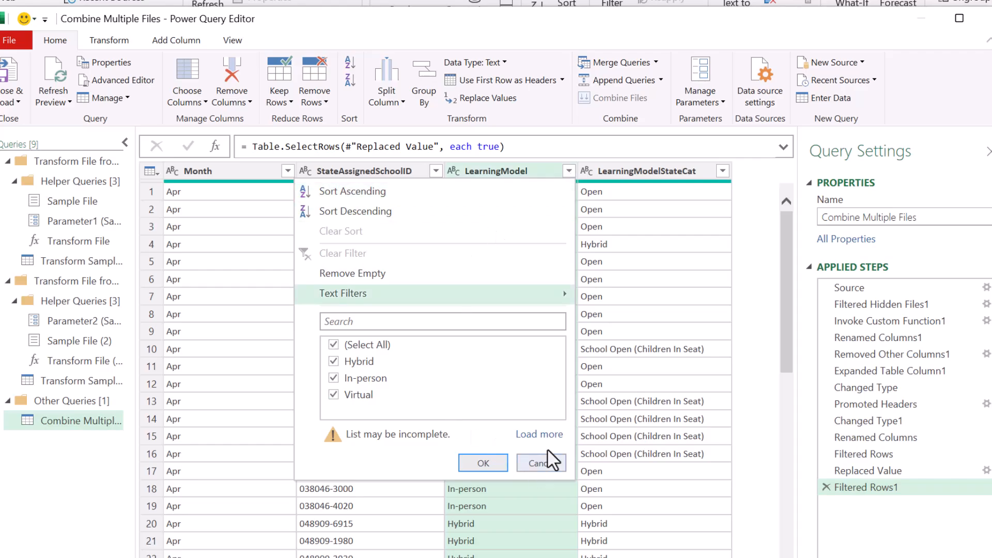
click(539, 434)
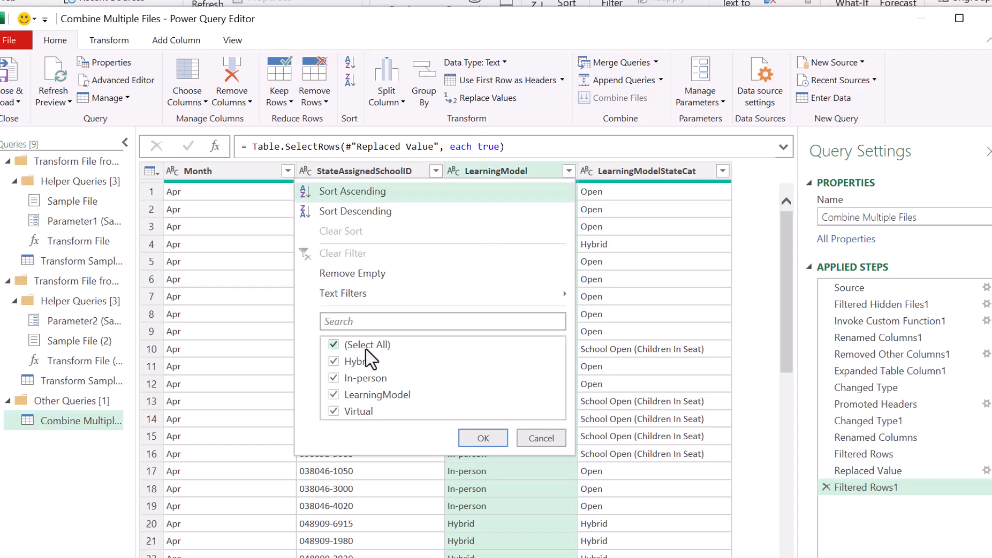
mouse_move(374, 361)
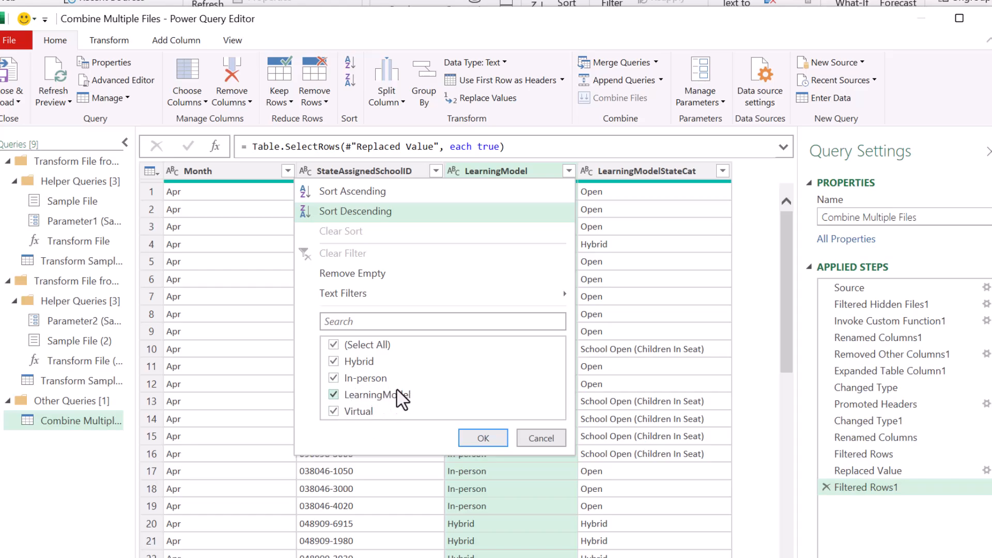
mouse_move(353, 273)
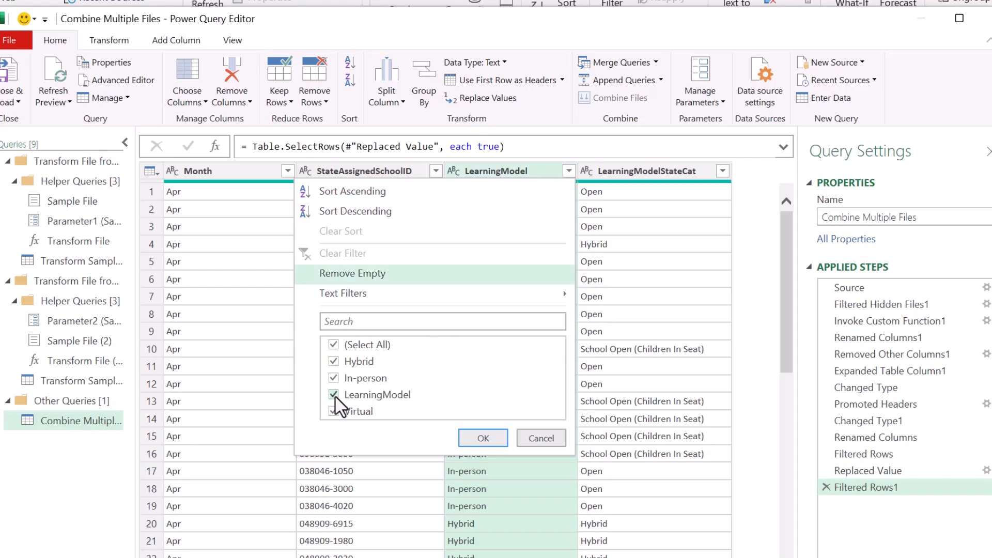
click(334, 395)
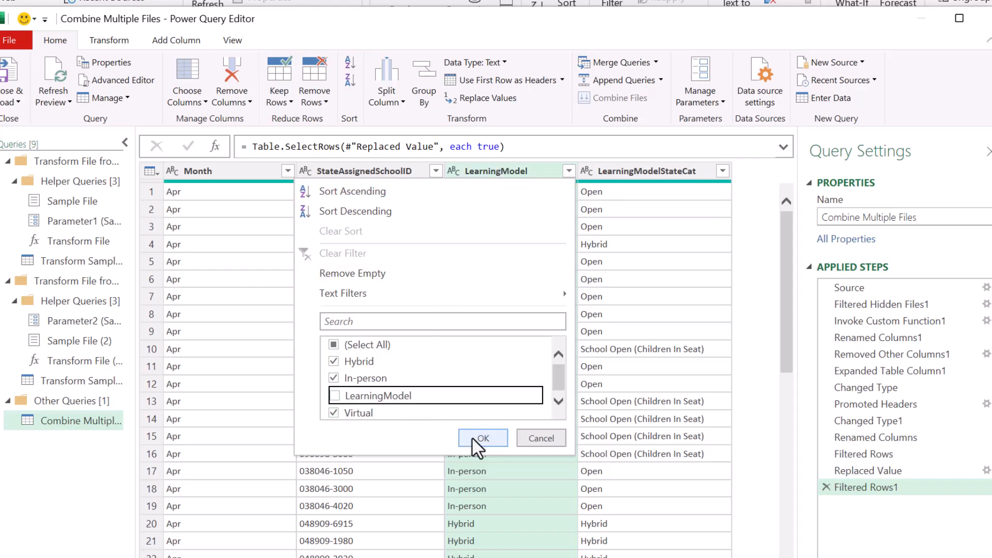
click(482, 438)
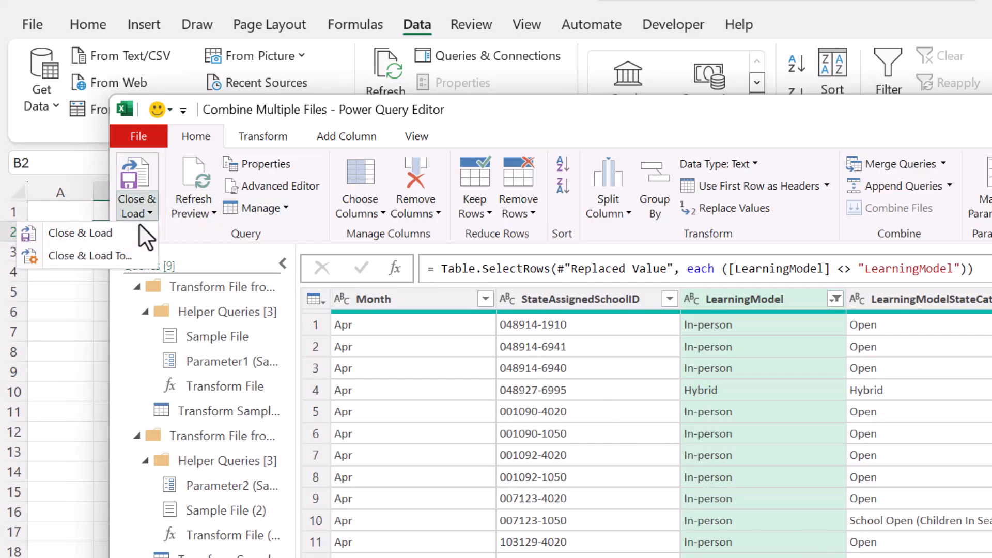
Step: Load the query as a table on the existing worksheet at $B$2 and verify months
click(80, 233)
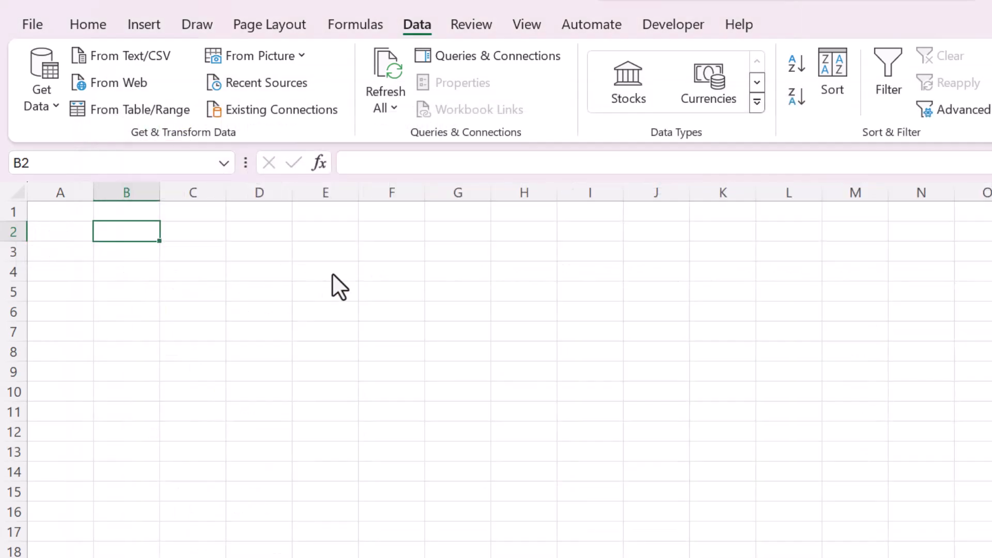
mouse_move(588, 338)
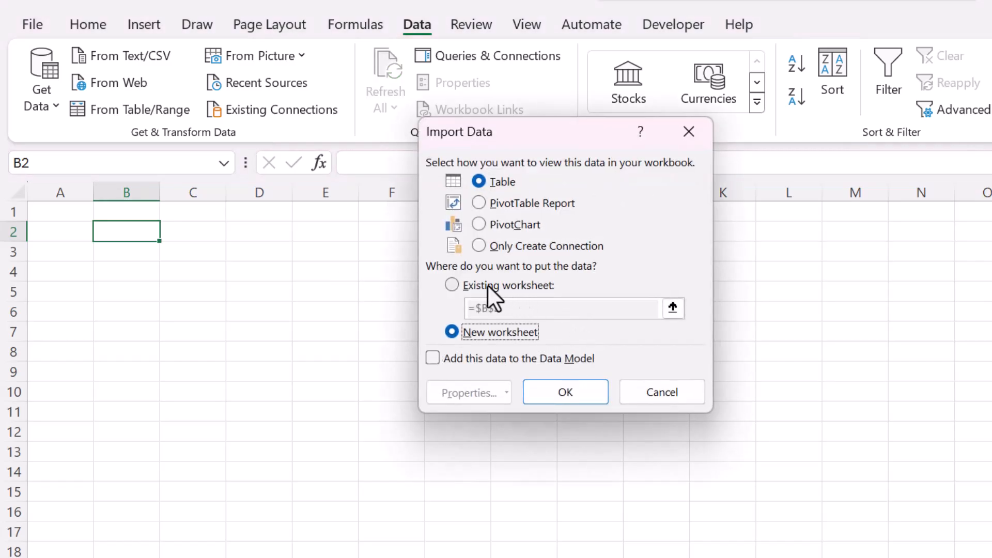
click(452, 285)
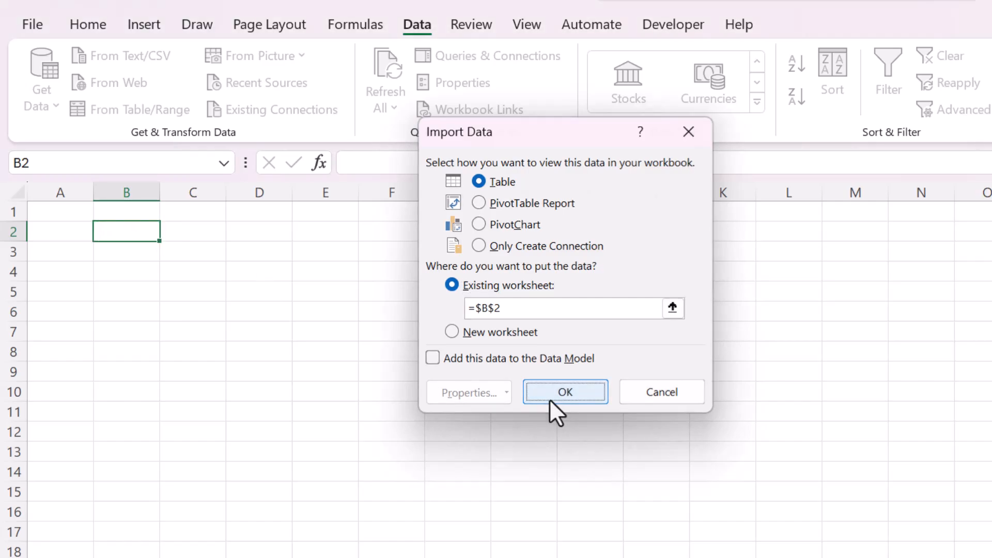
click(565, 392)
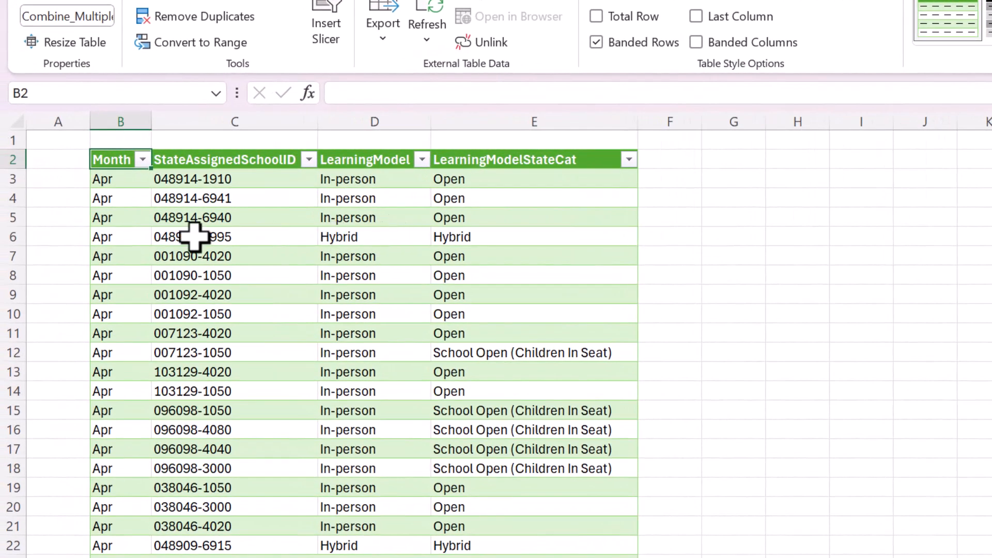
click(133, 160)
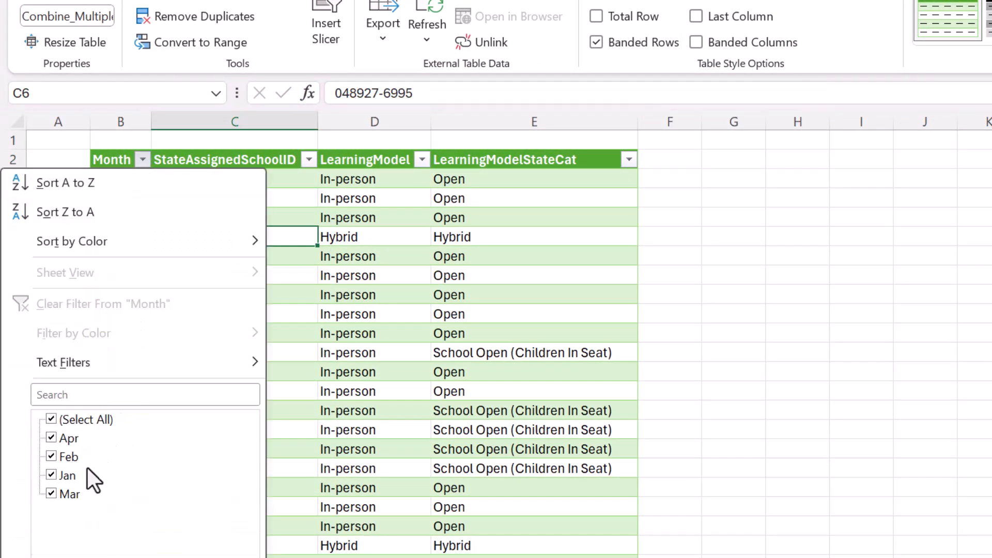